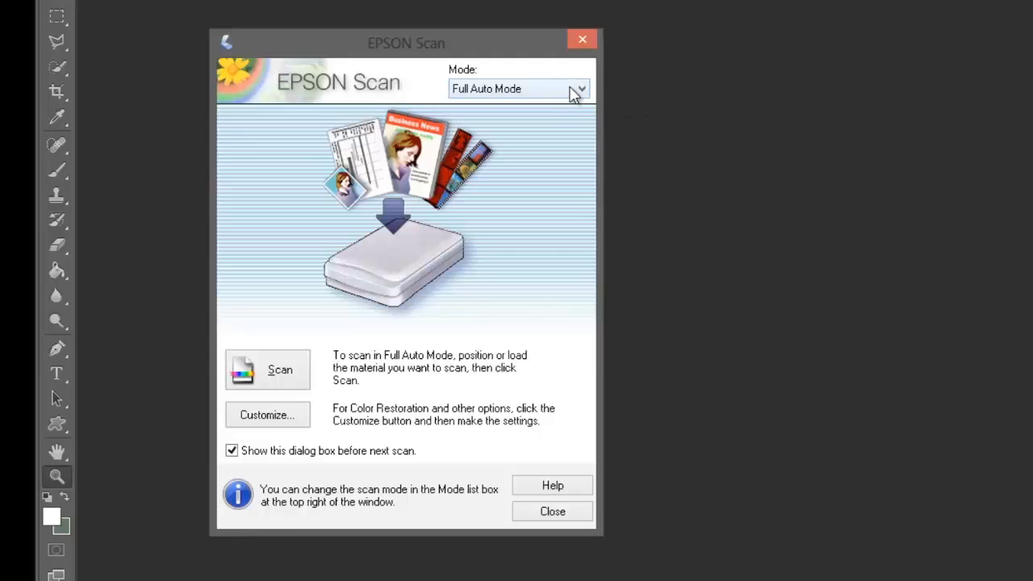
Step: Switch the Mode dropdown from the current mode to Professional Mode
left_click(577, 89)
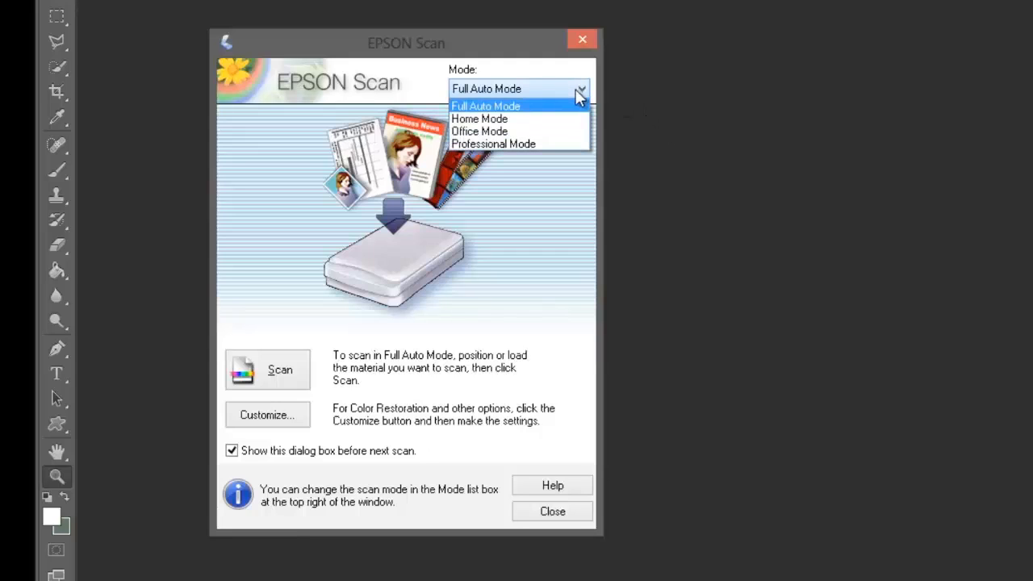
mouse_move(479, 119)
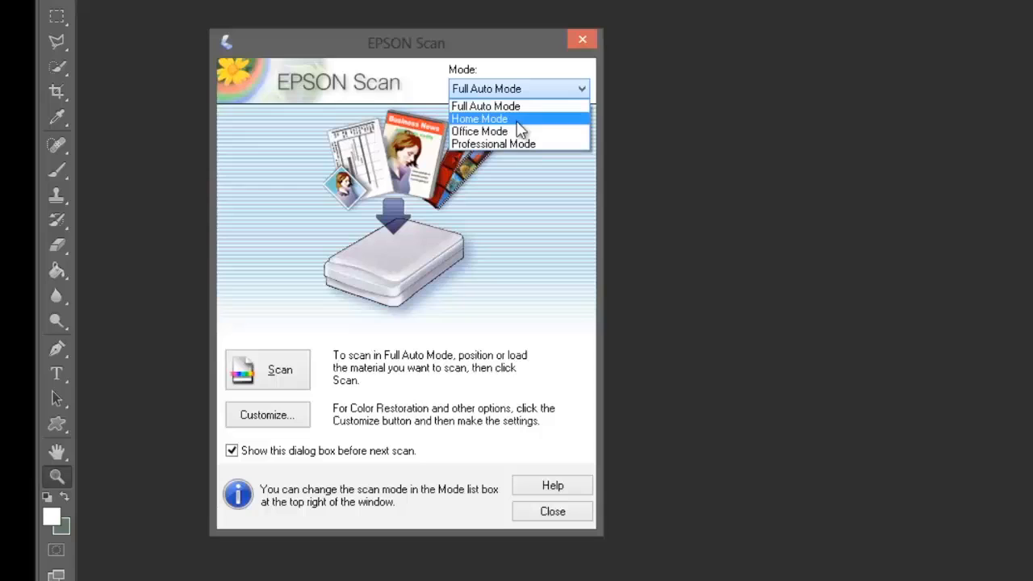
mouse_move(541, 150)
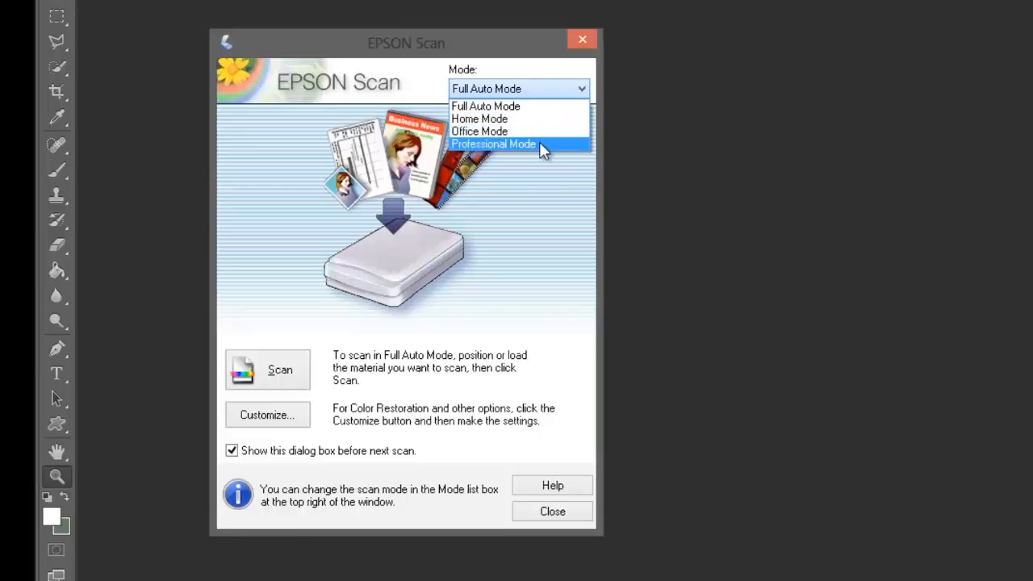
mouse_move(556, 151)
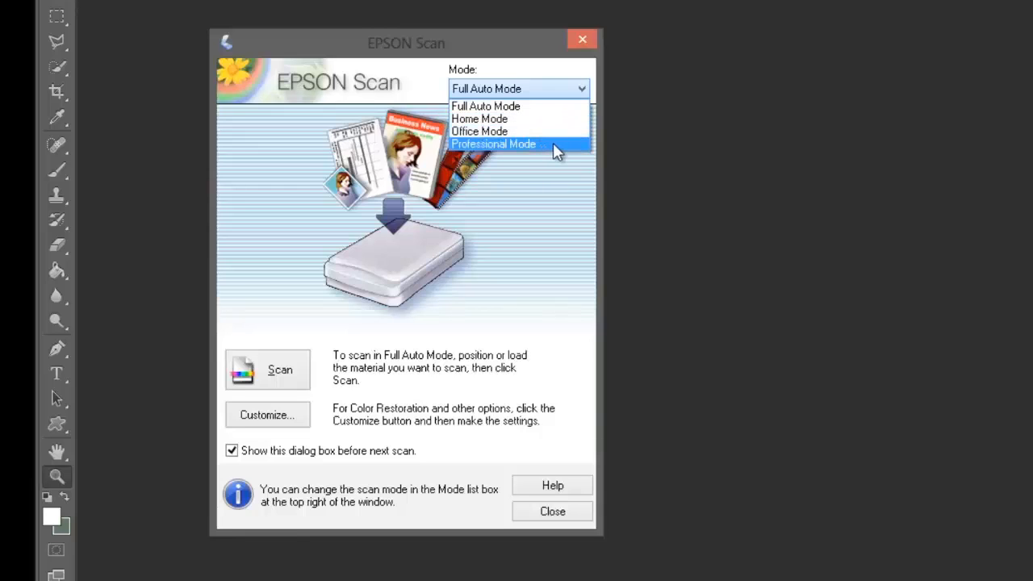
left_click(493, 143)
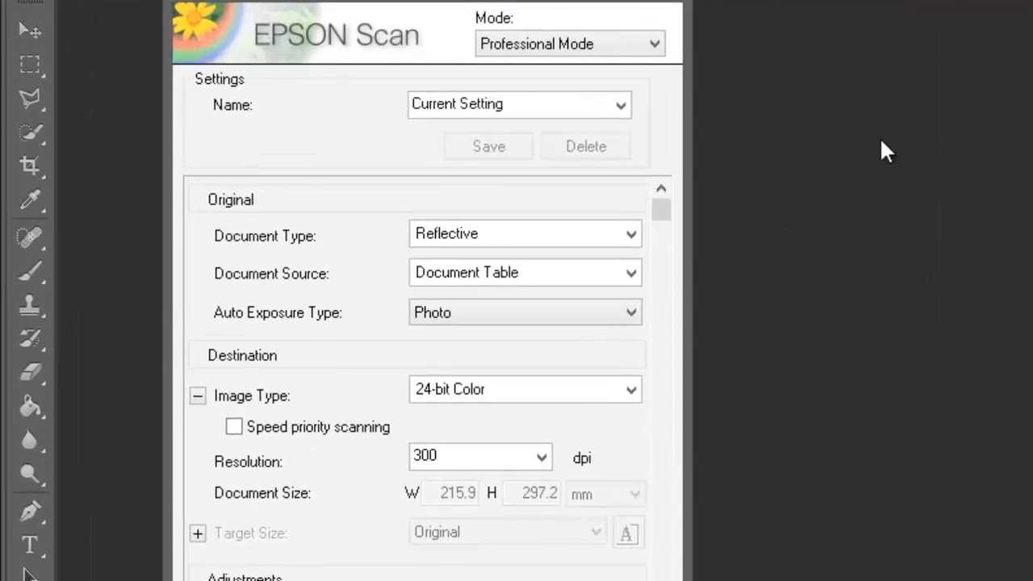
mouse_move(472, 251)
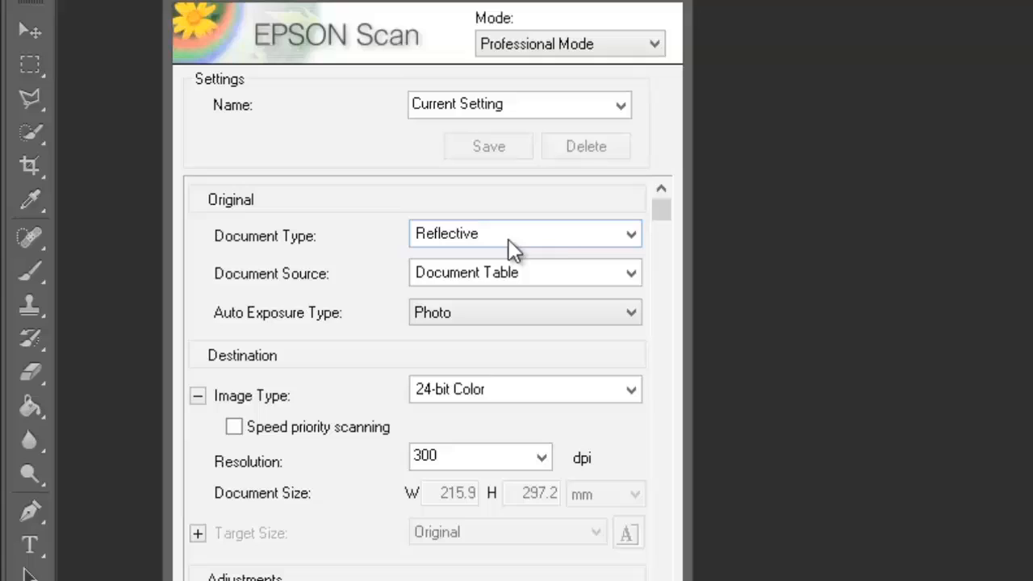
Step: Set Document Type to Film (with Film Holder), keeping Positive Film at 300 dpi
left_click(630, 234)
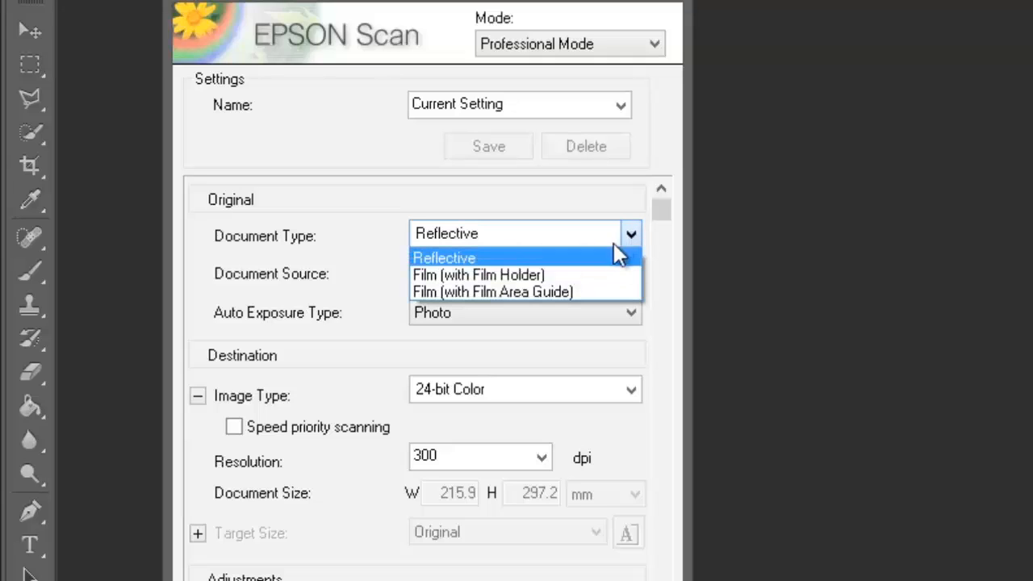
mouse_move(581, 274)
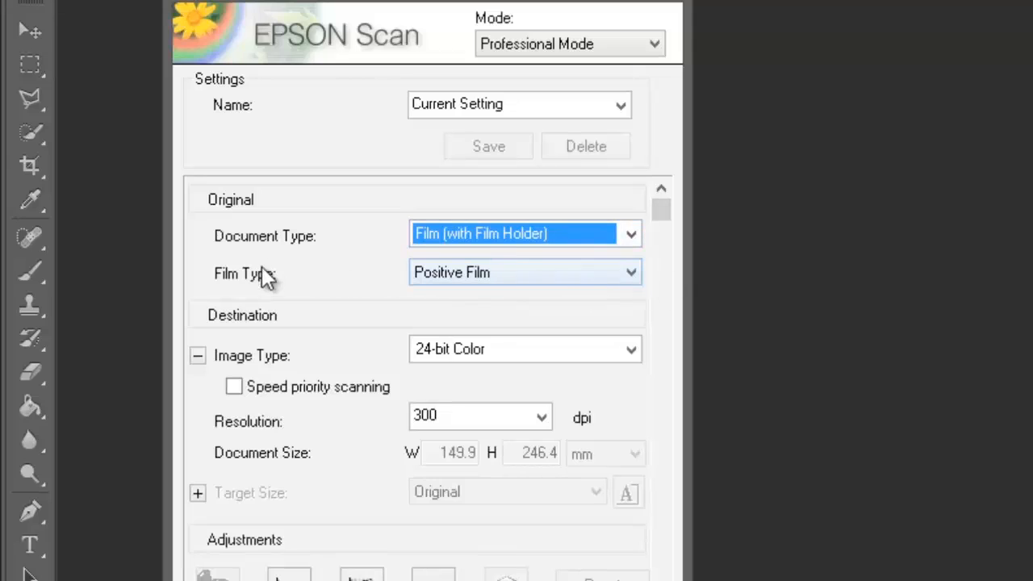
mouse_move(593, 286)
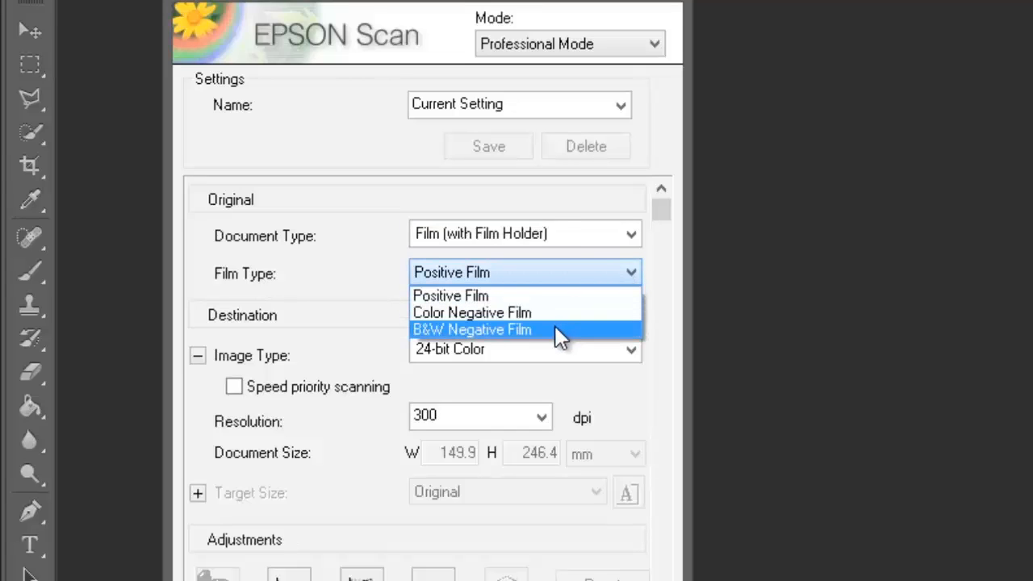
left_click(449, 296)
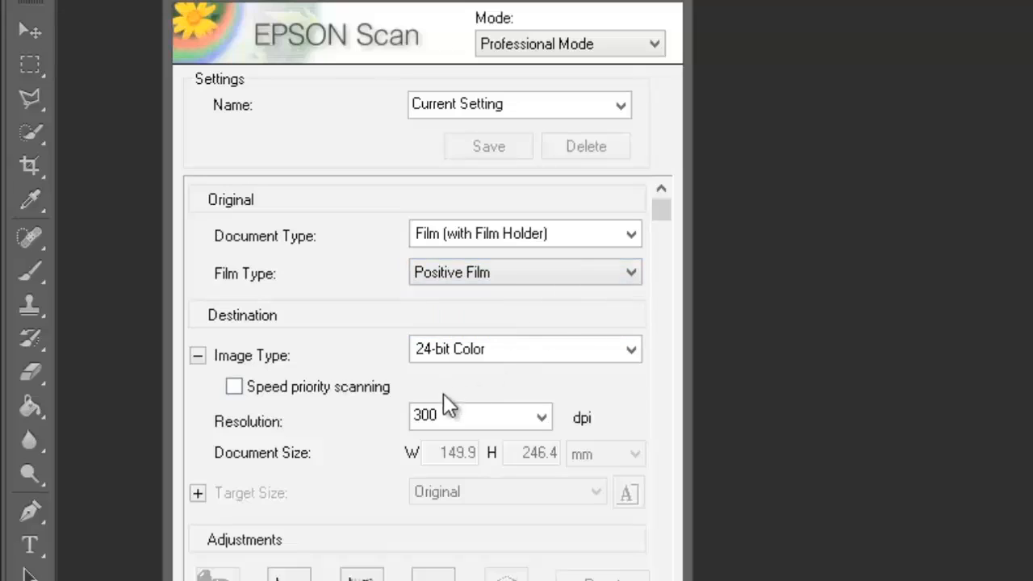
left_click(452, 417)
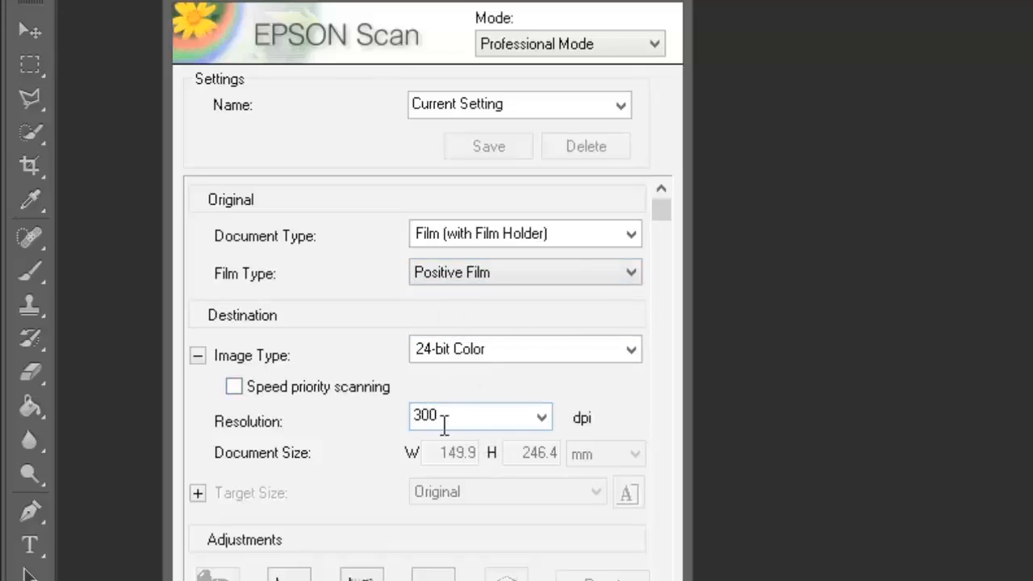
mouse_move(555, 510)
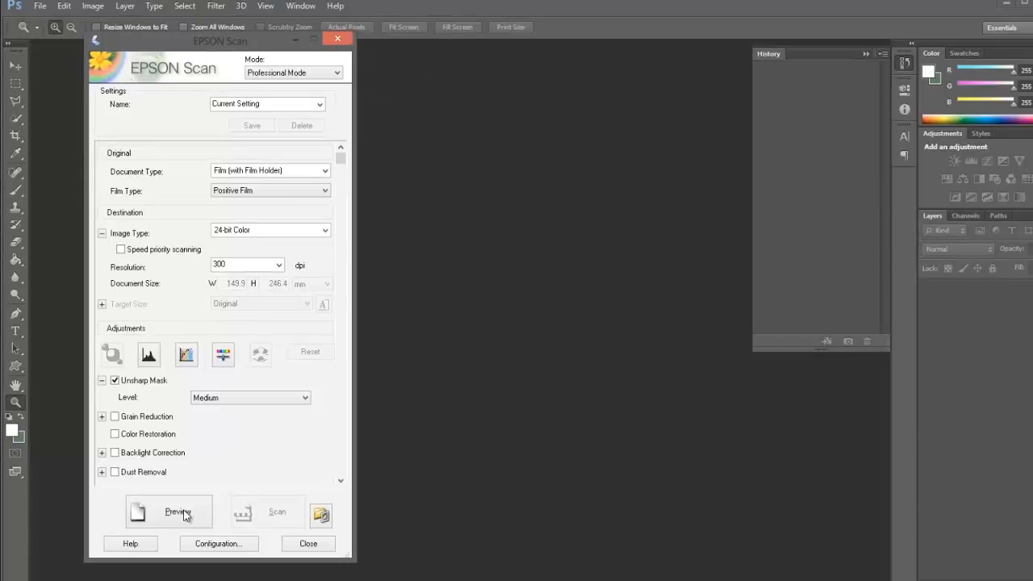
Step: Run a preview scan of the slides in the film holder
left_click(176, 511)
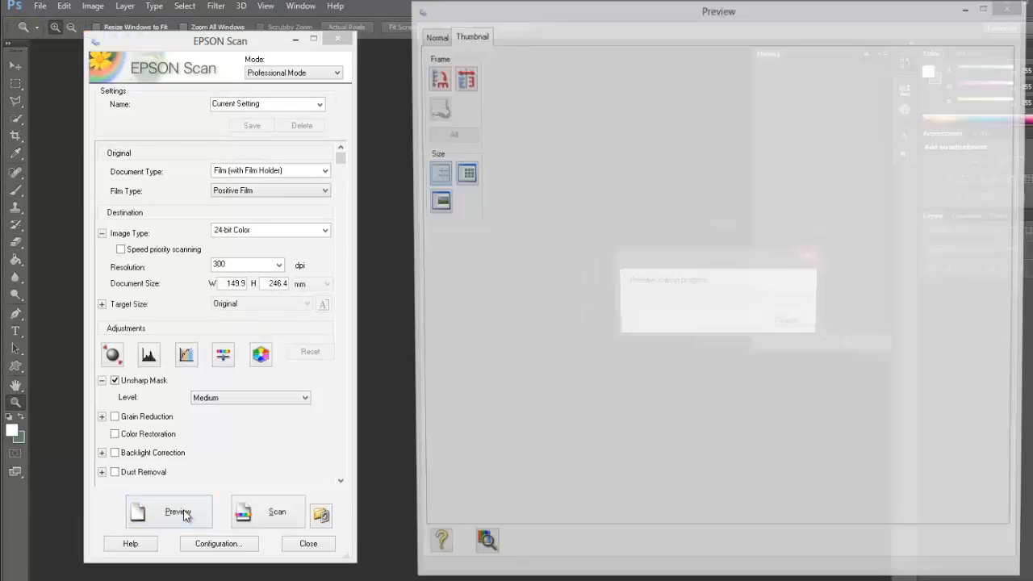
left_click(168, 511)
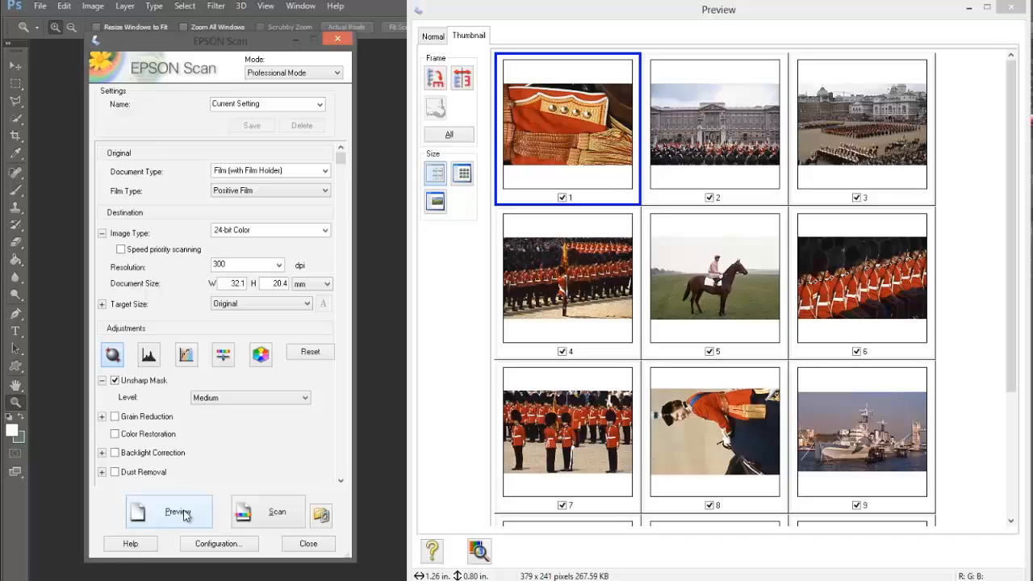
mouse_move(923, 292)
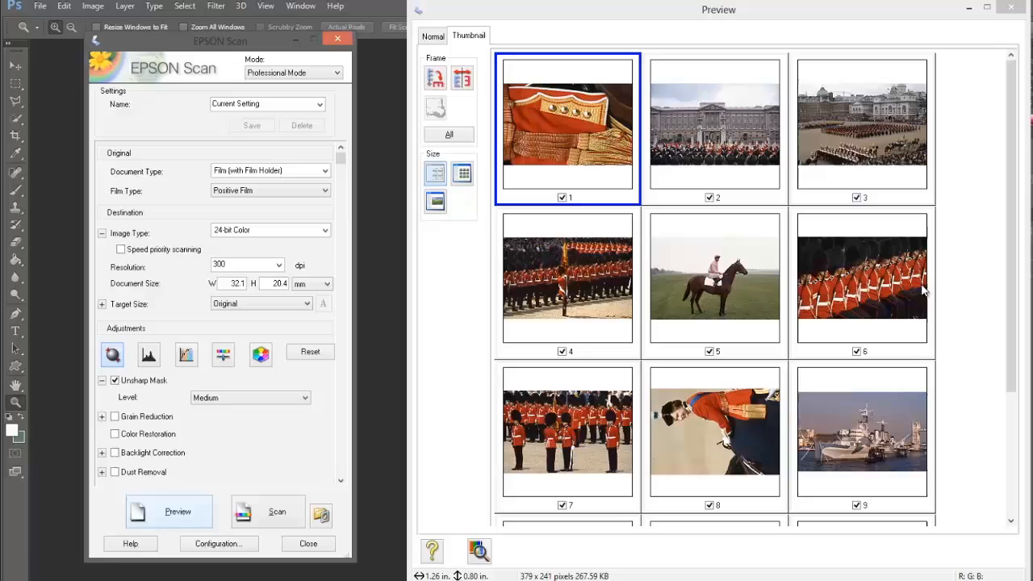
mouse_move(609, 247)
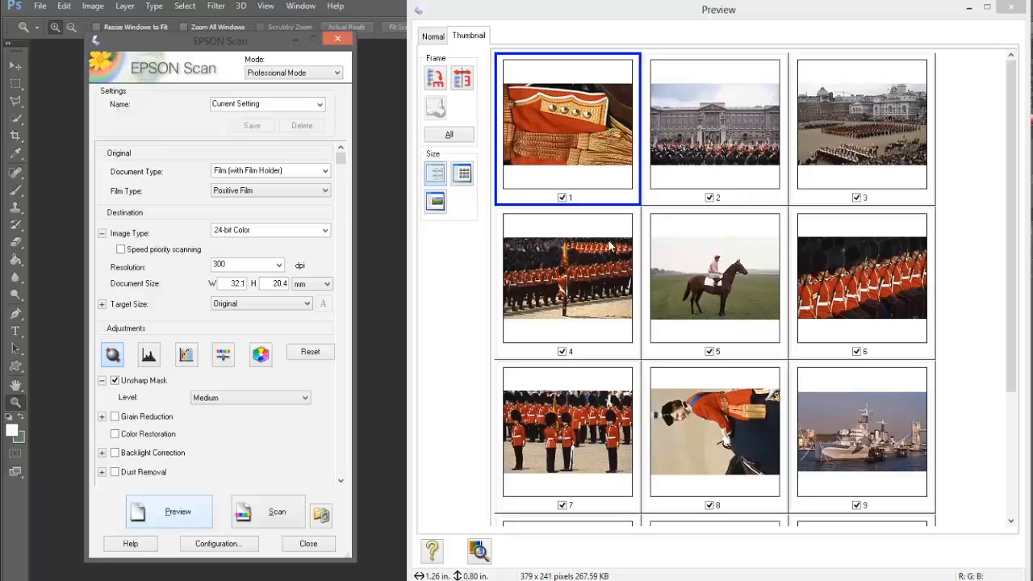
mouse_move(609, 239)
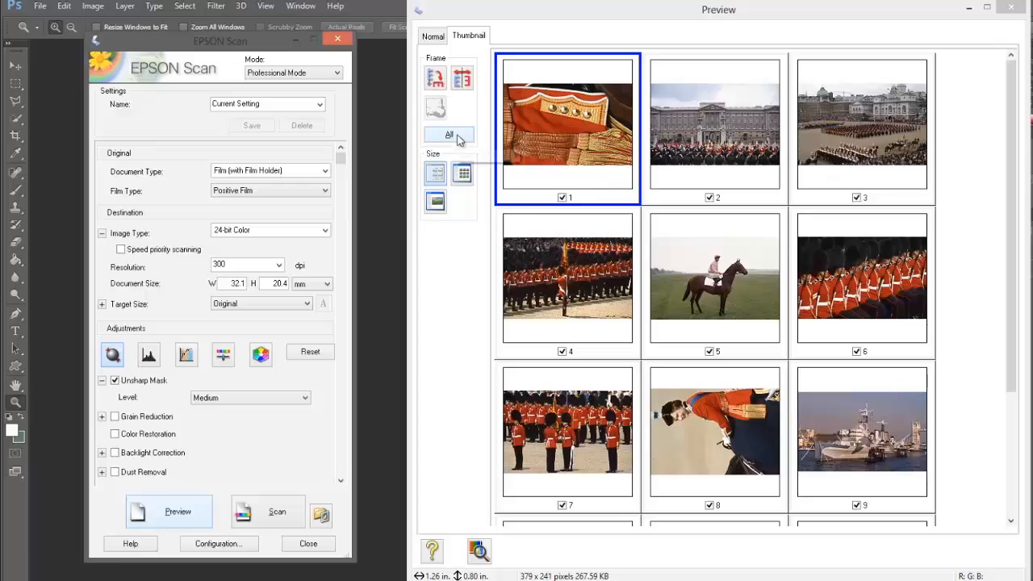
Step: Clear the frame selection via All and tick only frame 1, the red uniform close-up
left_click(448, 134)
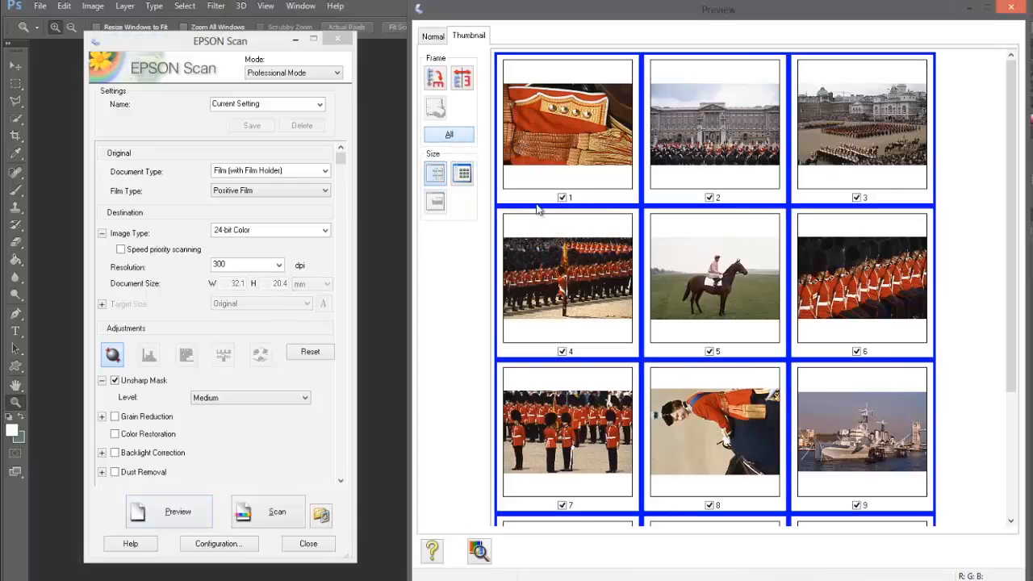
left_click(562, 198)
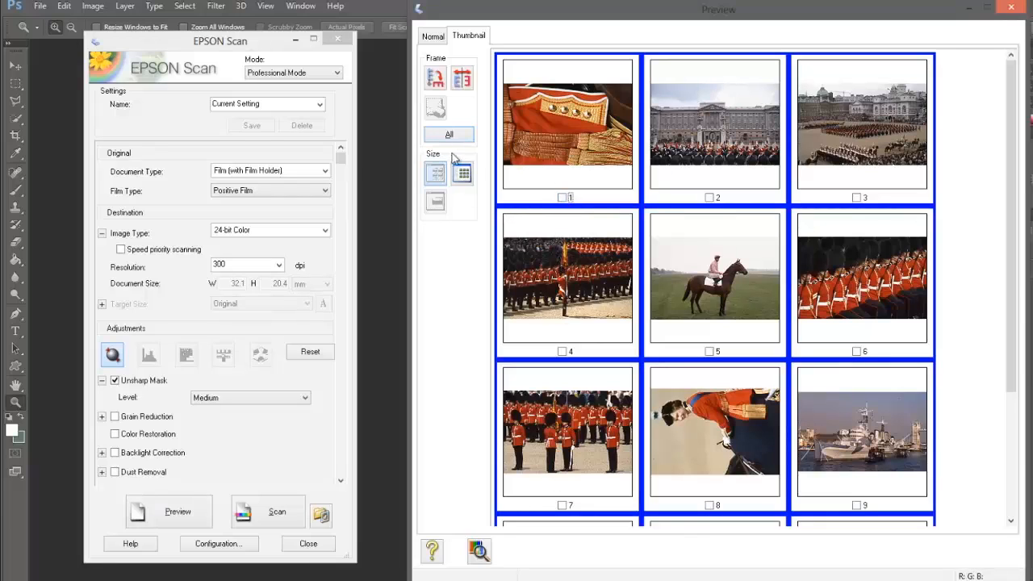
left_click(568, 125)
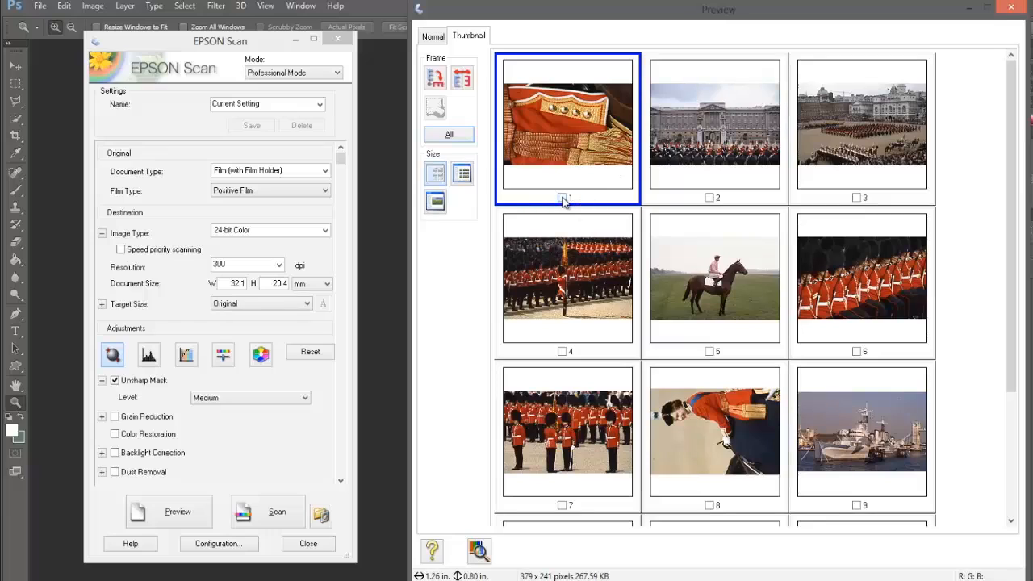
left_click(562, 198)
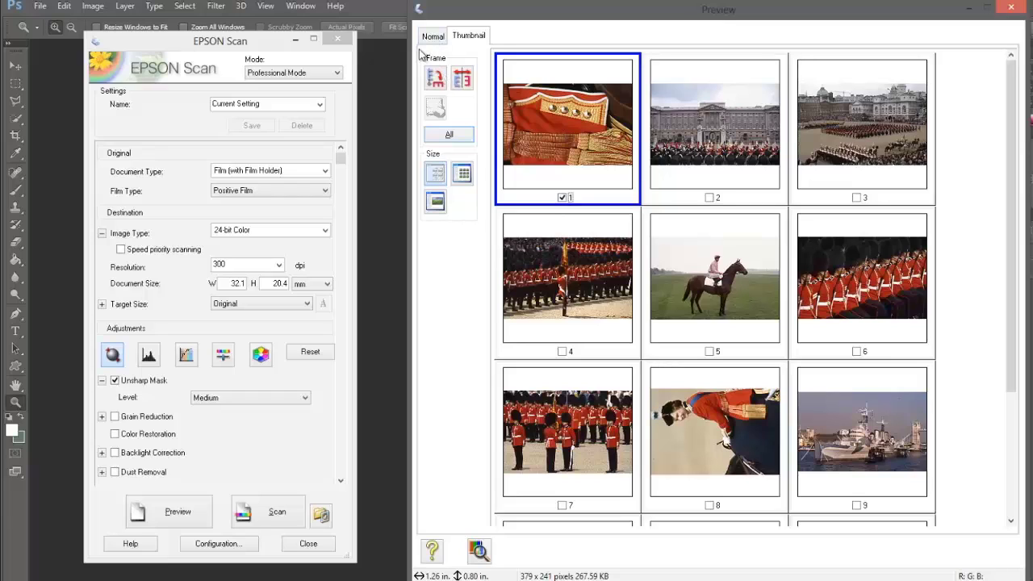
Step: Outline the top-left slide in the full preview, zoom in on it and rotate it 90° clockwise
left_click(433, 36)
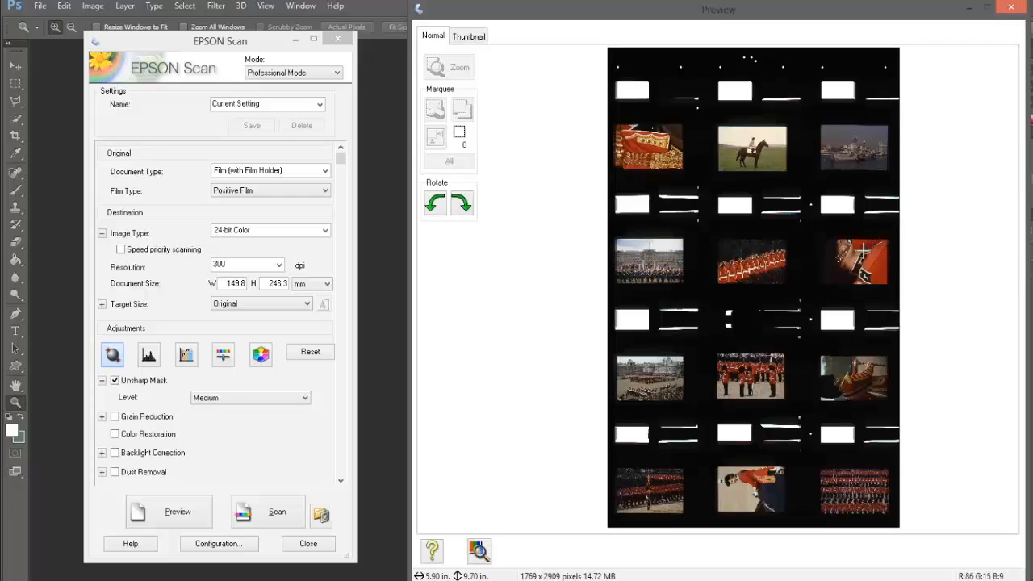
left_click_drag(637, 129, 678, 137)
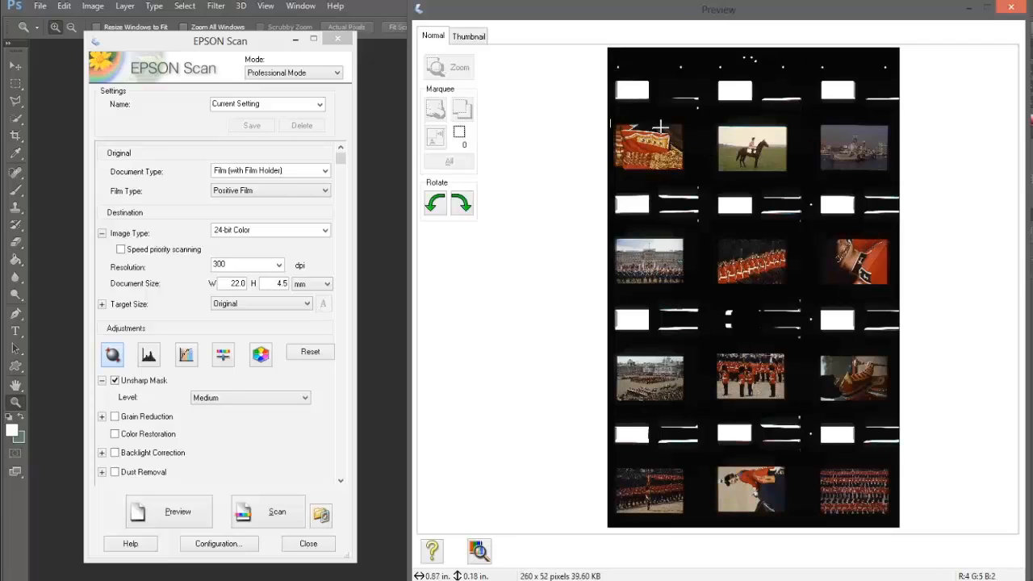
left_click_drag(618, 125, 698, 174)
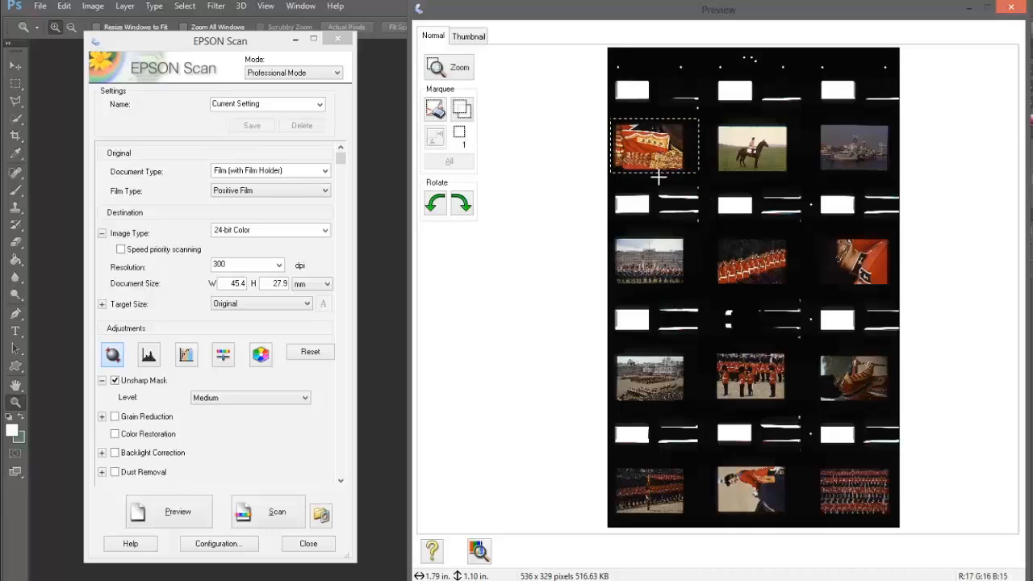
mouse_move(621, 241)
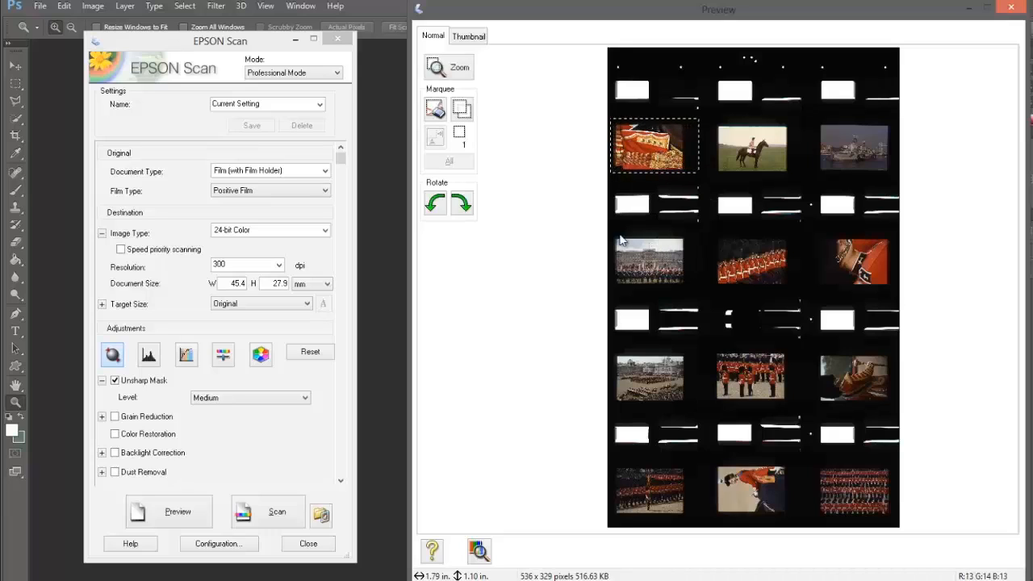
mouse_move(447, 67)
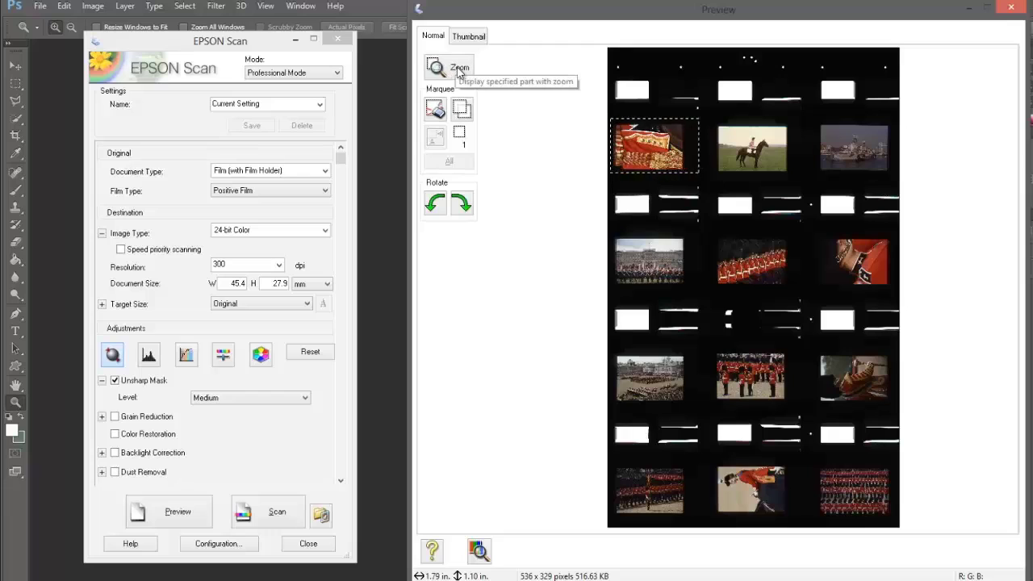
left_click(447, 67)
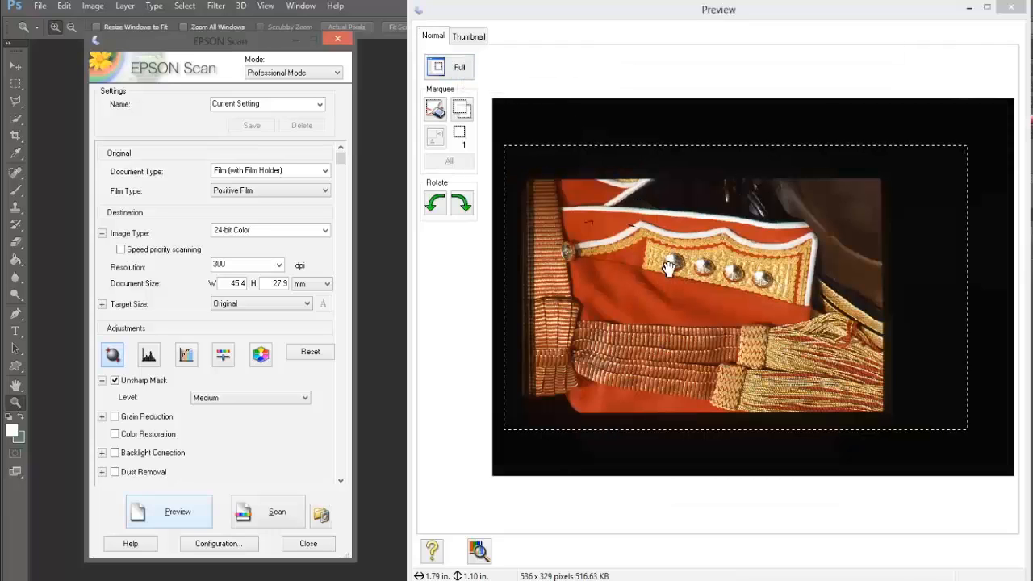
mouse_move(462, 202)
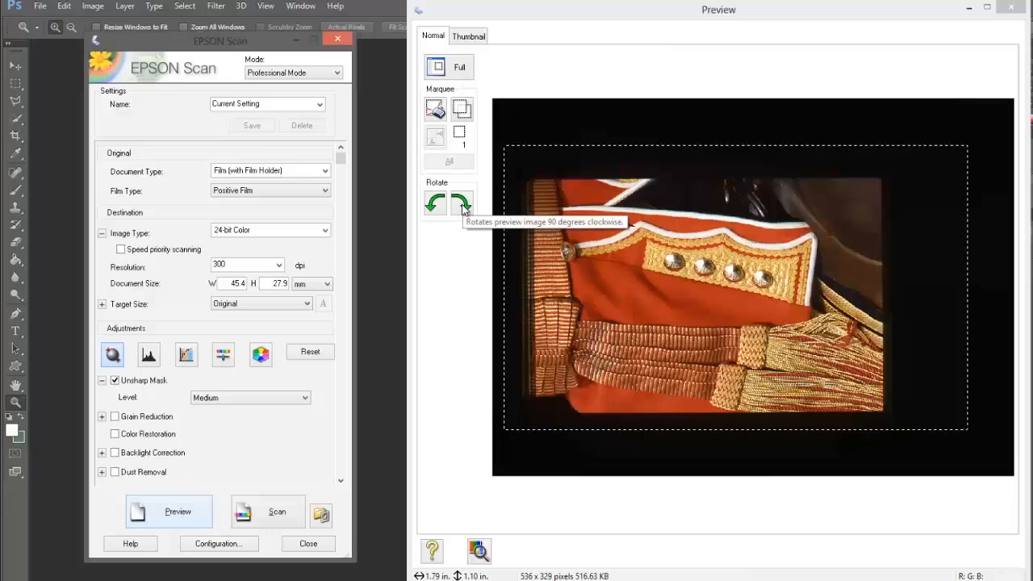
left_click(461, 202)
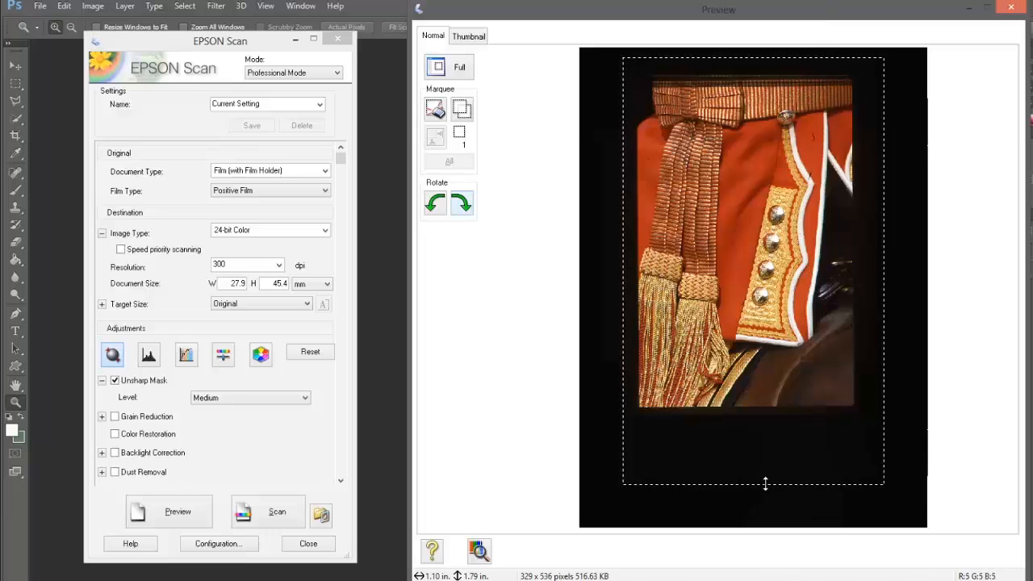
Step: Trim the scan area edges around the tunic image to about 23.2 × 34.7 mm
left_click_drag(765, 483, 777, 412)
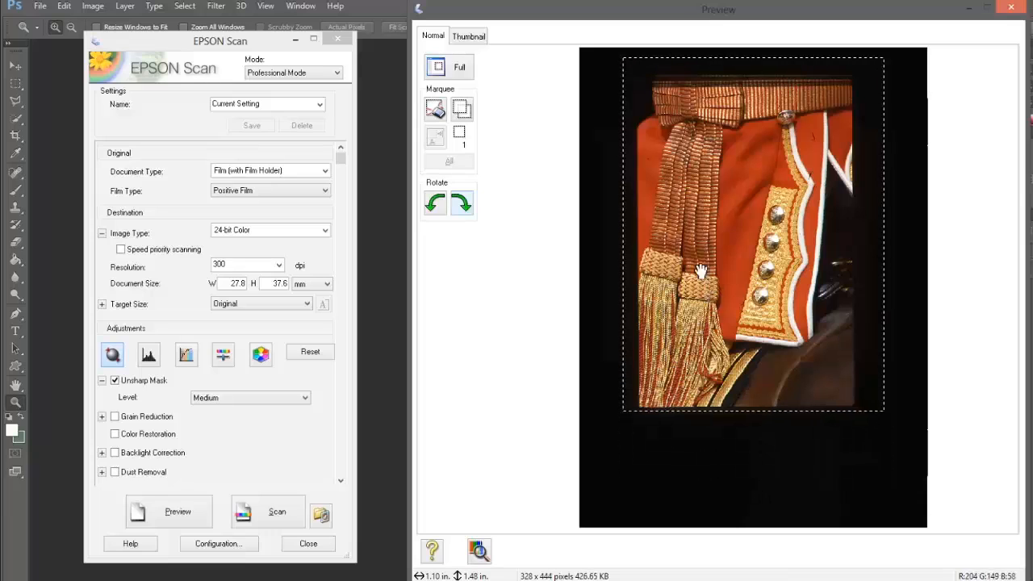
left_click_drag(623, 234, 637, 234)
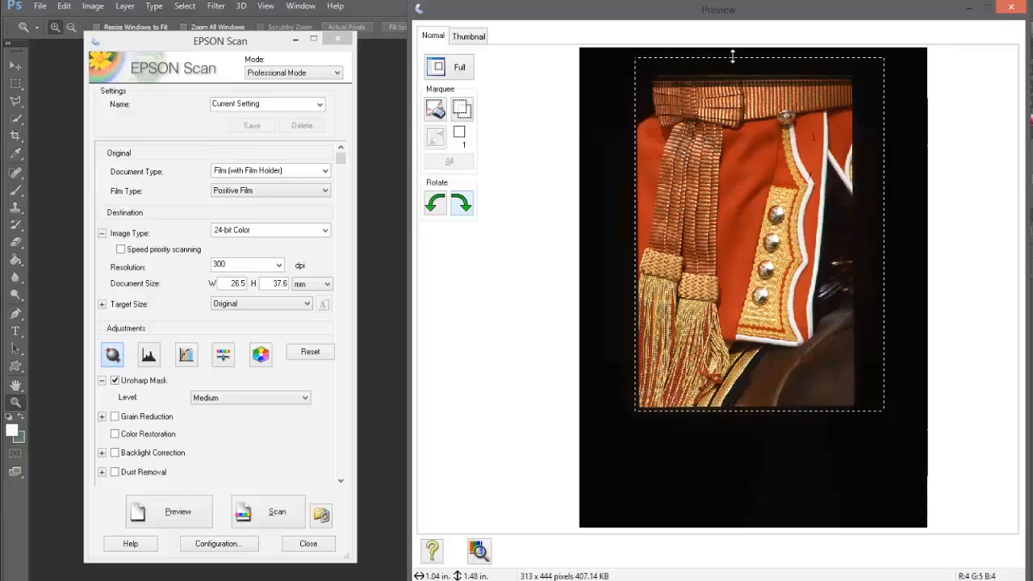
left_click_drag(733, 58, 733, 82)
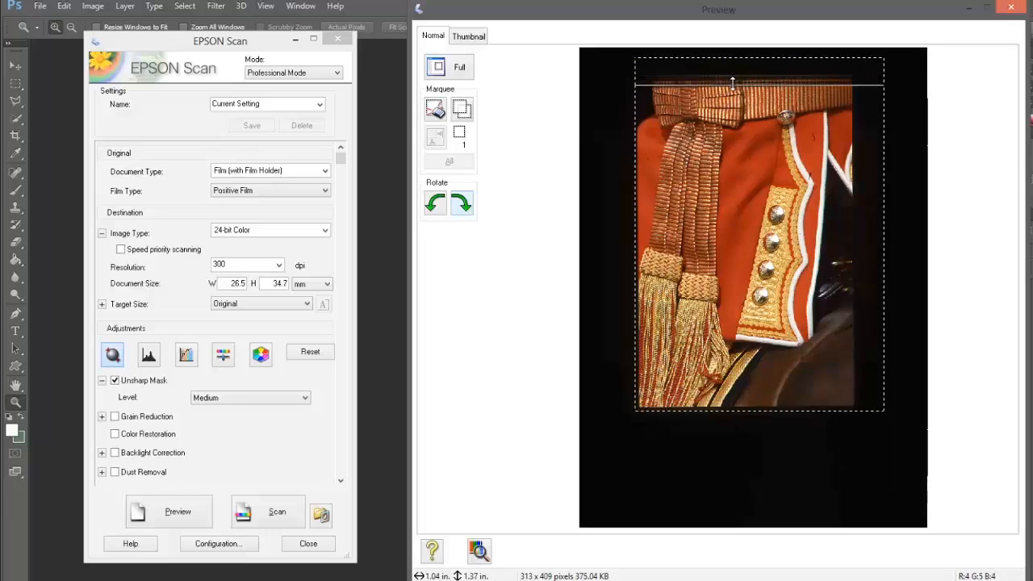
left_click_drag(883, 234, 852, 234)
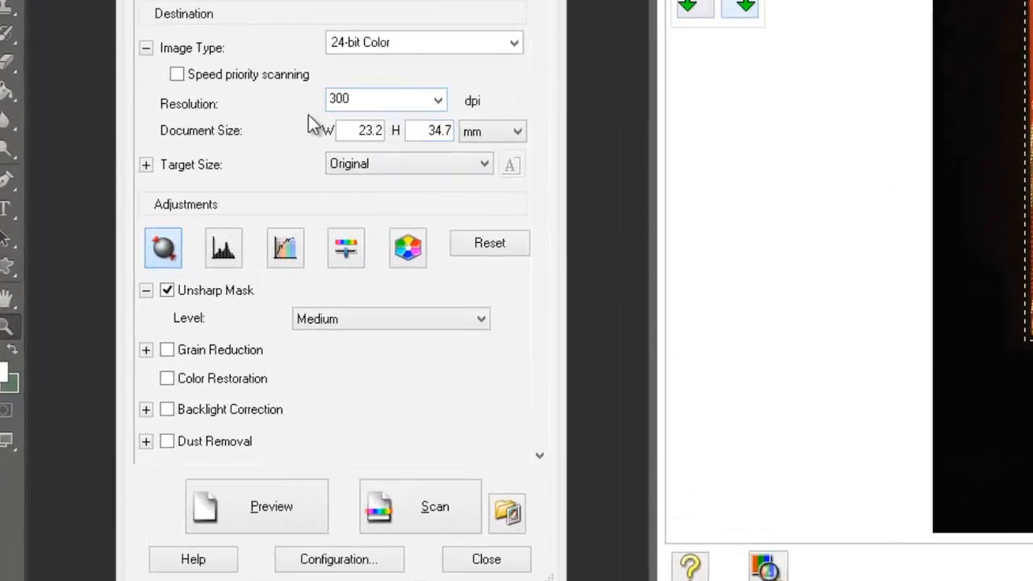
mouse_move(299, 97)
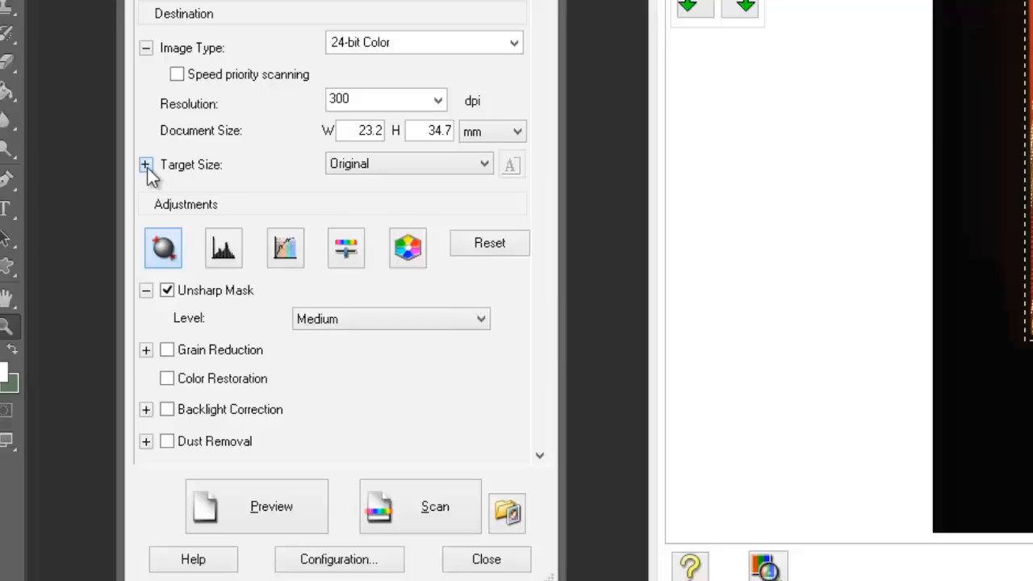
Step: Expand Target Size and show its dimensions in inches
left_click(145, 165)
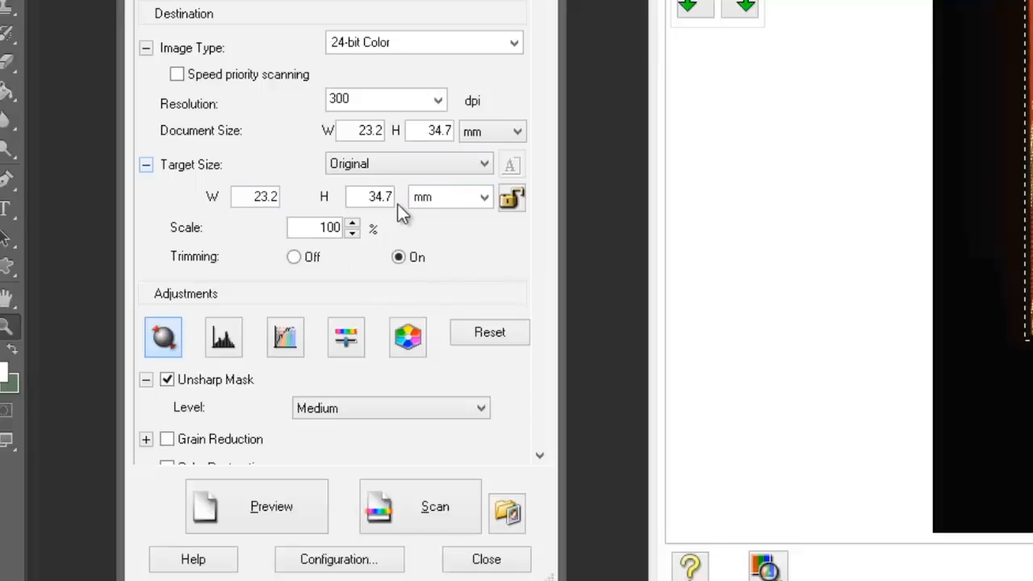
mouse_move(337, 256)
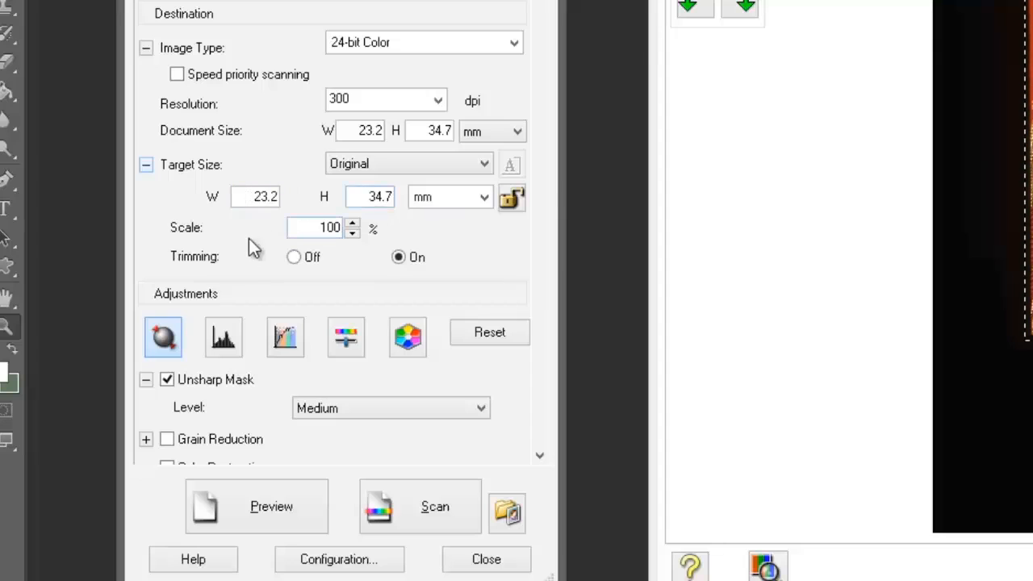
left_click(484, 197)
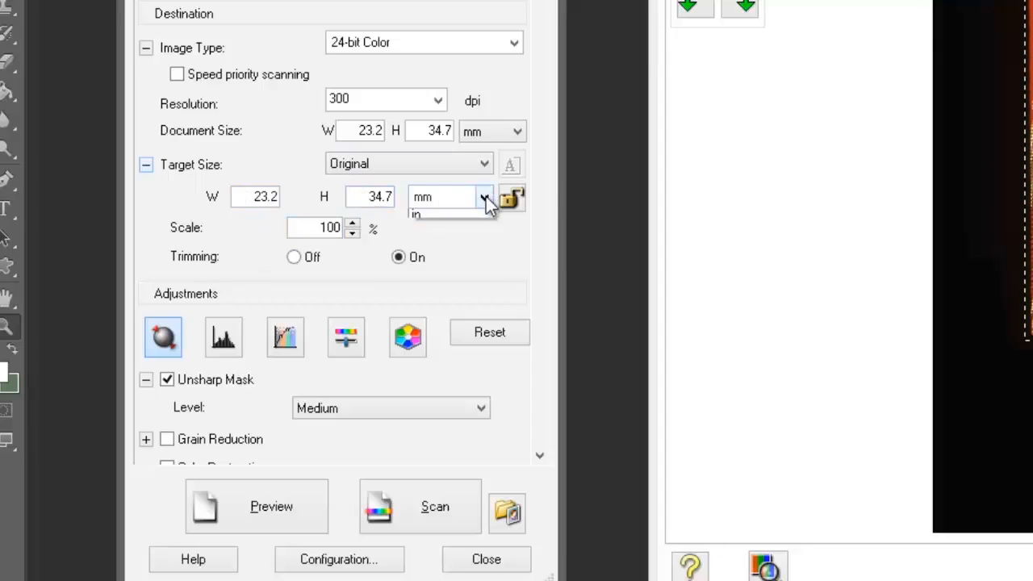
left_click(485, 197)
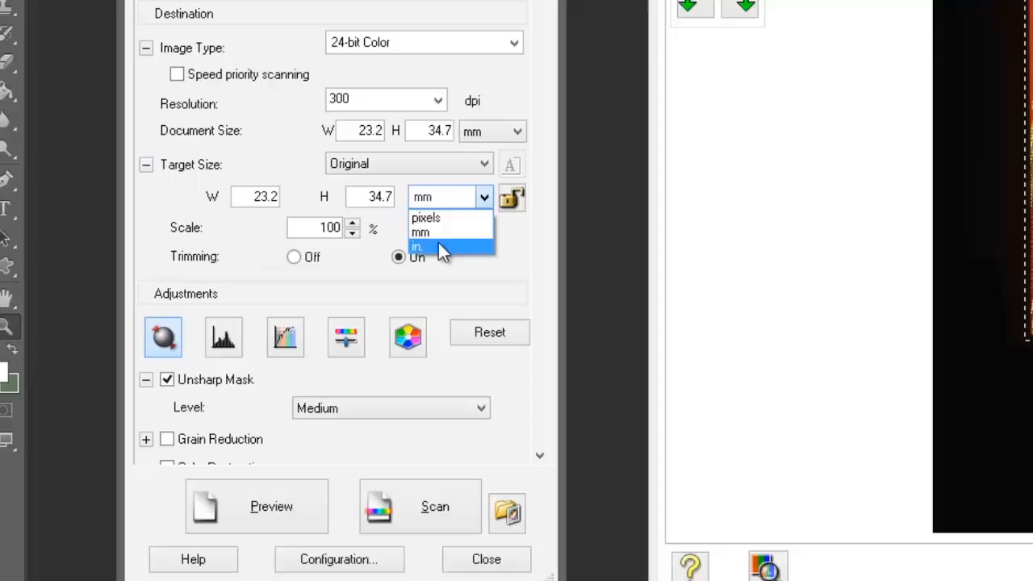
left_click(417, 246)
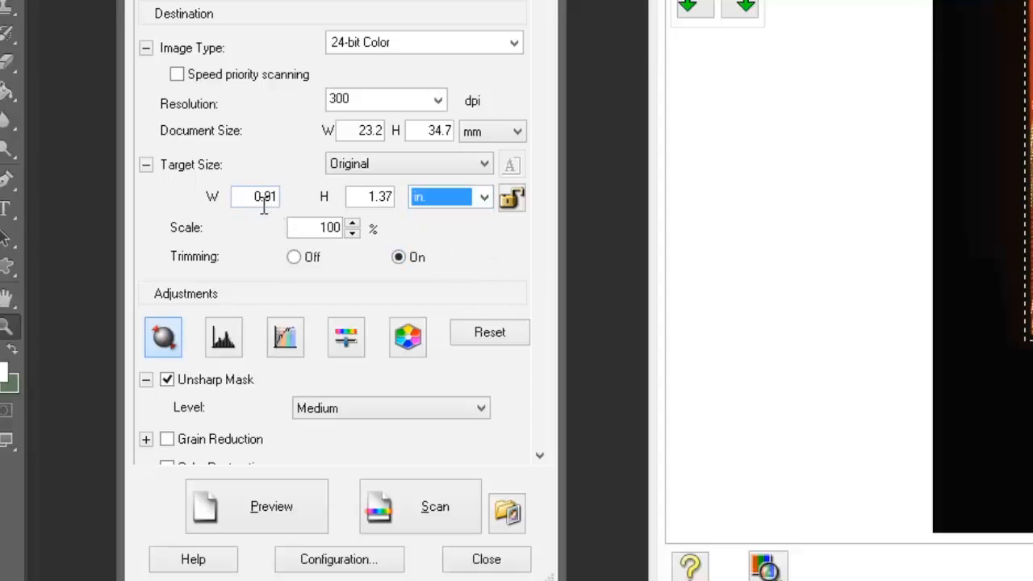
Step: Enter a target height of 10 in, giving 6.68 × 10.00 in at 732% scale
left_click(369, 196)
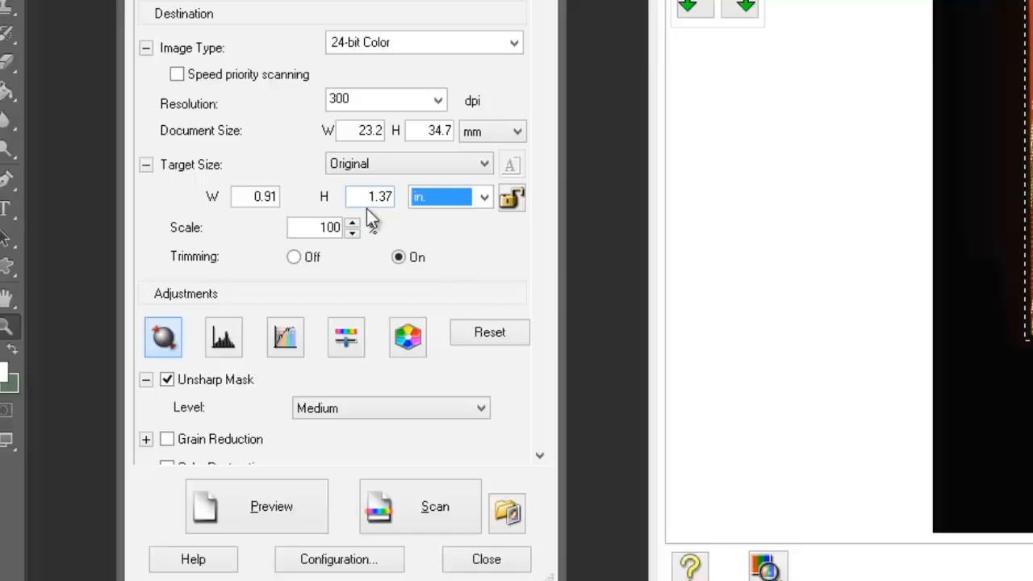
mouse_move(396, 262)
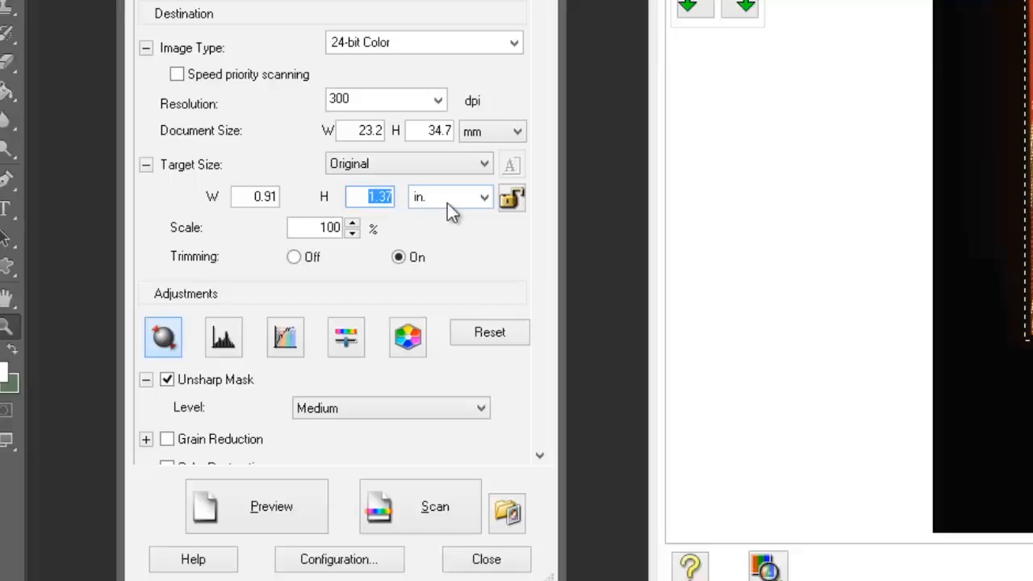
type("10")
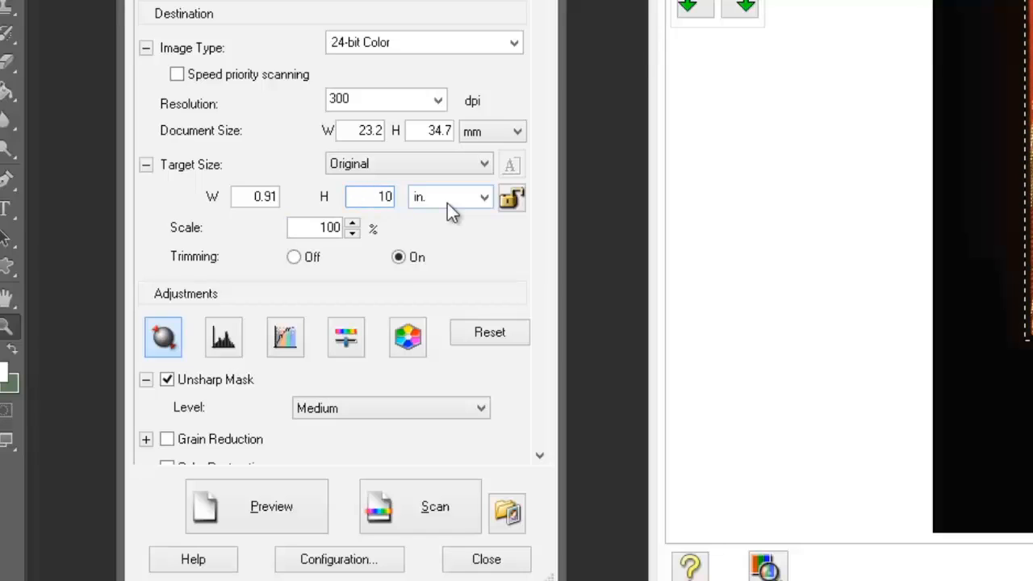
left_click(255, 196)
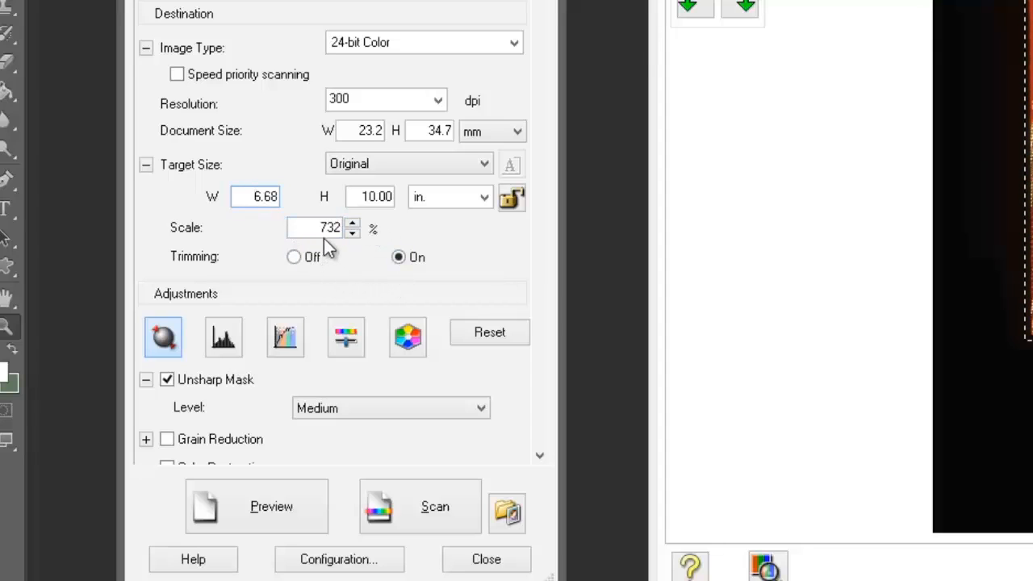
mouse_move(392, 242)
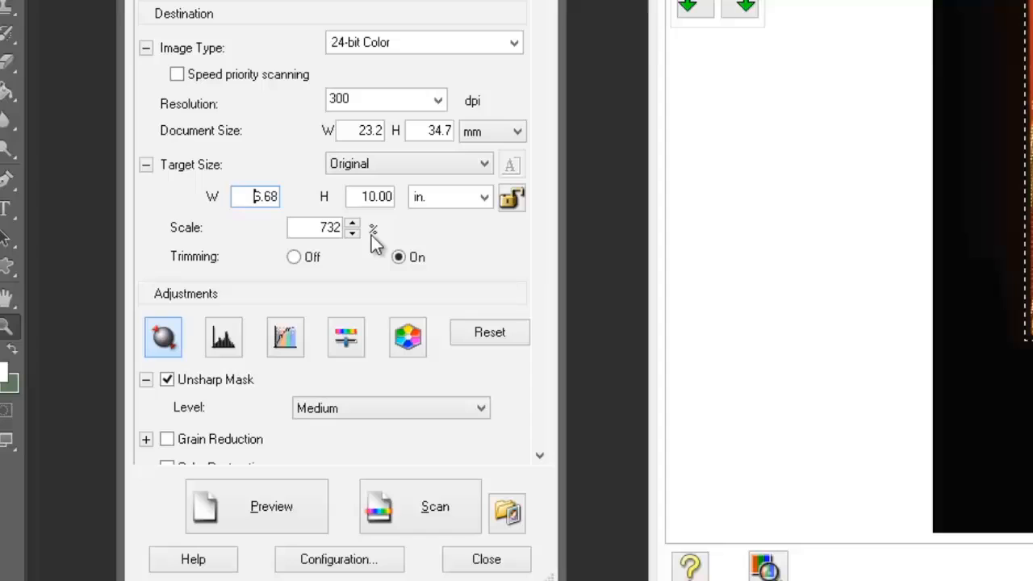
mouse_move(403, 230)
type("100")
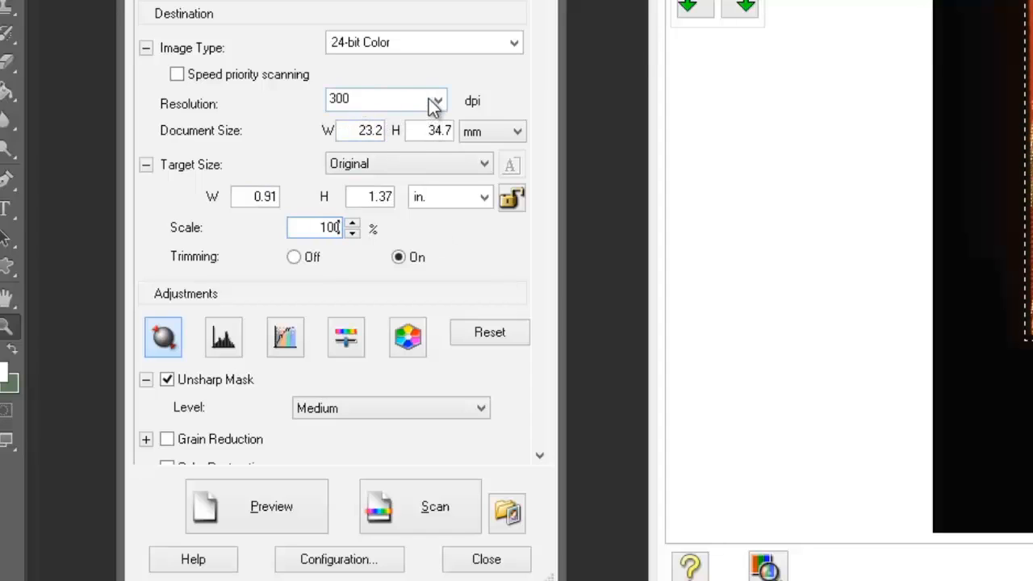
Step: Choose 3200 dpi from the Resolution list
left_click(437, 100)
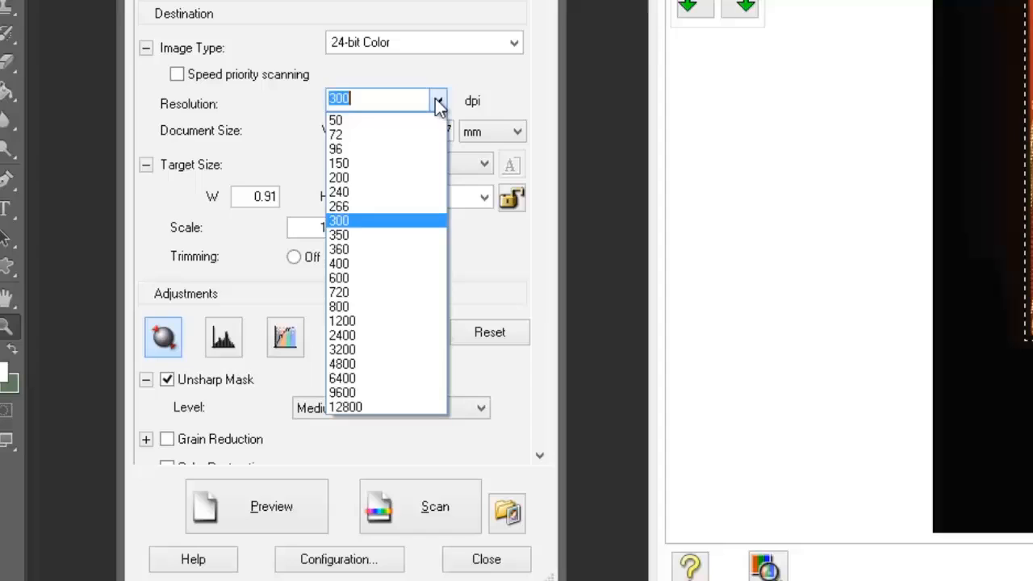
mouse_move(342, 349)
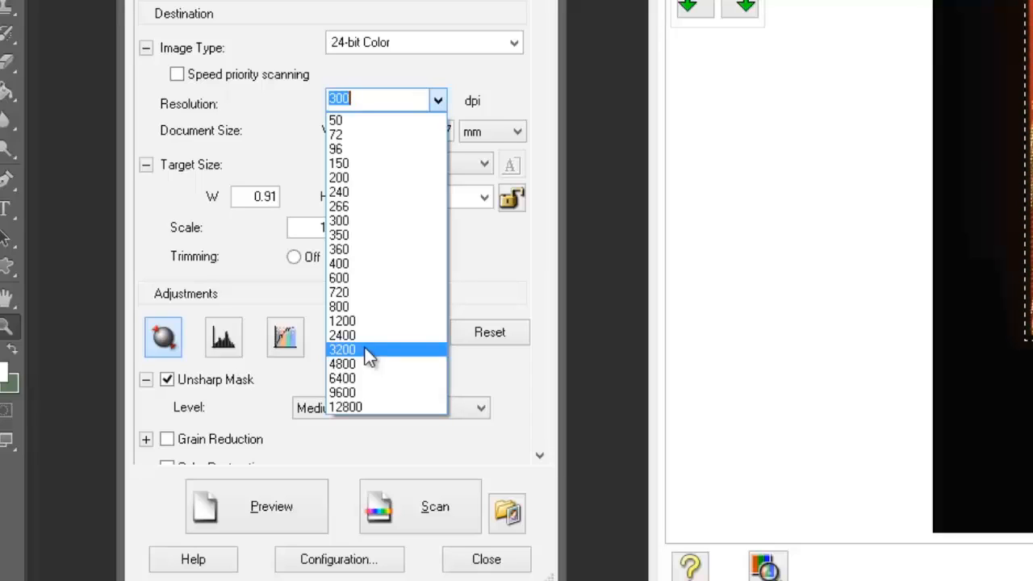
mouse_move(346, 378)
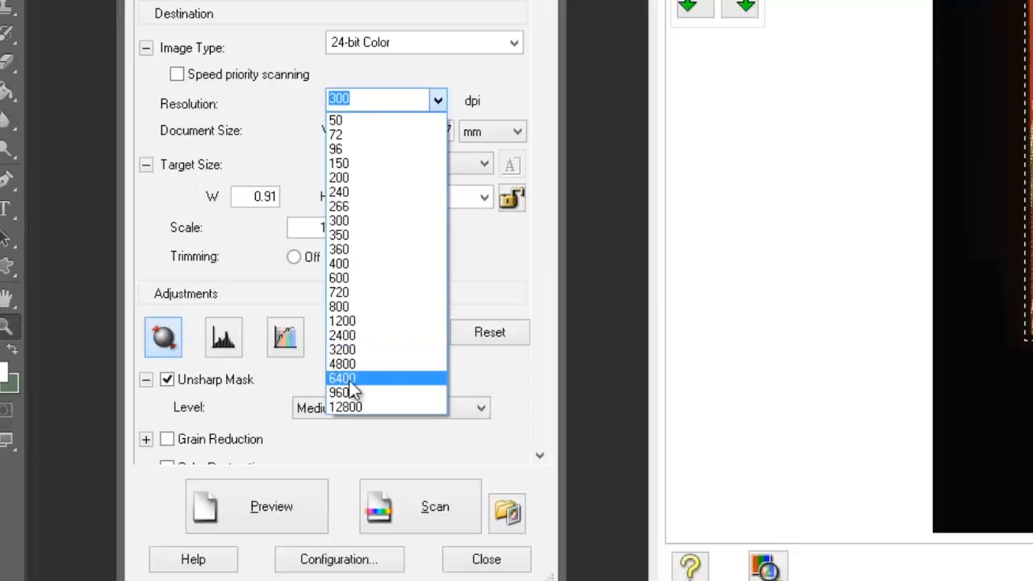
mouse_move(341, 392)
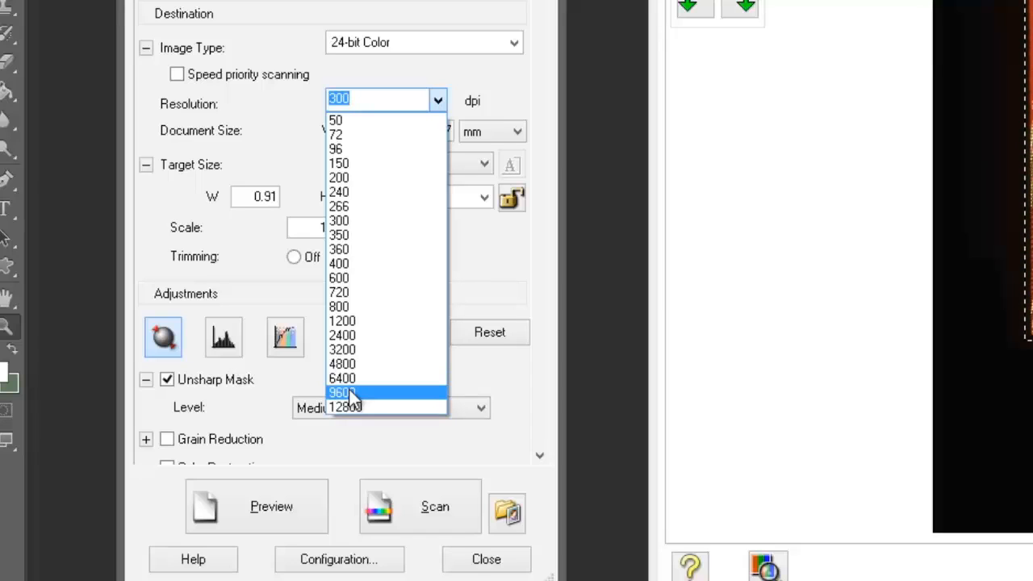
mouse_move(347, 349)
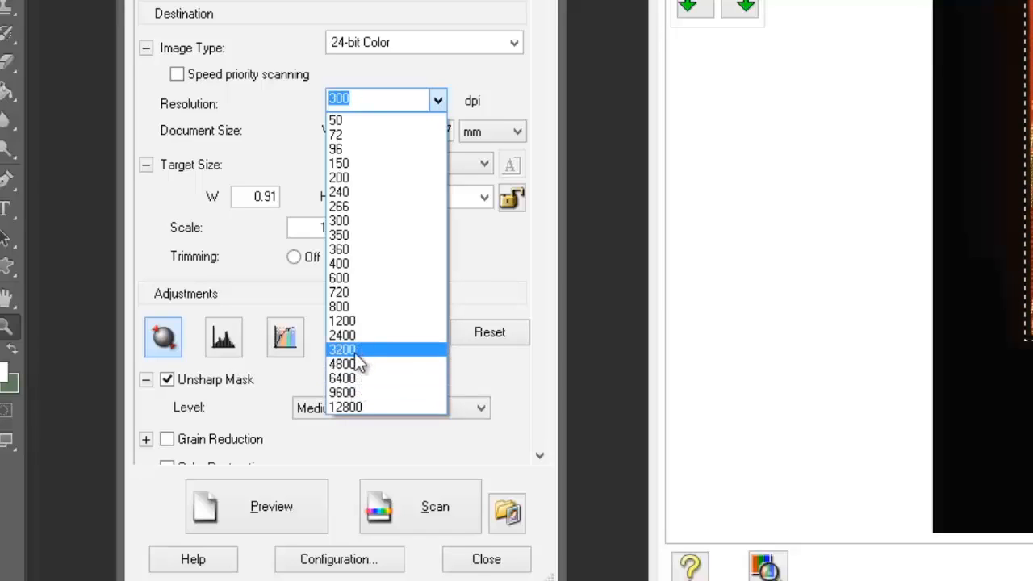
mouse_move(359, 370)
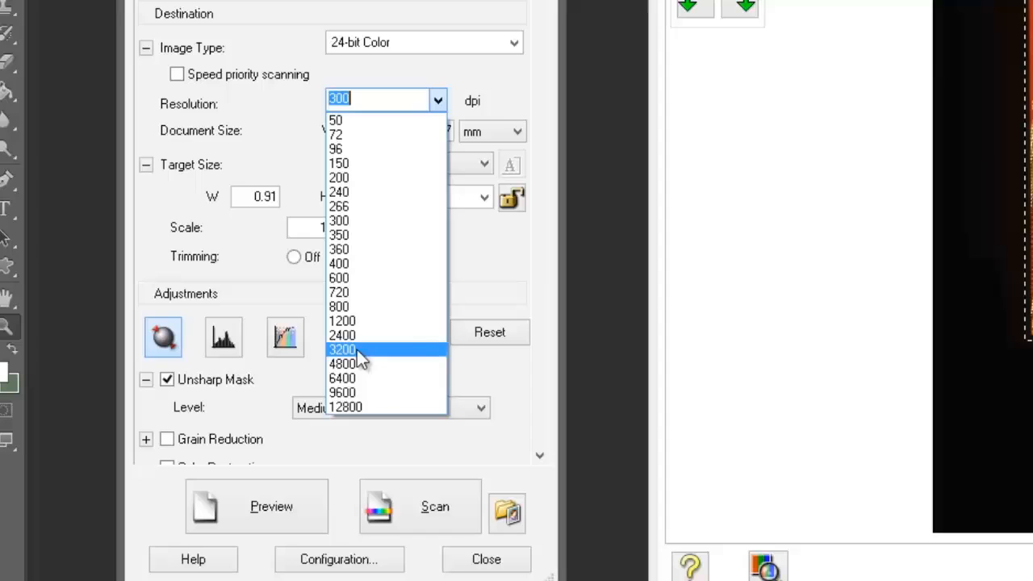
left_click(341, 349)
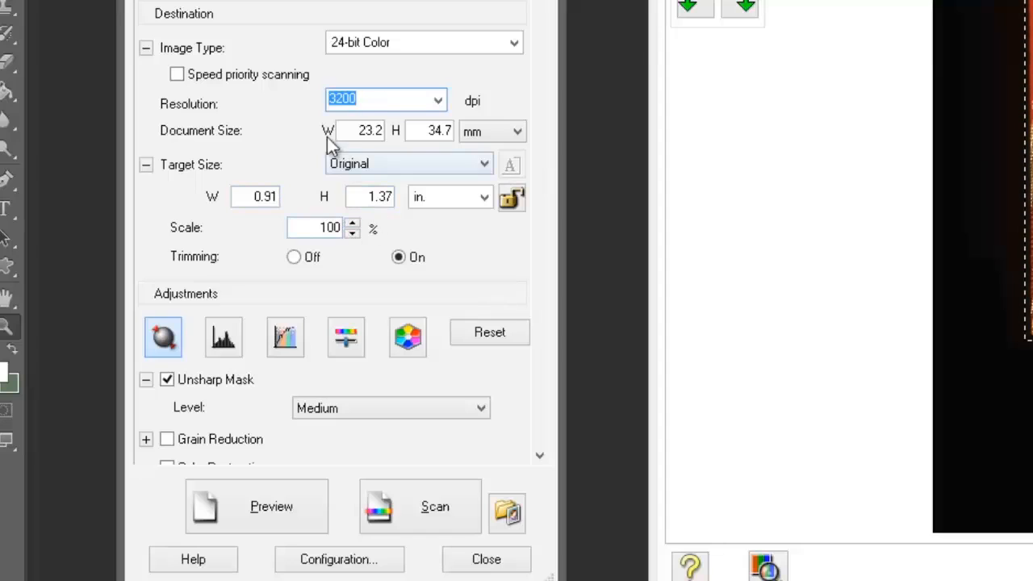
mouse_move(372, 157)
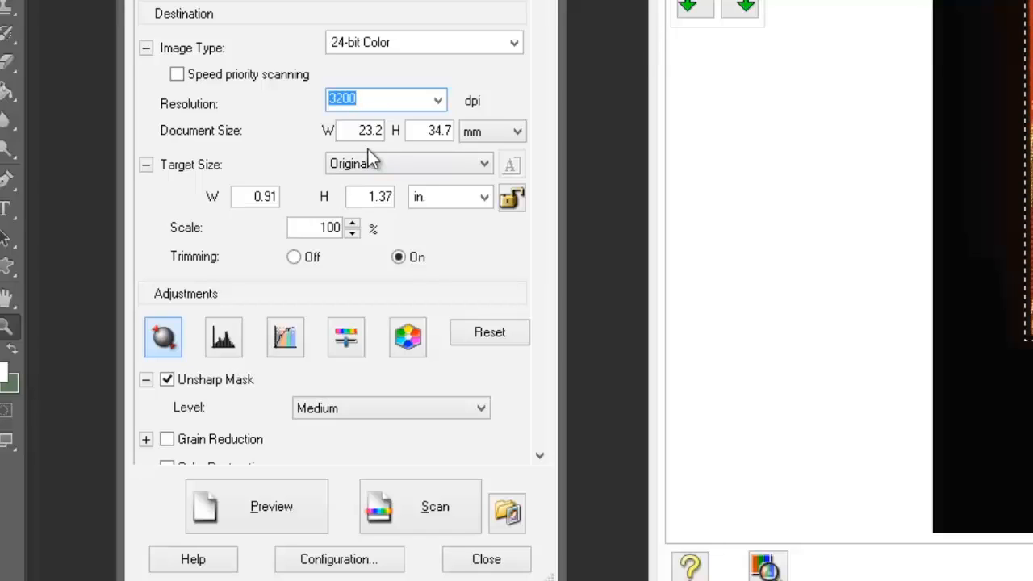
mouse_move(540, 75)
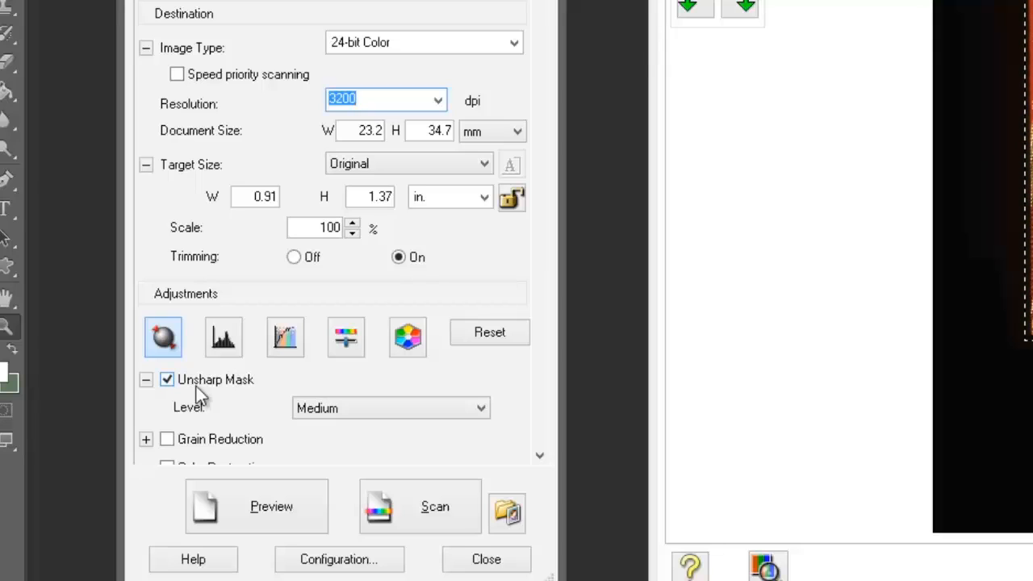
mouse_move(238, 390)
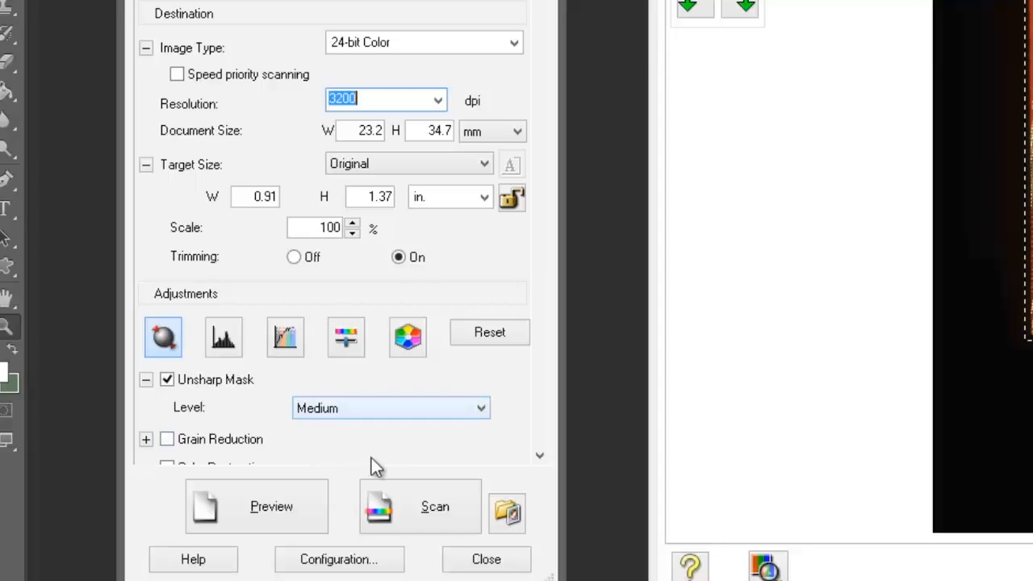
Step: Keep the Unsharp Mask level at Medium, then untick Unsharp Mask
left_click(481, 408)
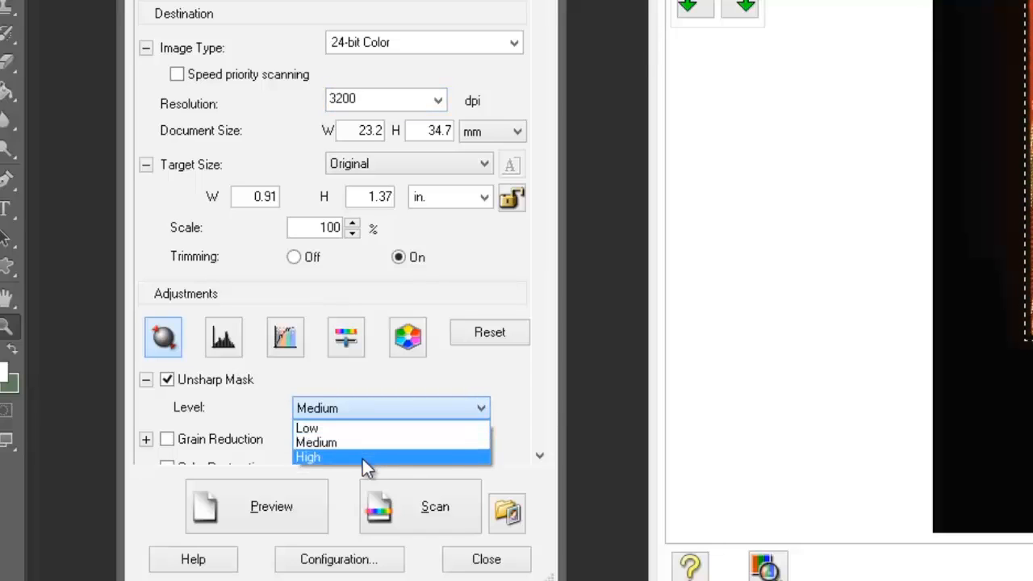
mouse_move(349, 442)
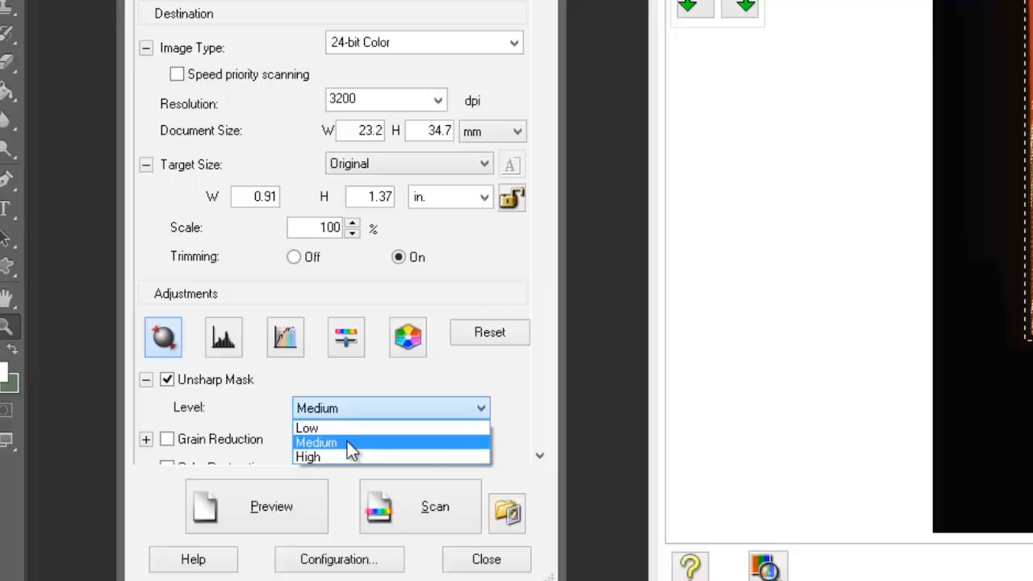
left_click(316, 442)
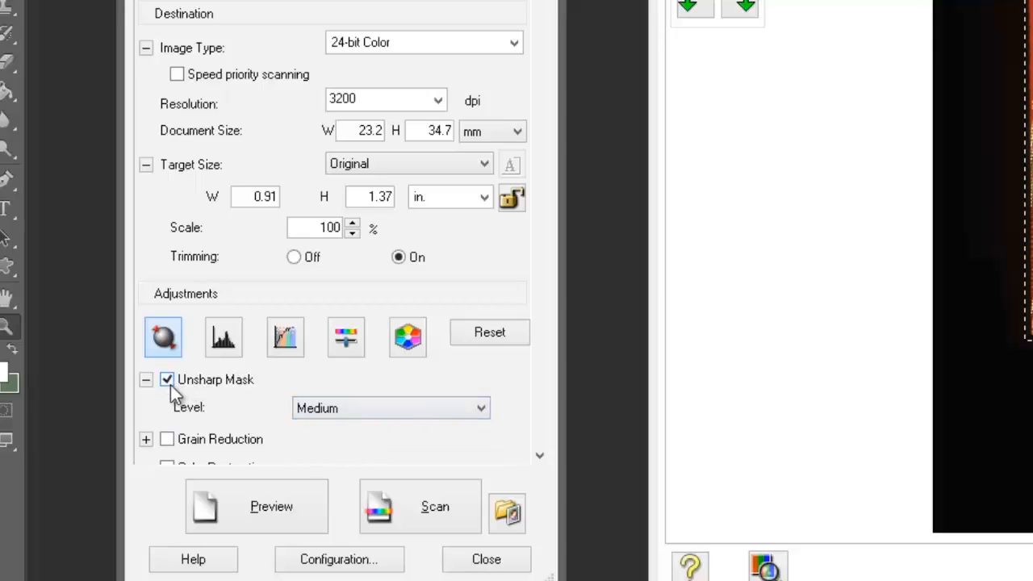
left_click(167, 379)
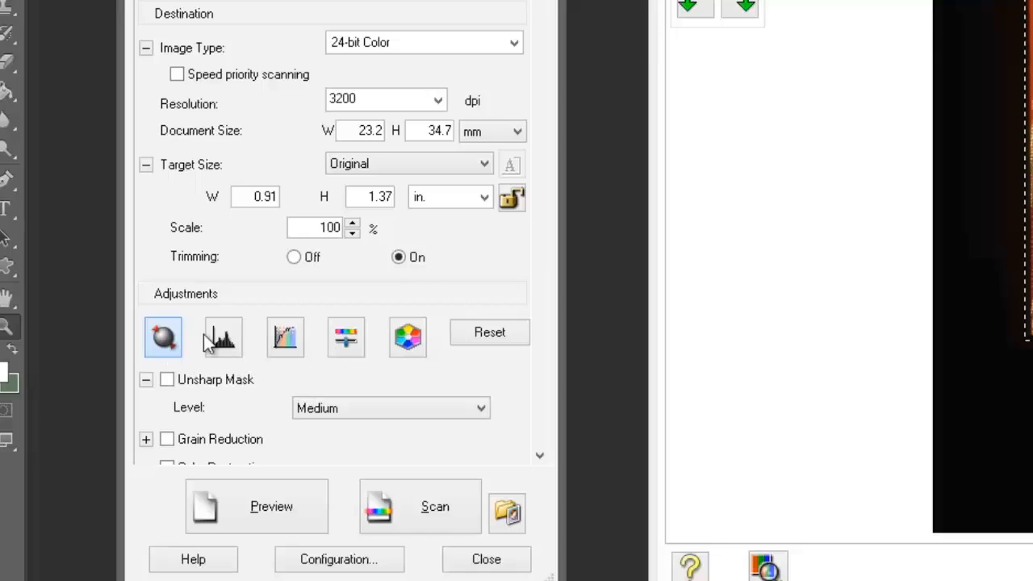
mouse_move(397, 388)
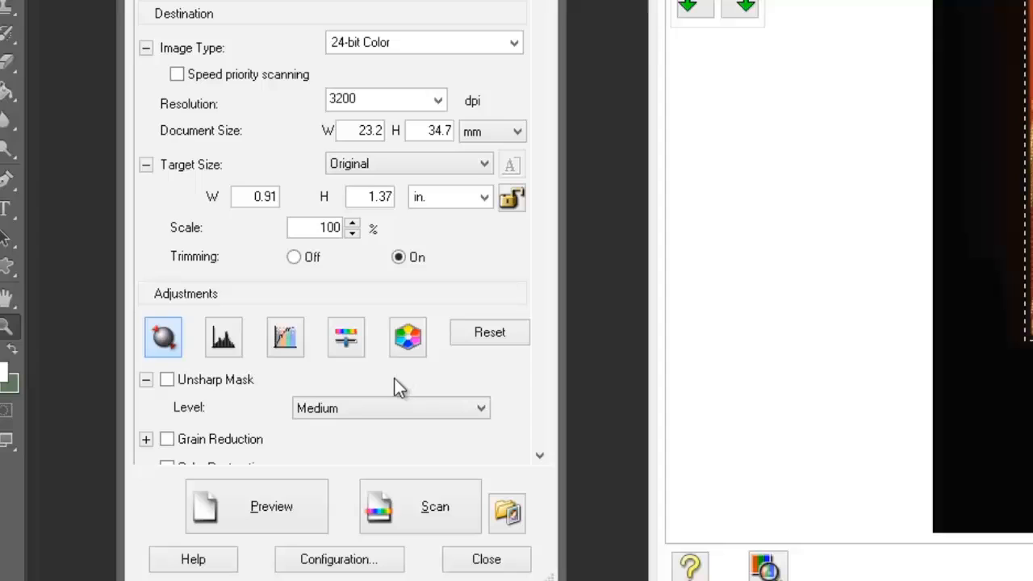
mouse_move(563, 459)
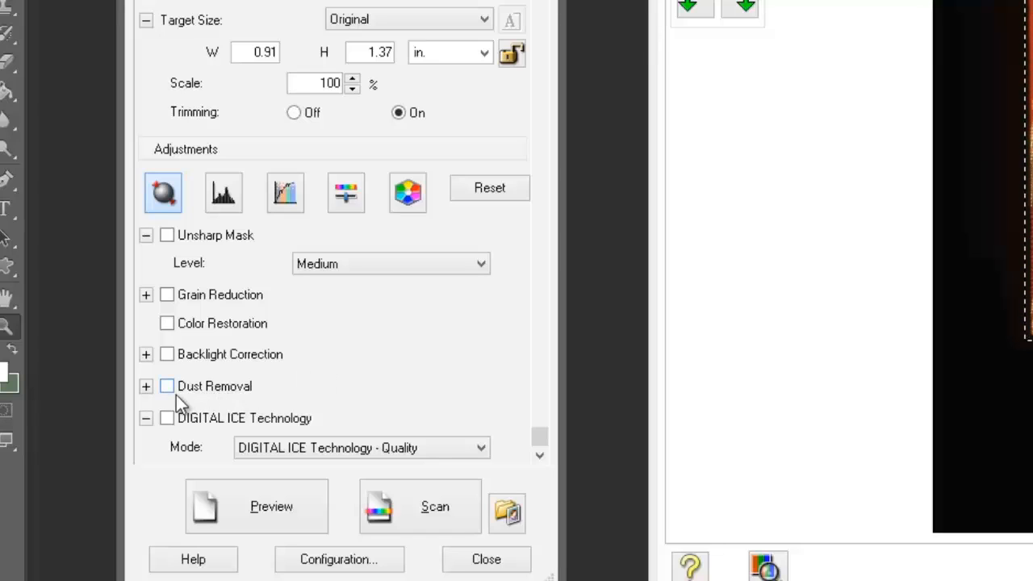
mouse_move(208, 401)
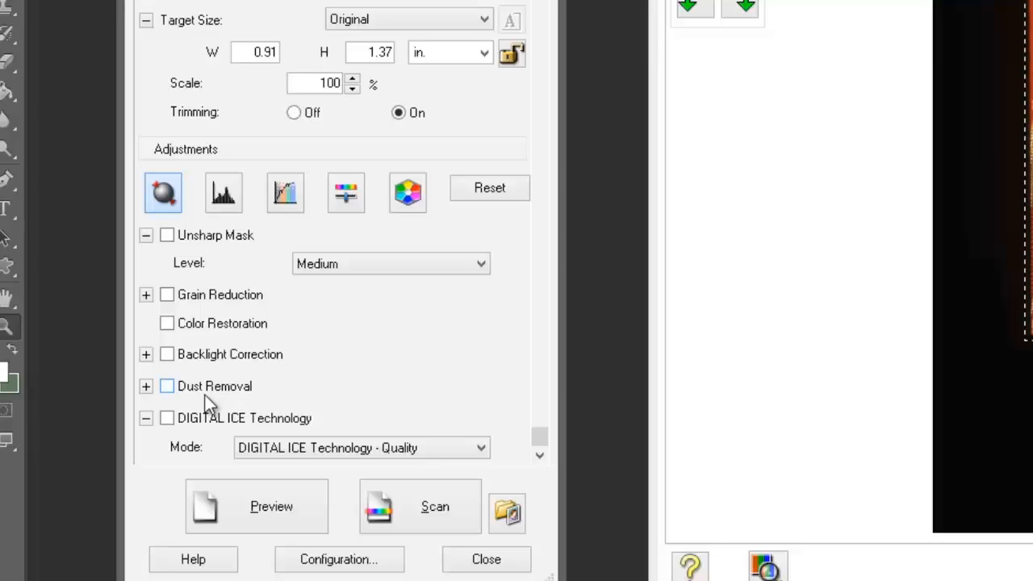
mouse_move(234, 432)
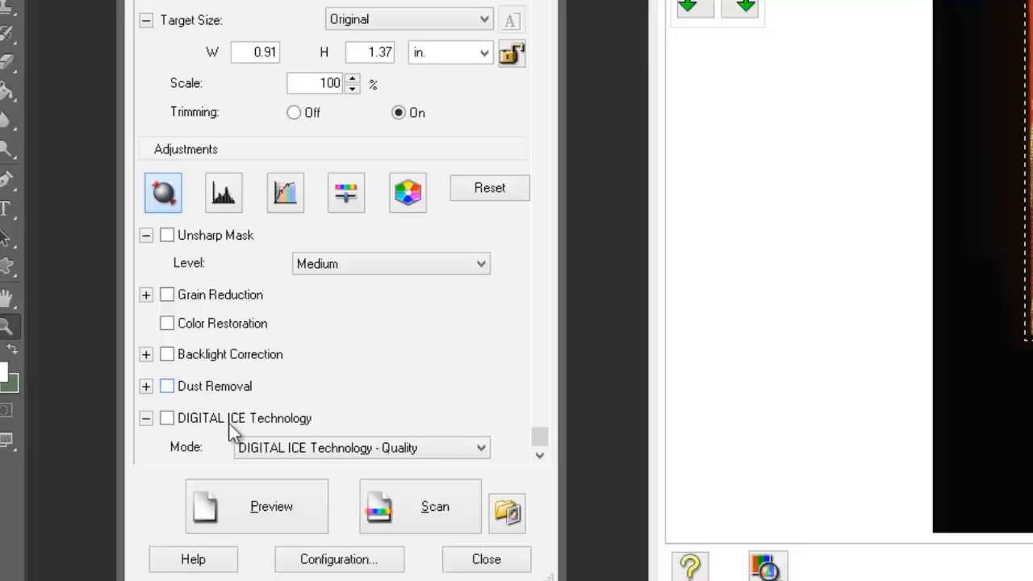
mouse_move(178, 432)
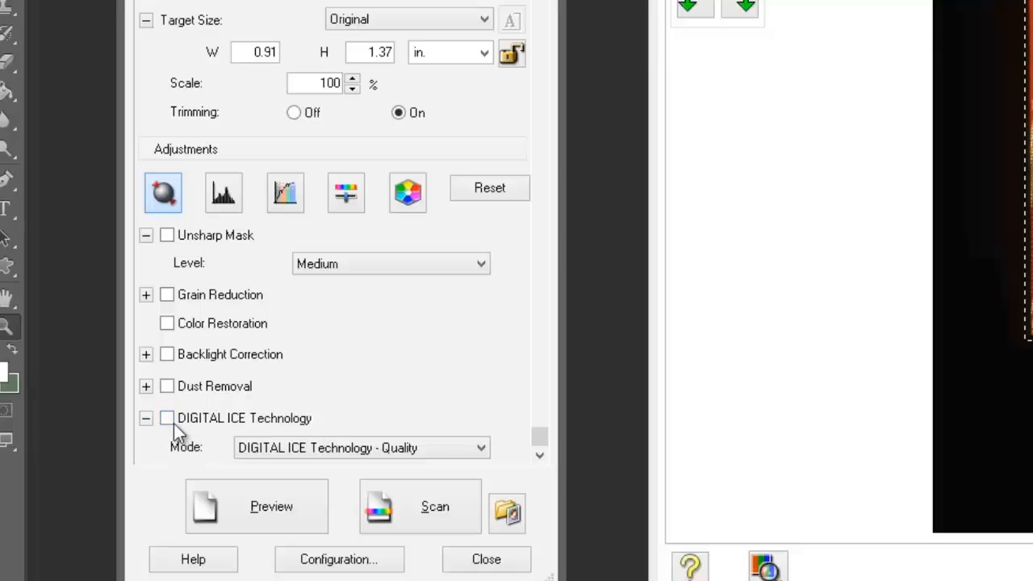
Step: Enable DIGITAL ICE Technology and keep its Quality mode
left_click(167, 418)
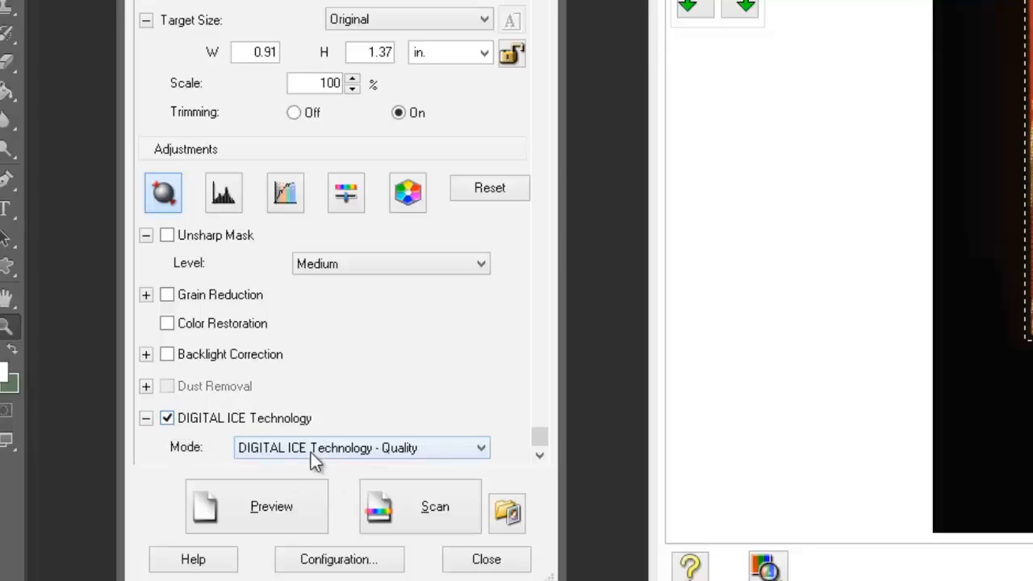
left_click(361, 447)
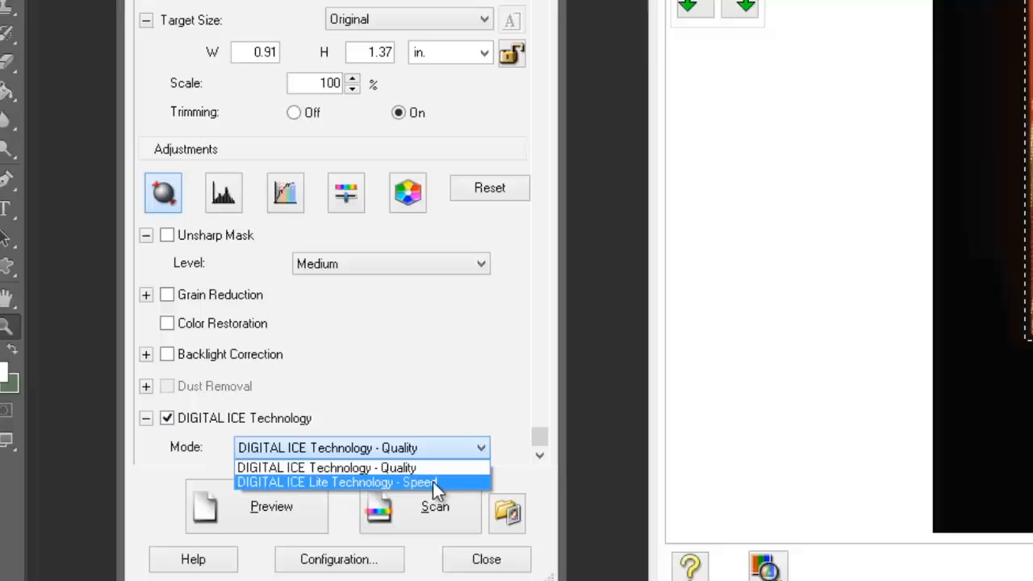
left_click(326, 467)
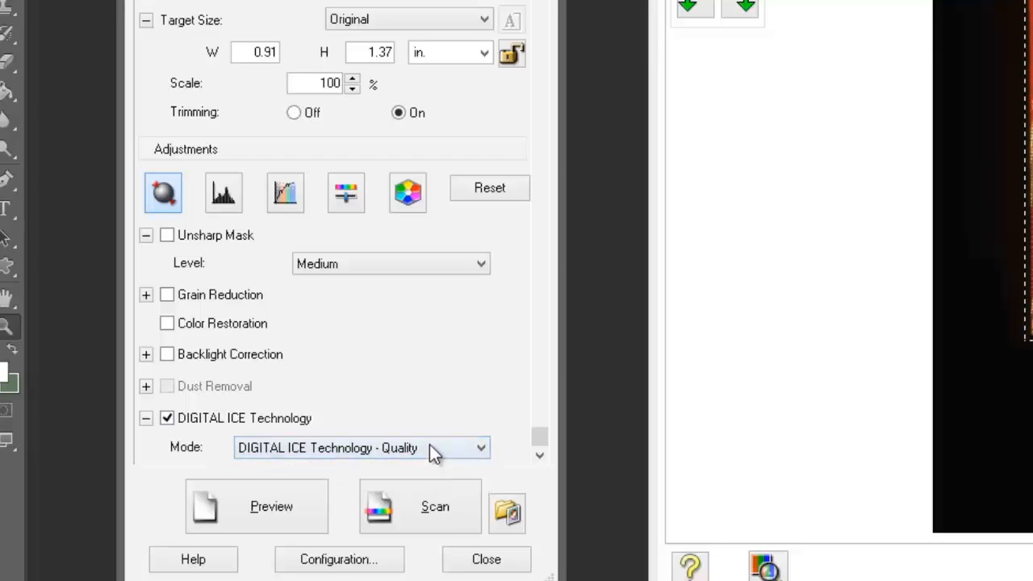
mouse_move(420, 451)
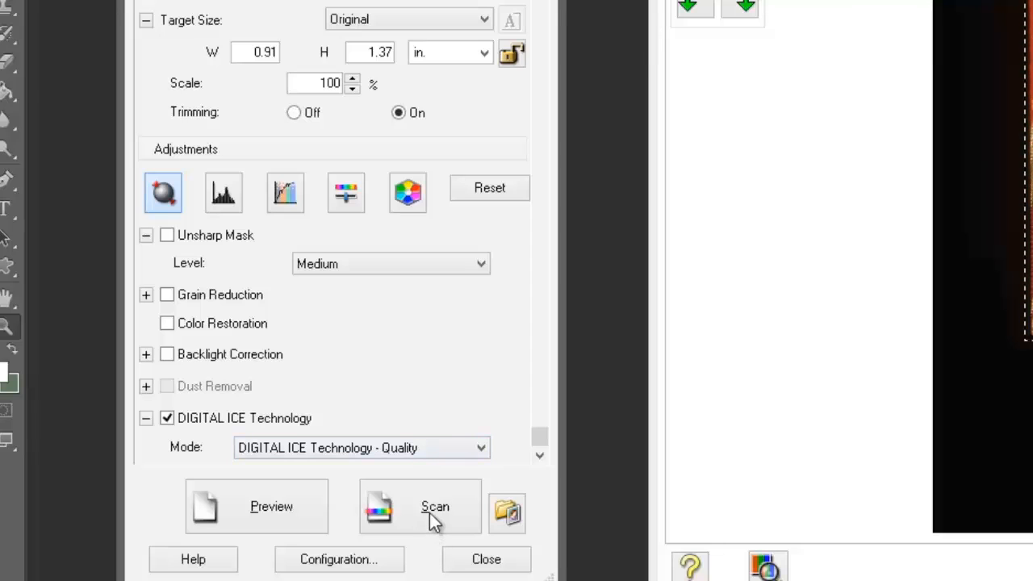
Step: Start the scan and browse to the scans folder as the save destination
left_click(435, 506)
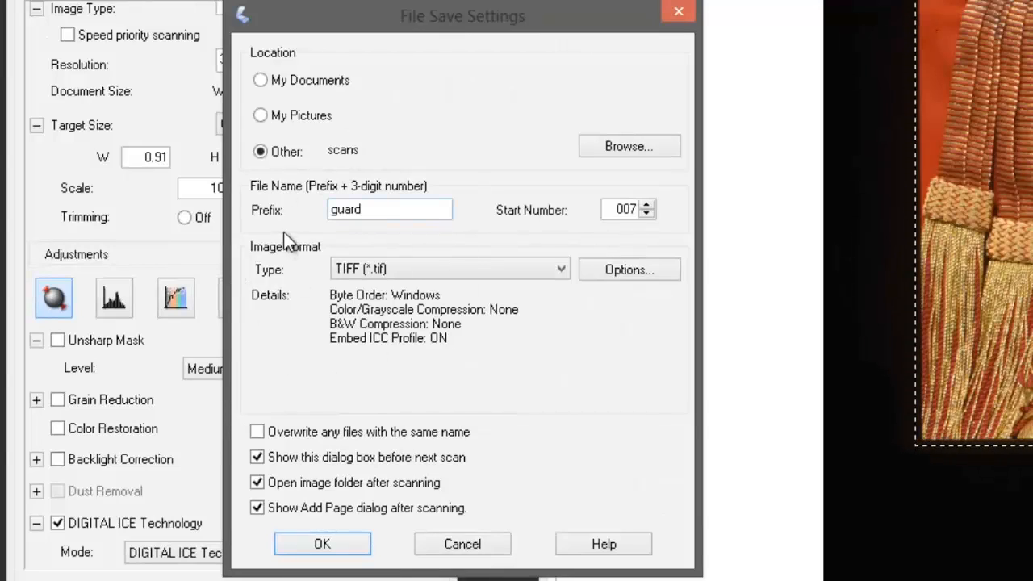
mouse_move(326, 226)
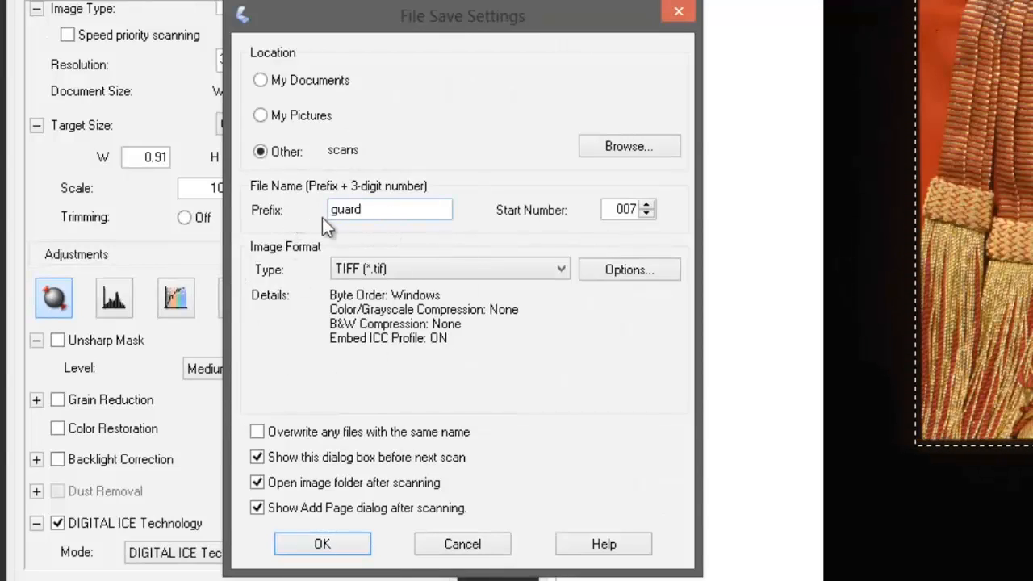
mouse_move(396, 157)
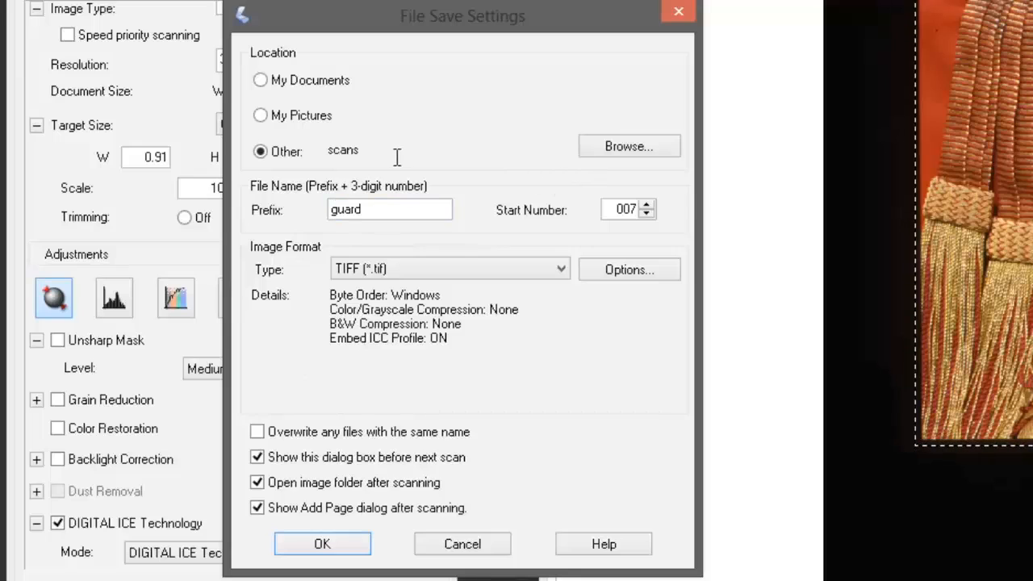
mouse_move(628, 146)
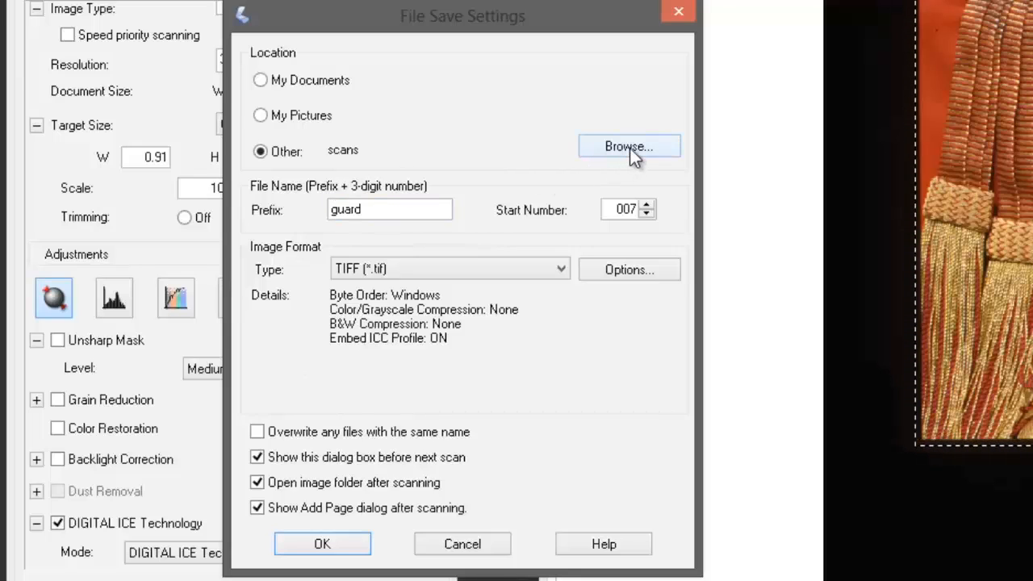
left_click(629, 146)
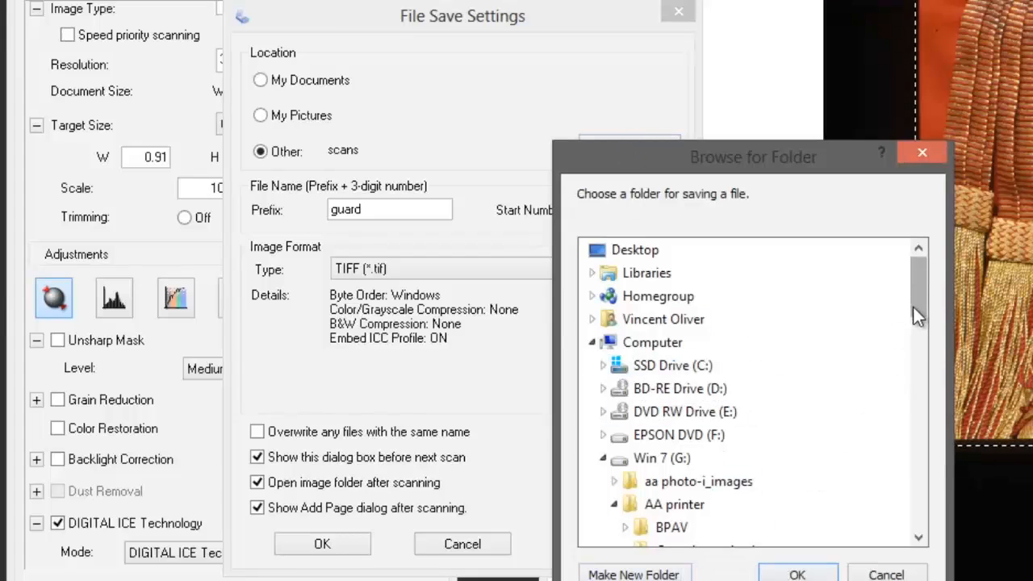
scroll("down", 3)
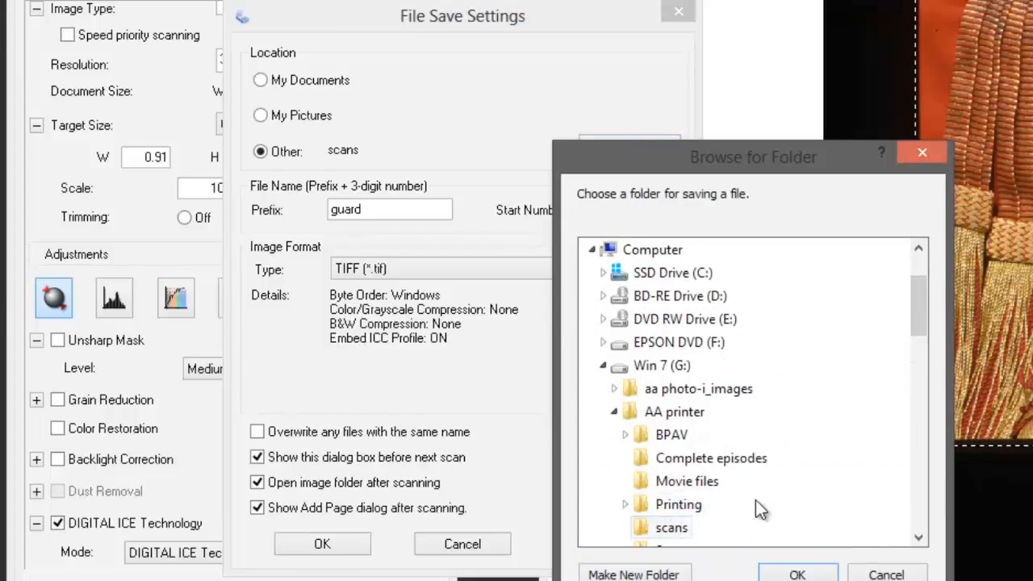
left_click(670, 527)
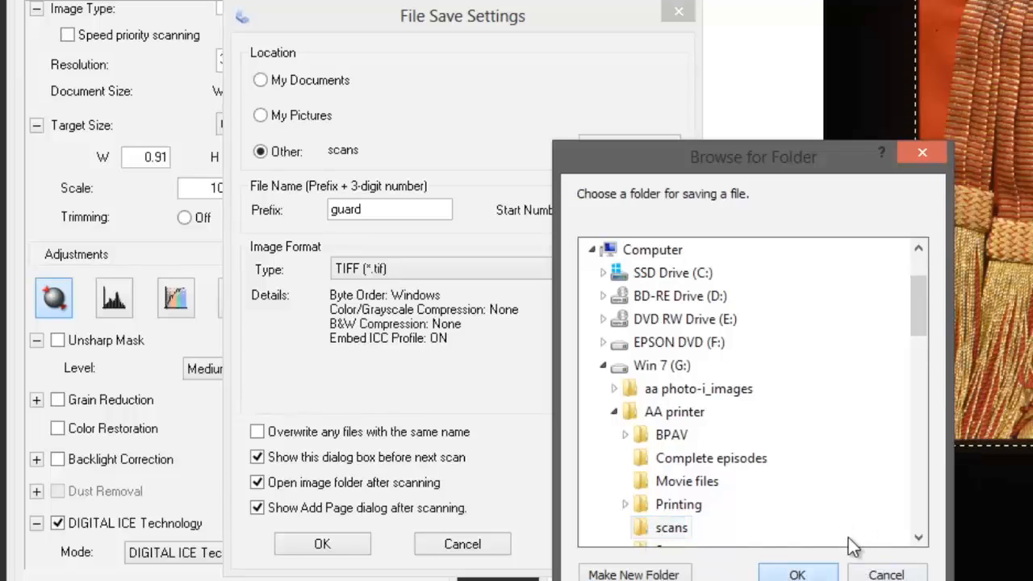
left_click(796, 574)
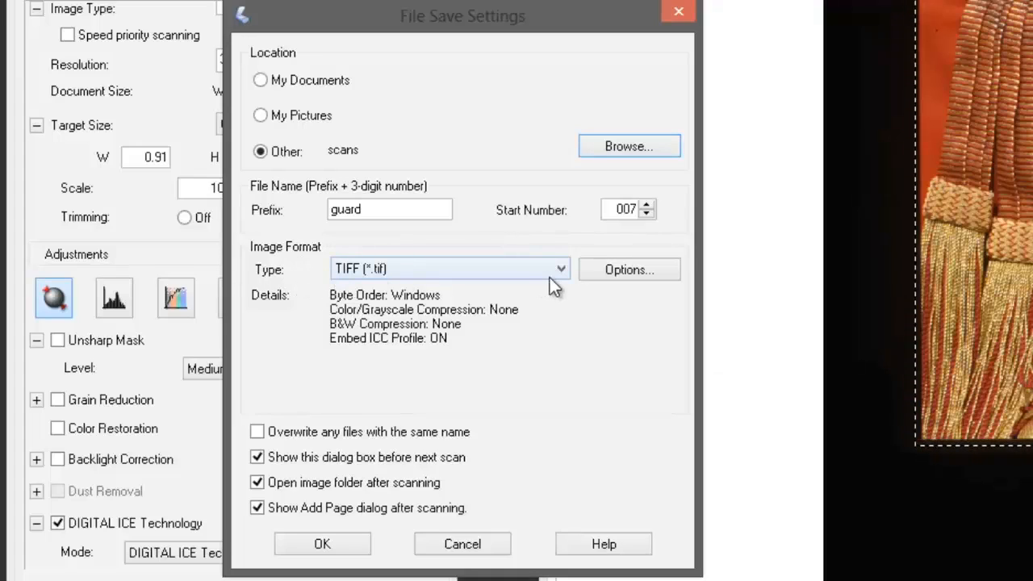
Step: Keep TIFF (*.tif) as the image format for the guard-prefixed files
left_click(560, 269)
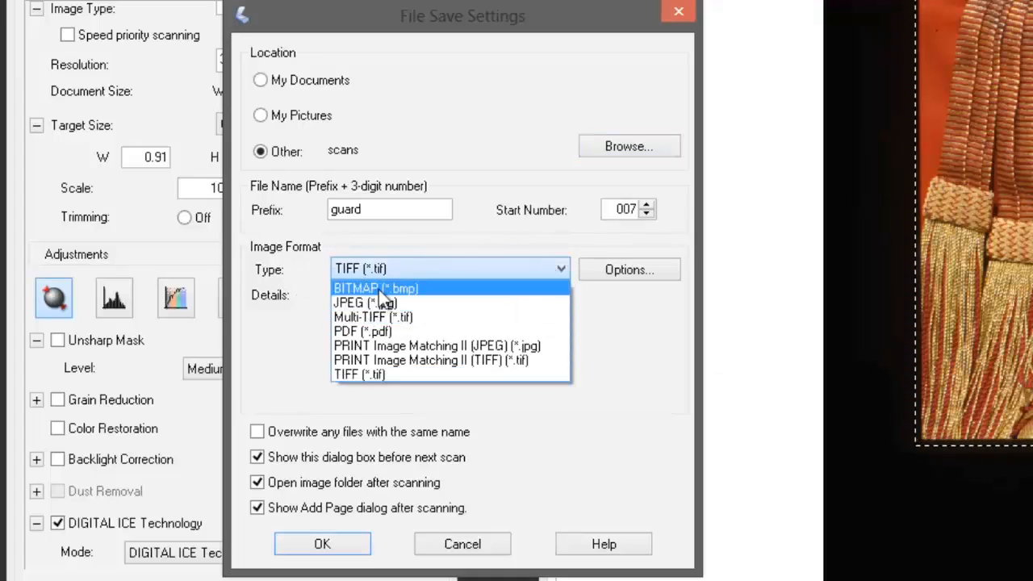
mouse_move(358, 374)
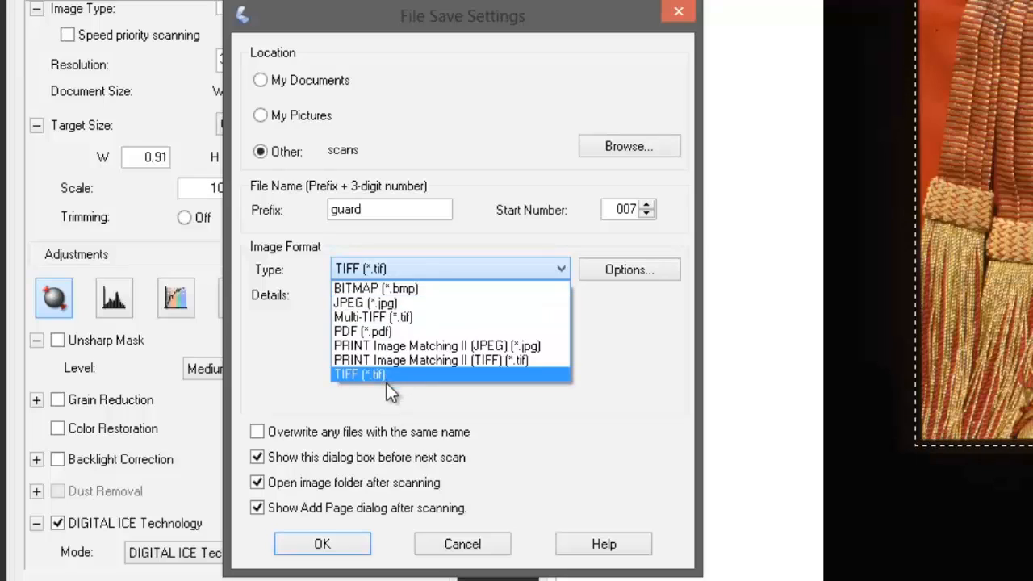
mouse_move(393, 382)
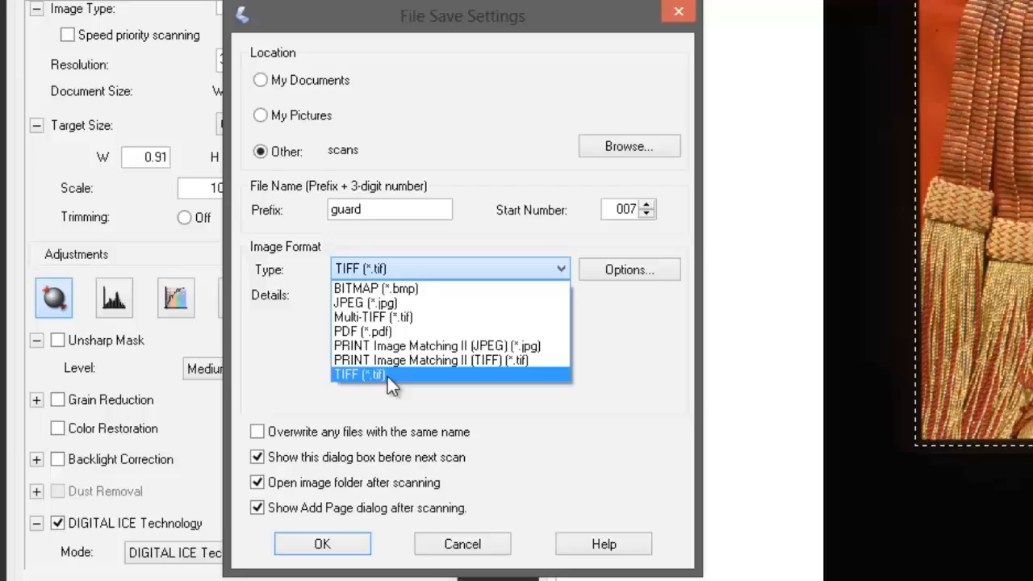
left_click(358, 374)
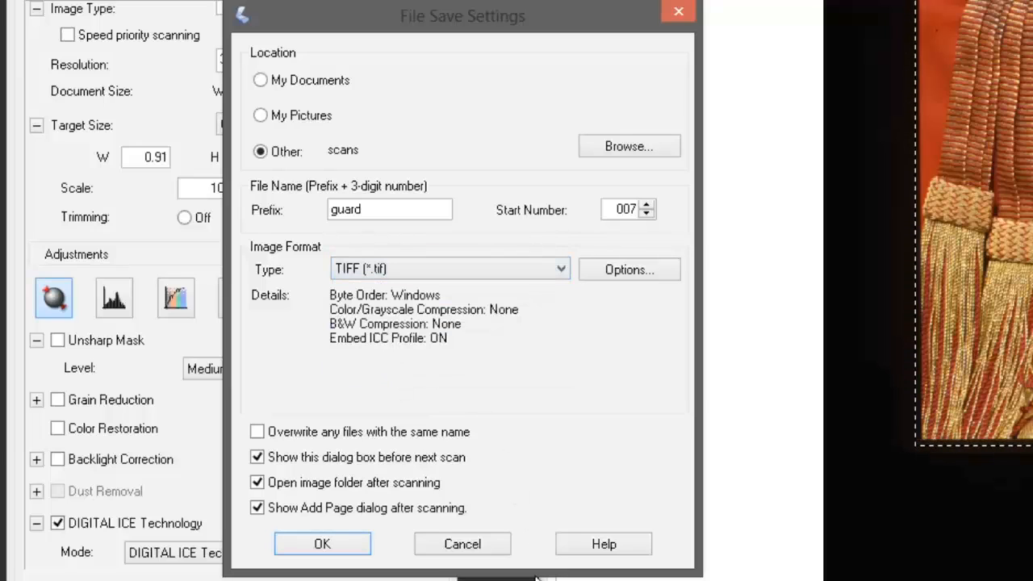
mouse_move(321, 544)
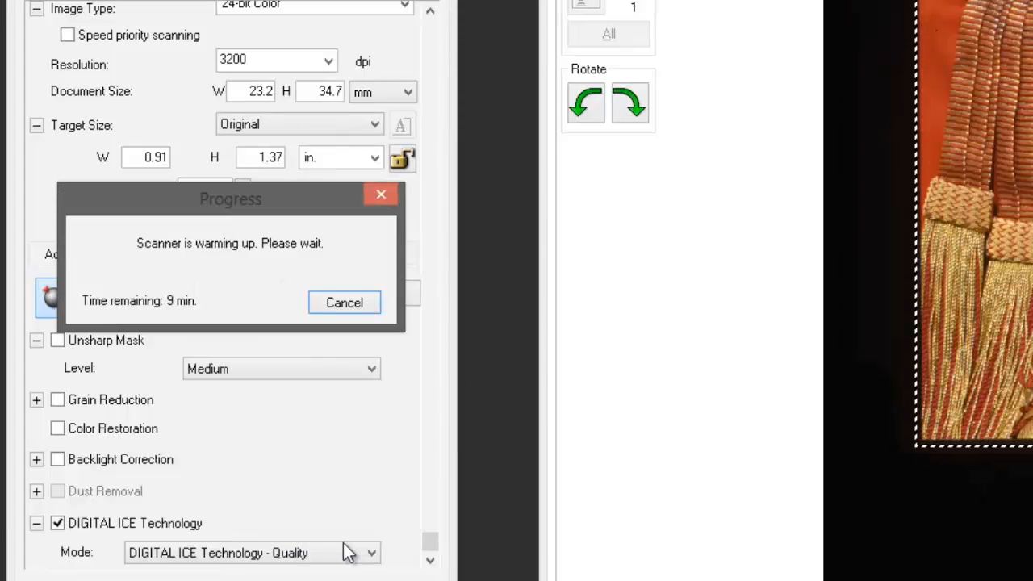
Step: Confirm File Save Settings so the scan starts and guard007.tif lands in Photoshop
left_click(344, 302)
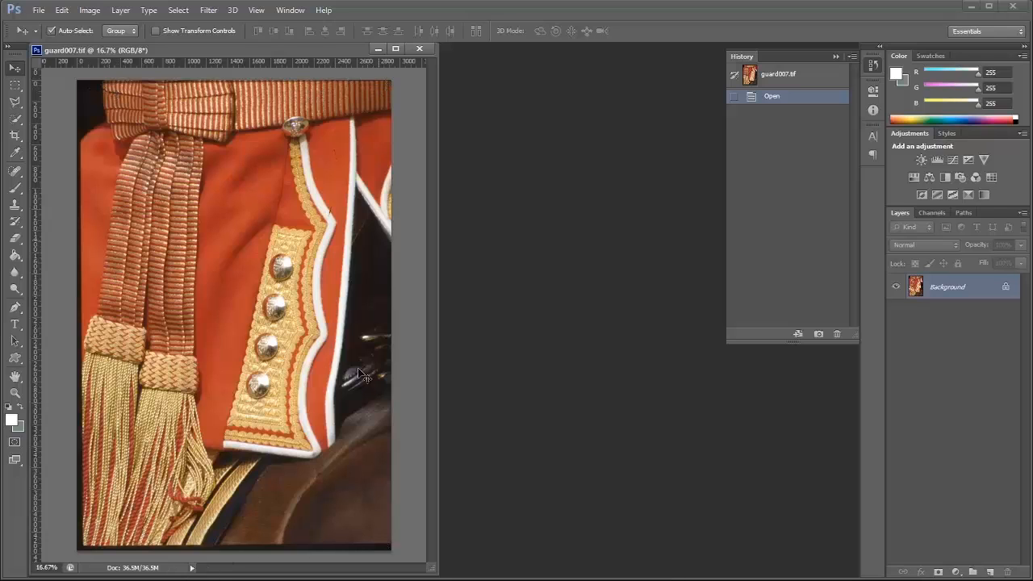
mouse_move(371, 507)
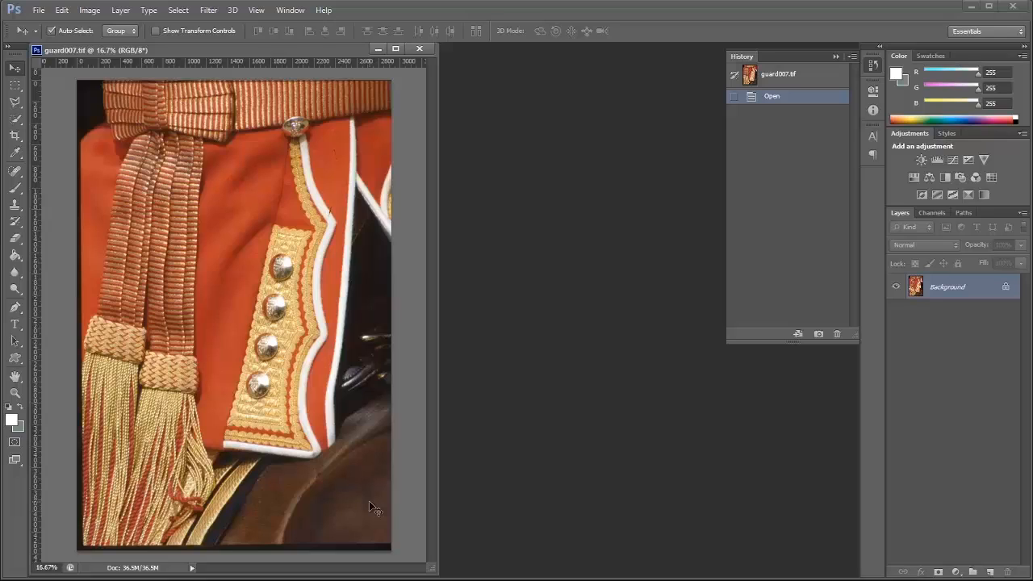
mouse_move(487, 338)
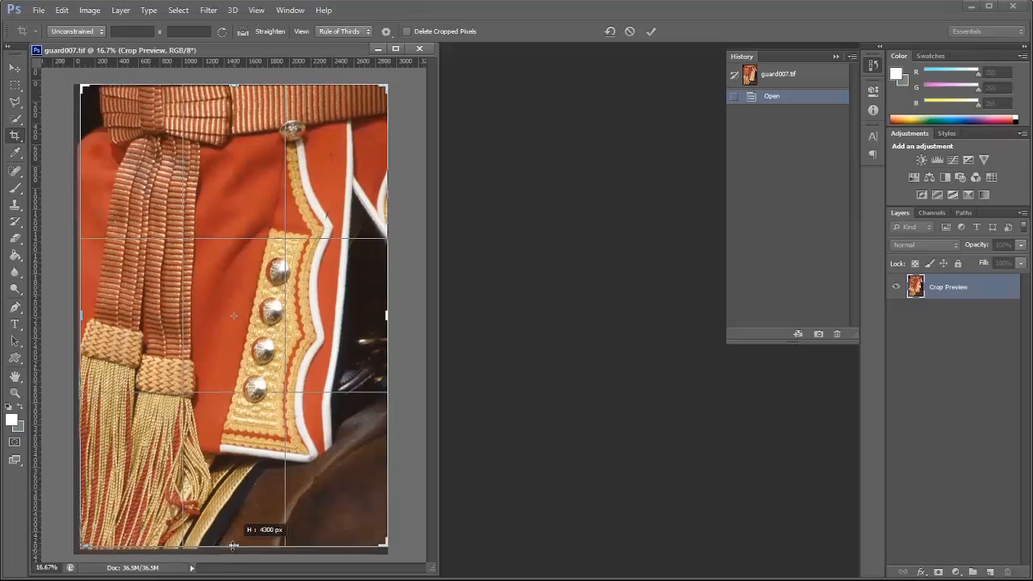
Step: Pull the crop boundary in at the bottom edge and commit the crop on guard007.tif
left_click_drag(233, 546, 233, 548)
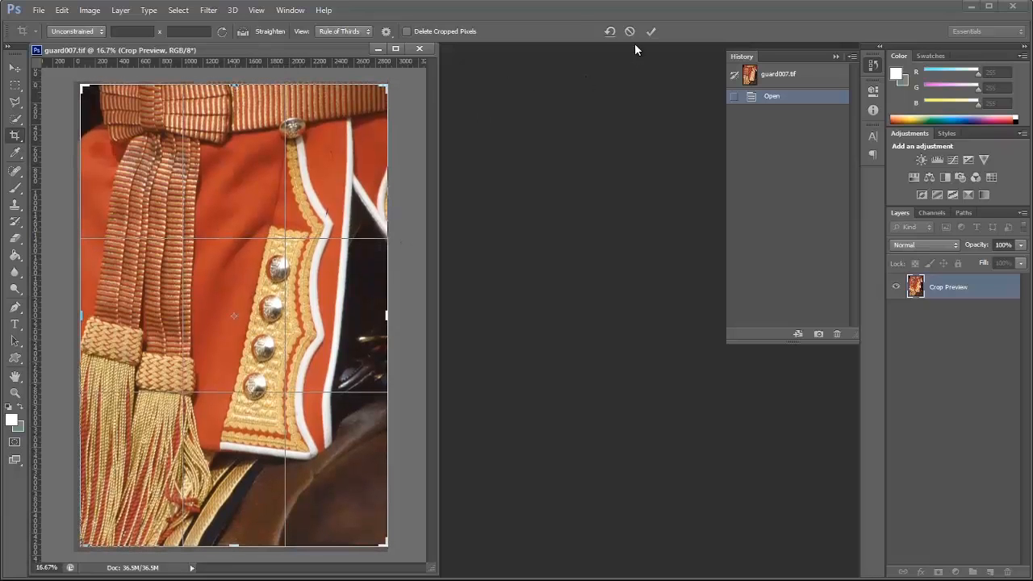
left_click(652, 31)
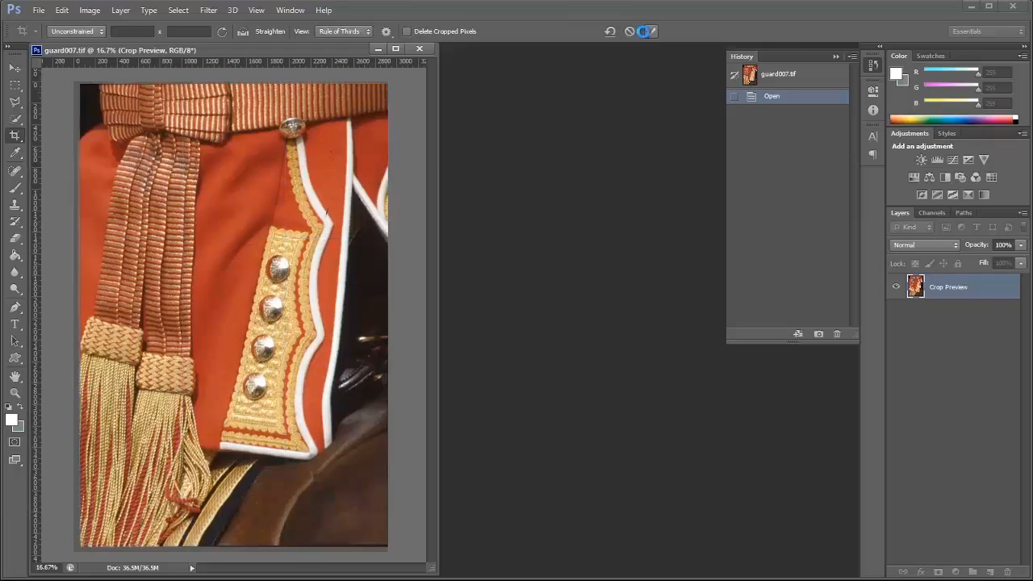
key("Return")
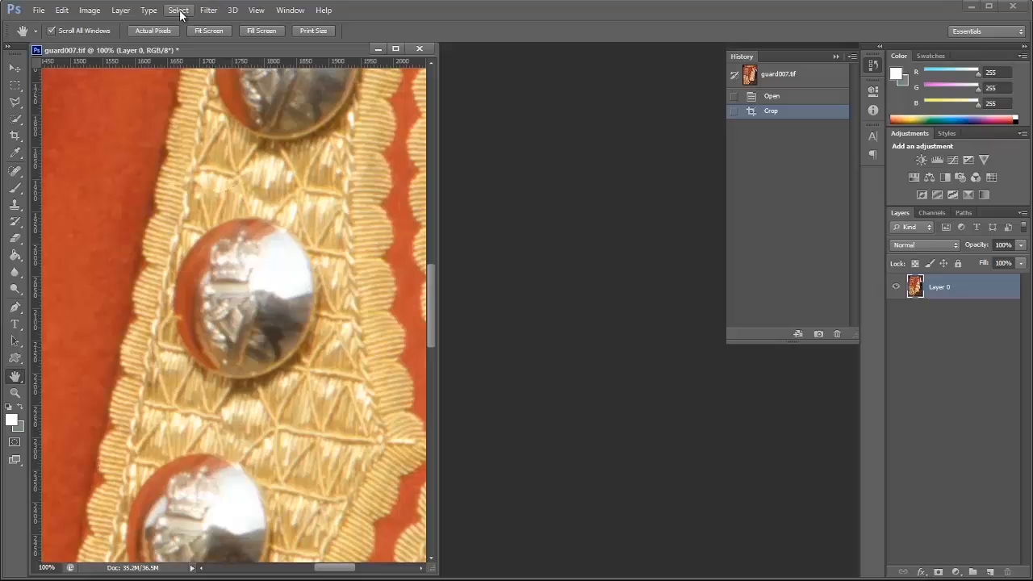
Step: Bring up Unsharp Mask and raise the sharpening amount to 500%
left_click(208, 9)
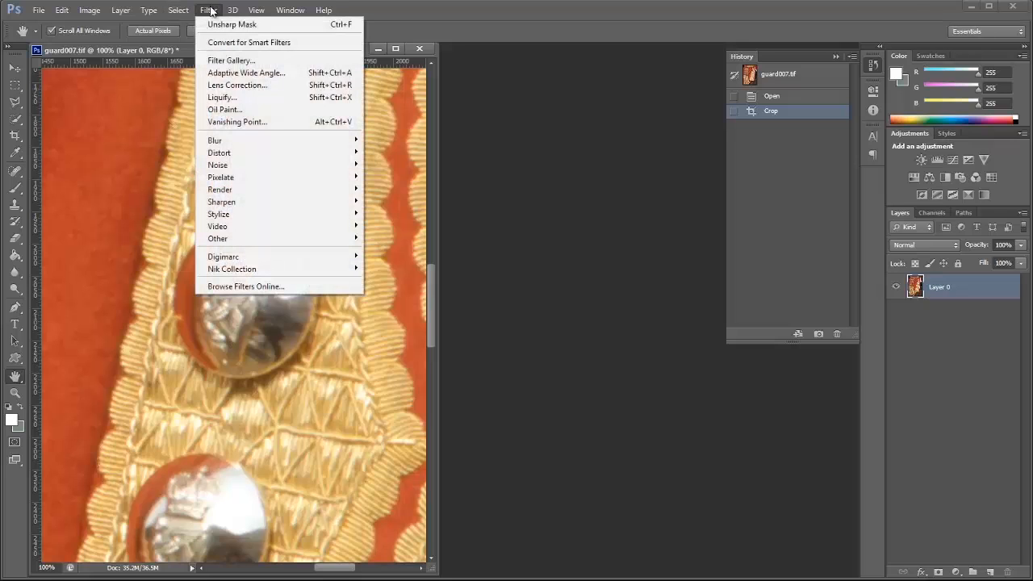
mouse_move(222, 202)
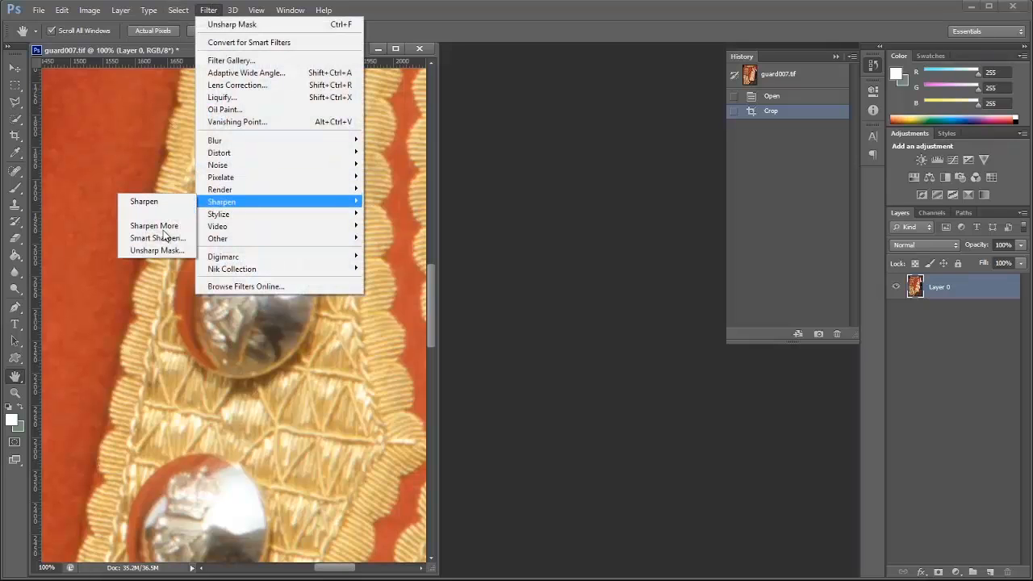
mouse_move(157, 250)
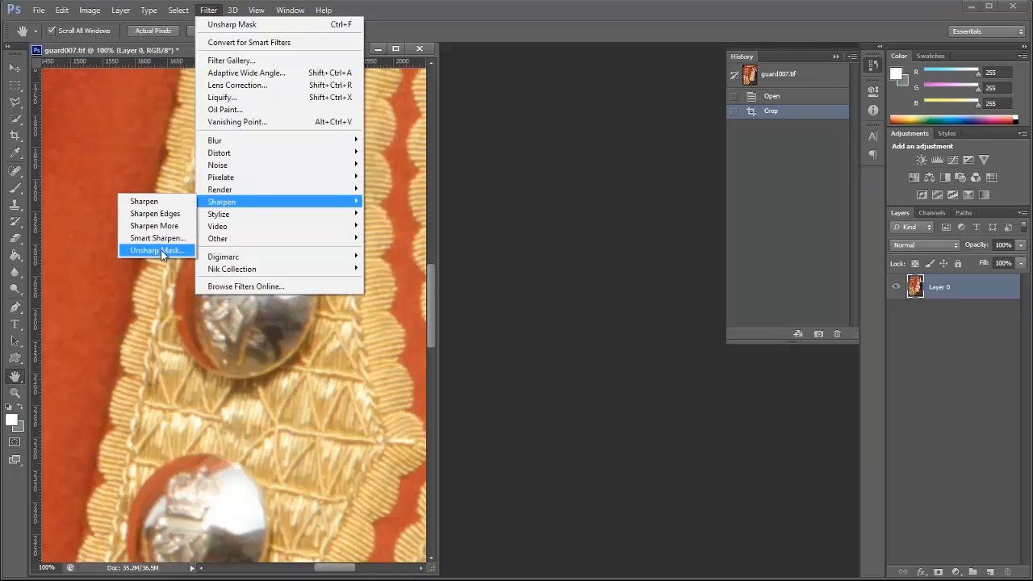
left_click(158, 250)
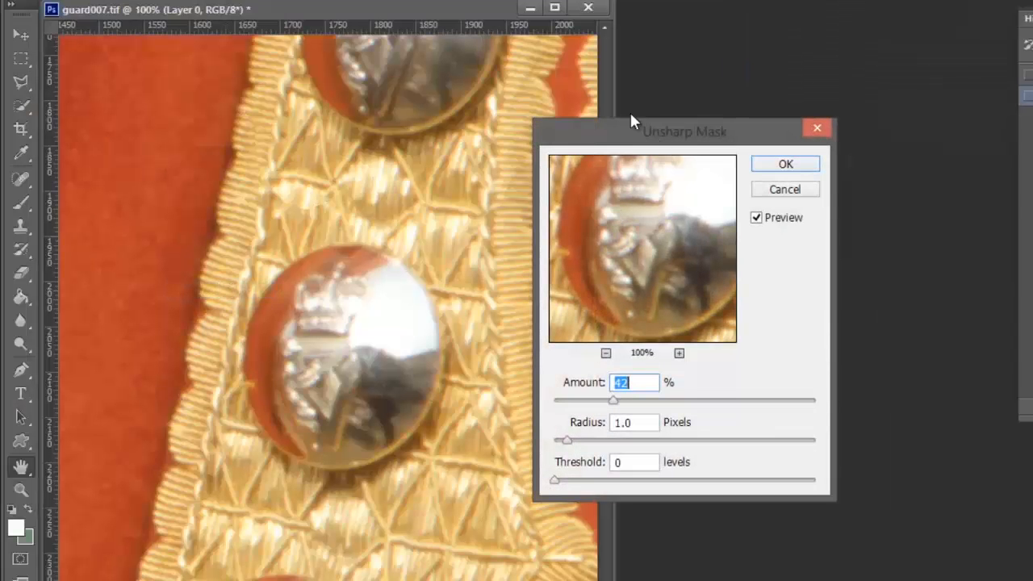
left_click_drag(684, 132, 791, 119)
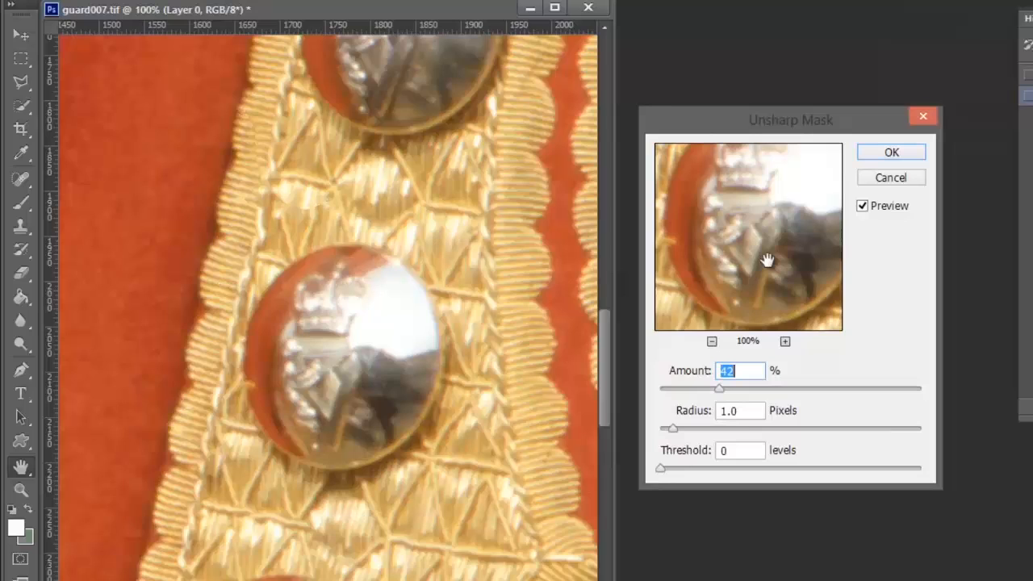
left_click_drag(767, 259, 743, 279)
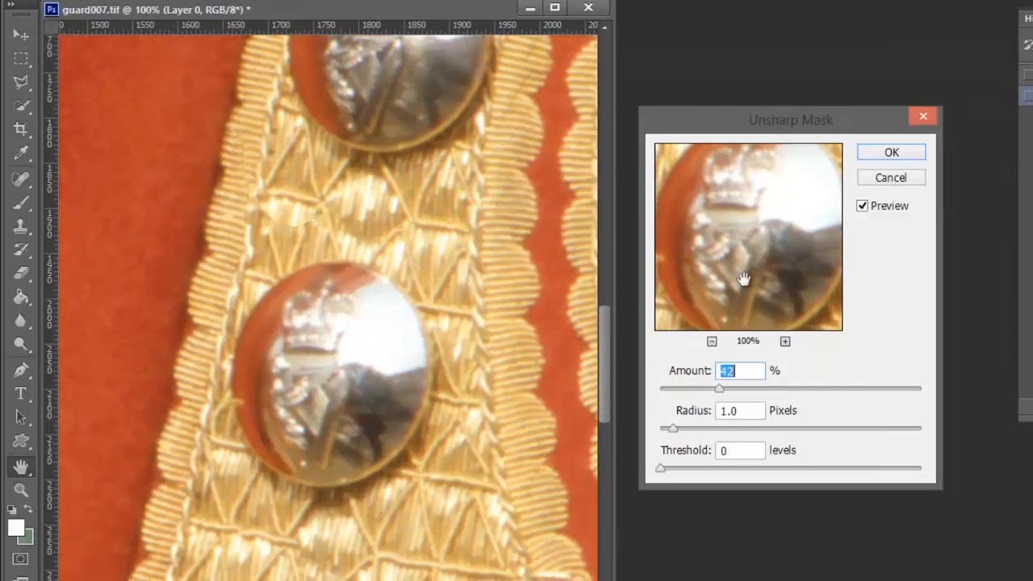
mouse_move(741, 407)
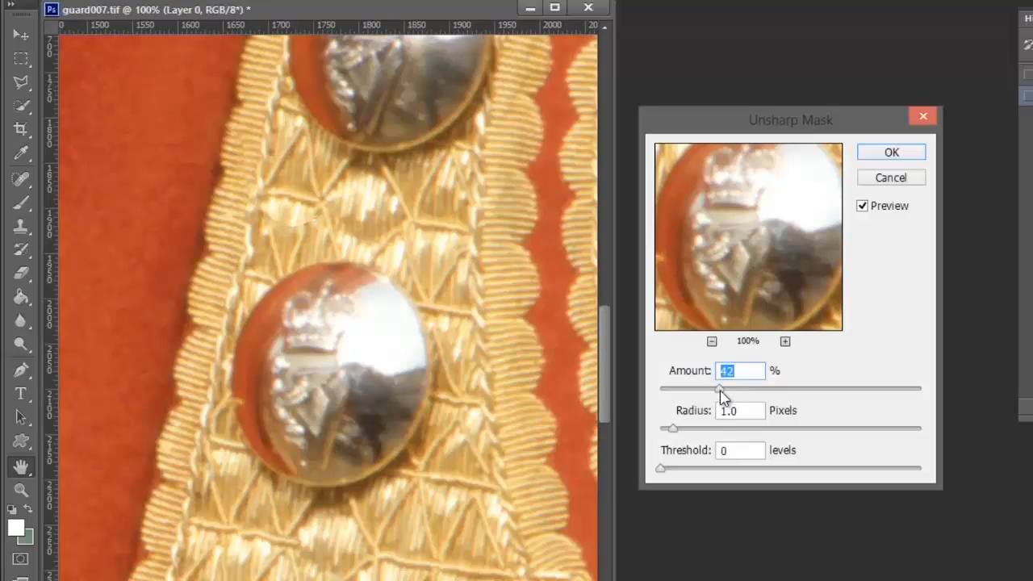
left_click_drag(721, 388, 888, 388)
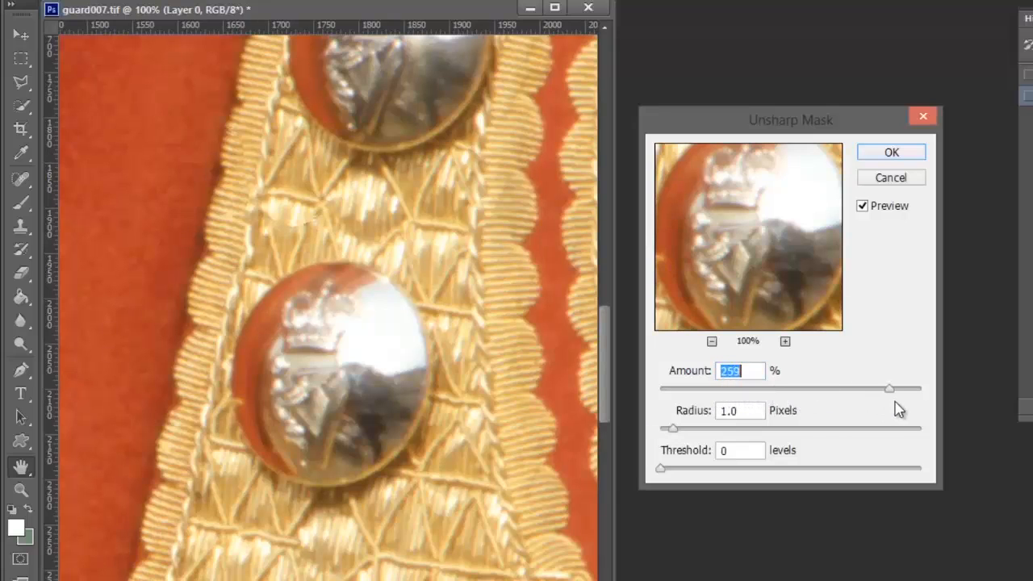
left_click_drag(888, 388, 919, 388)
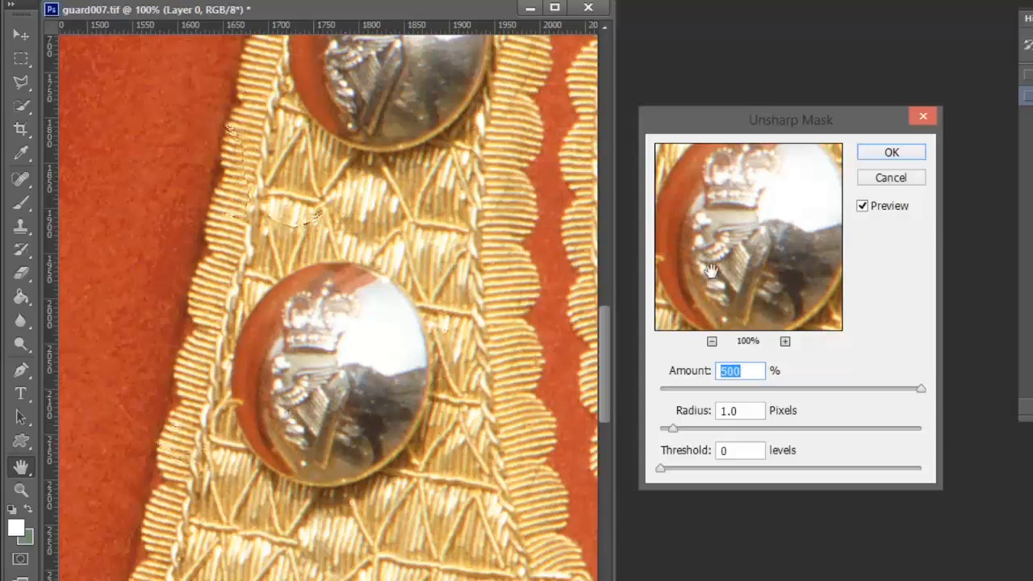
mouse_move(708, 394)
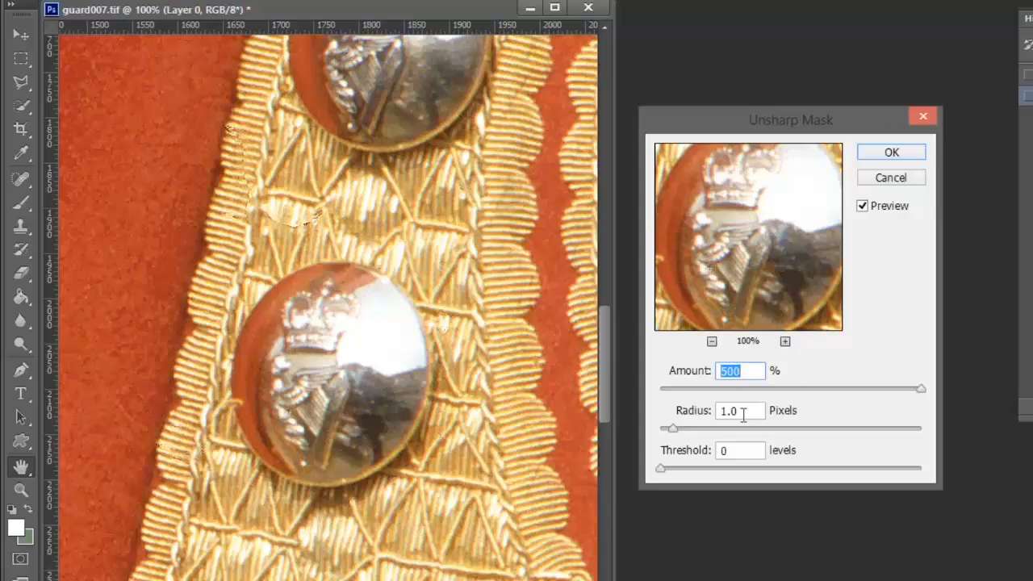
mouse_move(694, 414)
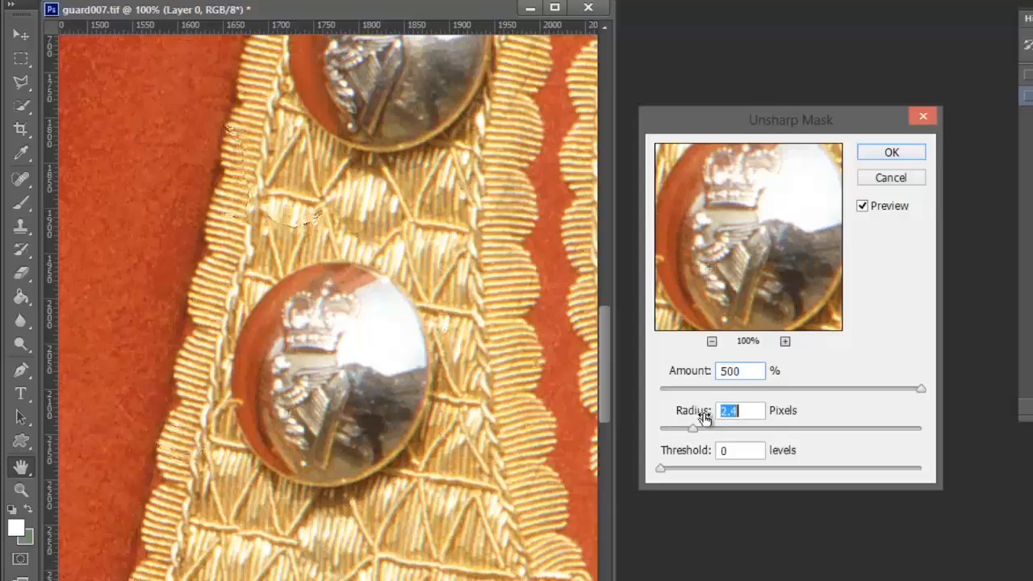
Step: Set the radius to 1.4 px with threshold 0, check the preview on the button detail, and apply
left_click_drag(692, 428, 765, 429)
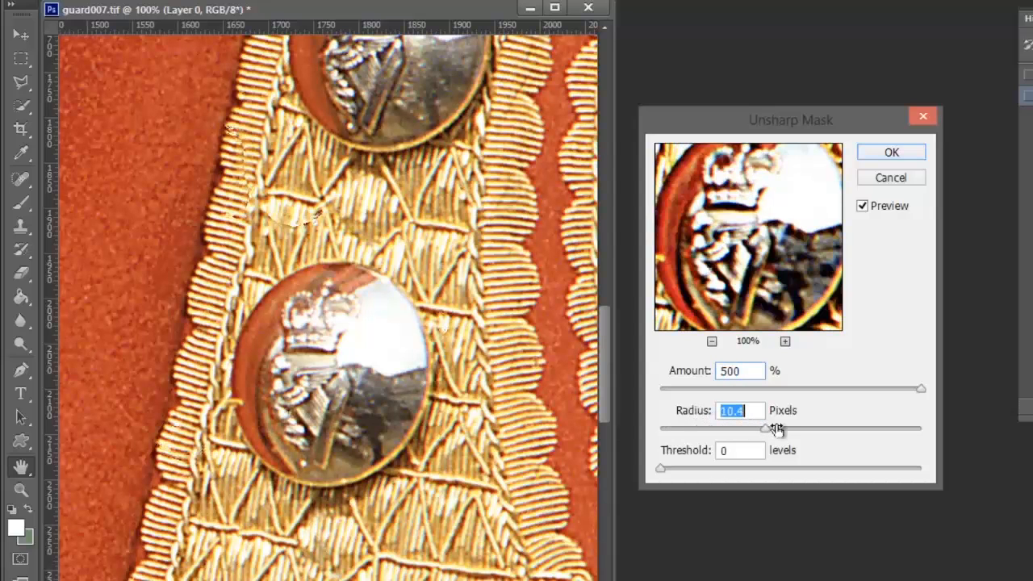
left_click_drag(775, 428, 730, 429)
type("1.4")
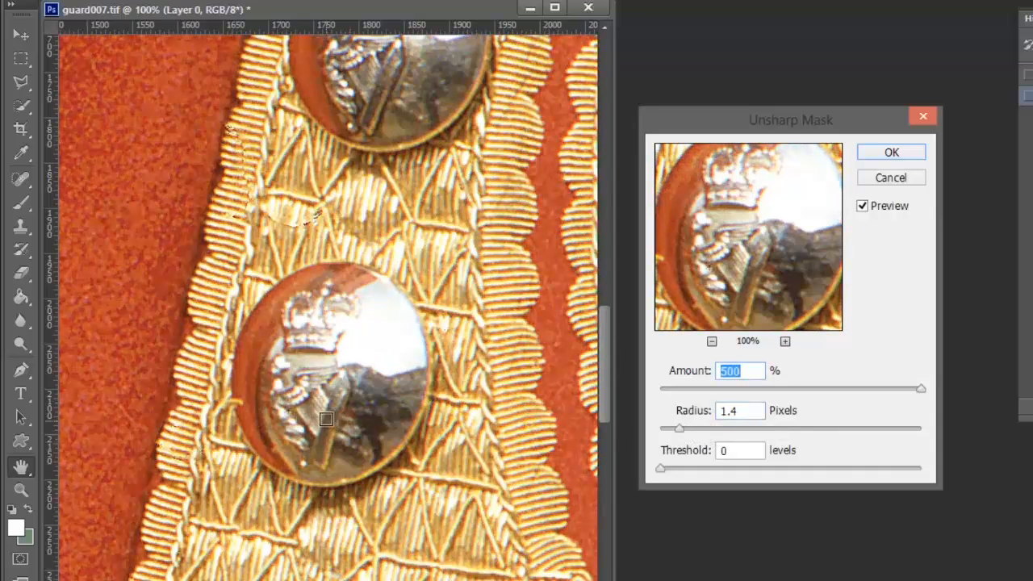
left_click(862, 206)
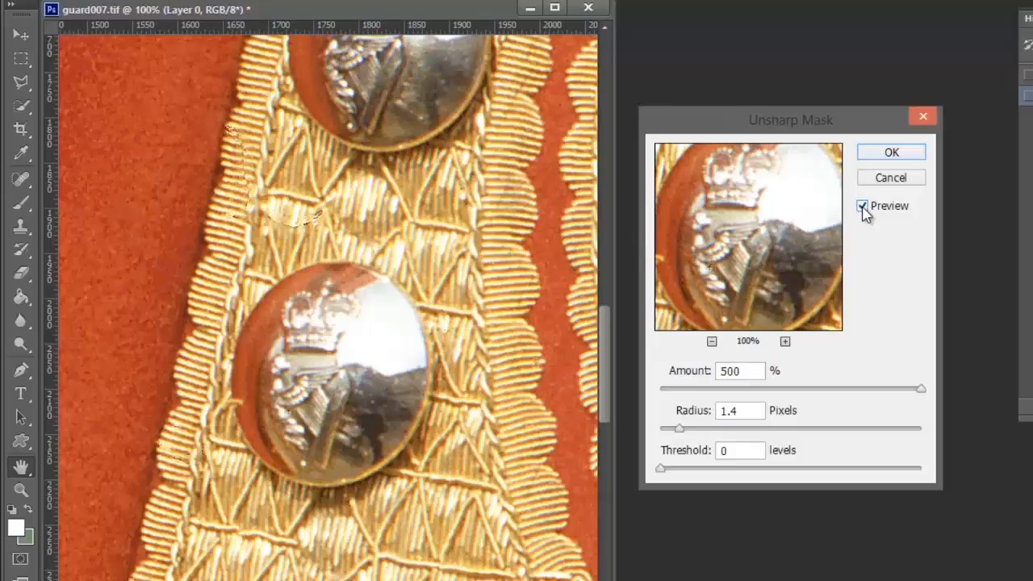
left_click(862, 207)
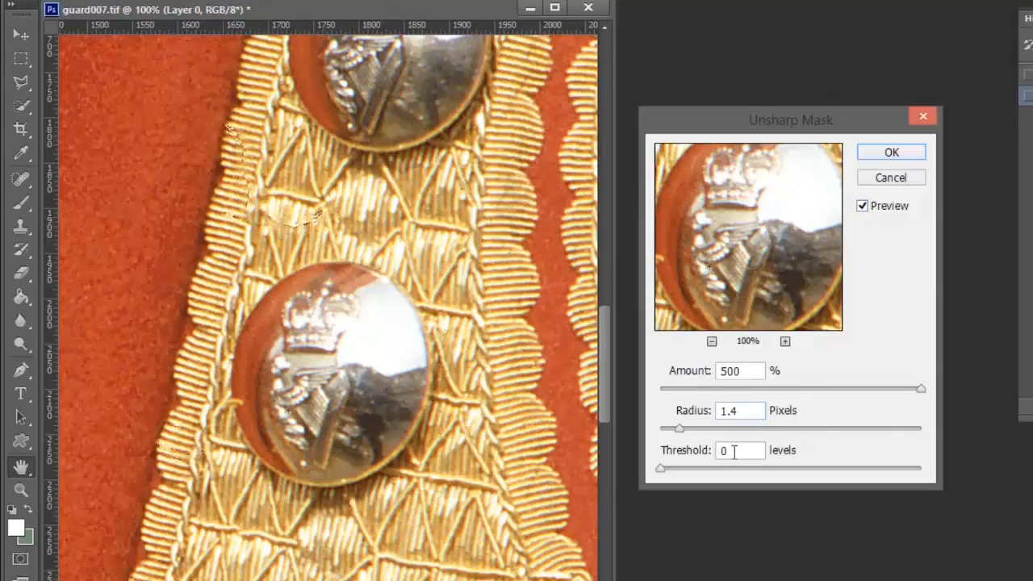
mouse_move(891, 154)
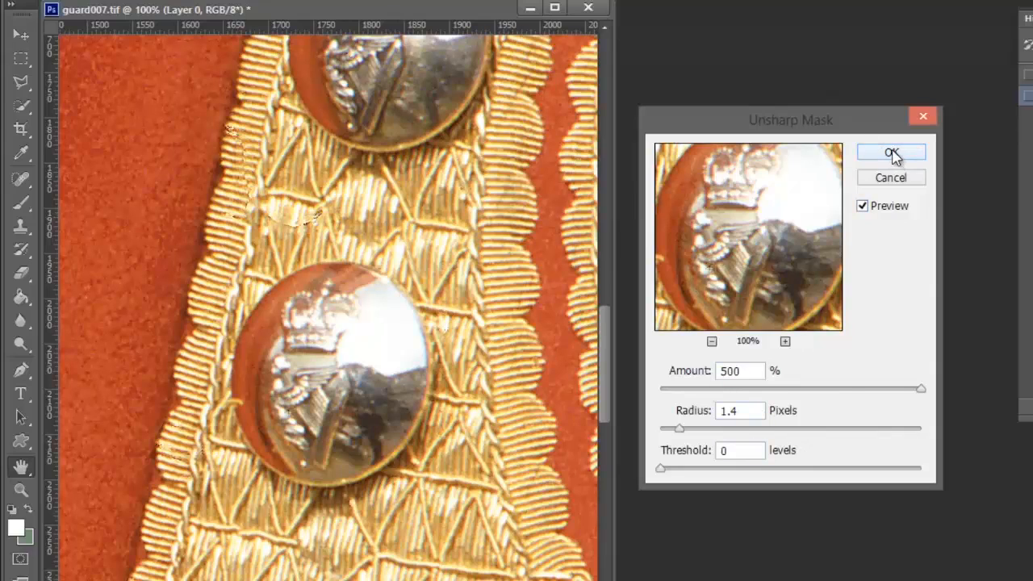
left_click(891, 154)
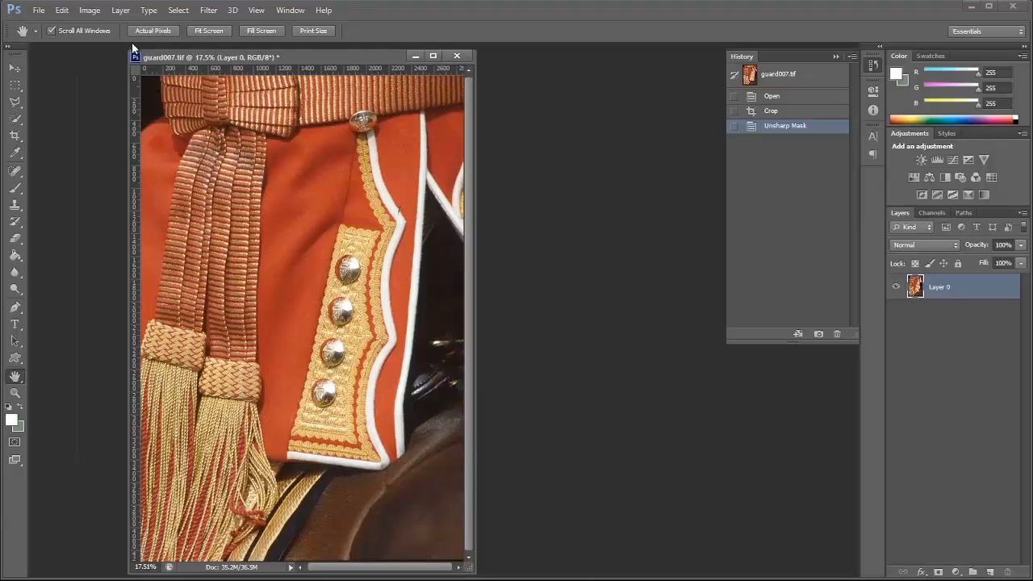
Step: In Image Size with resampling off, set the height to 12 inches (about 7.98 wide at 358 ppi)
left_click(88, 10)
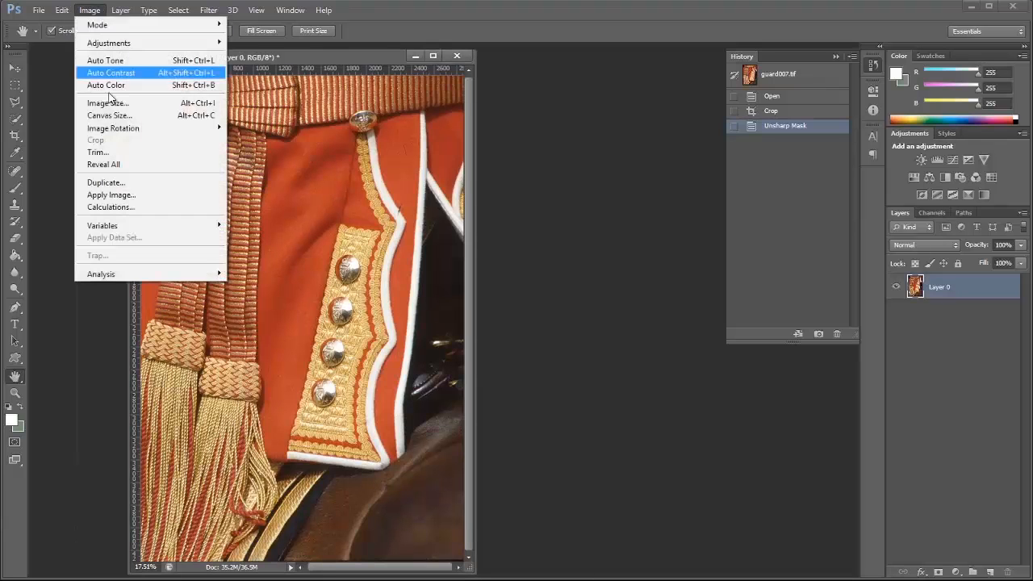
left_click(107, 103)
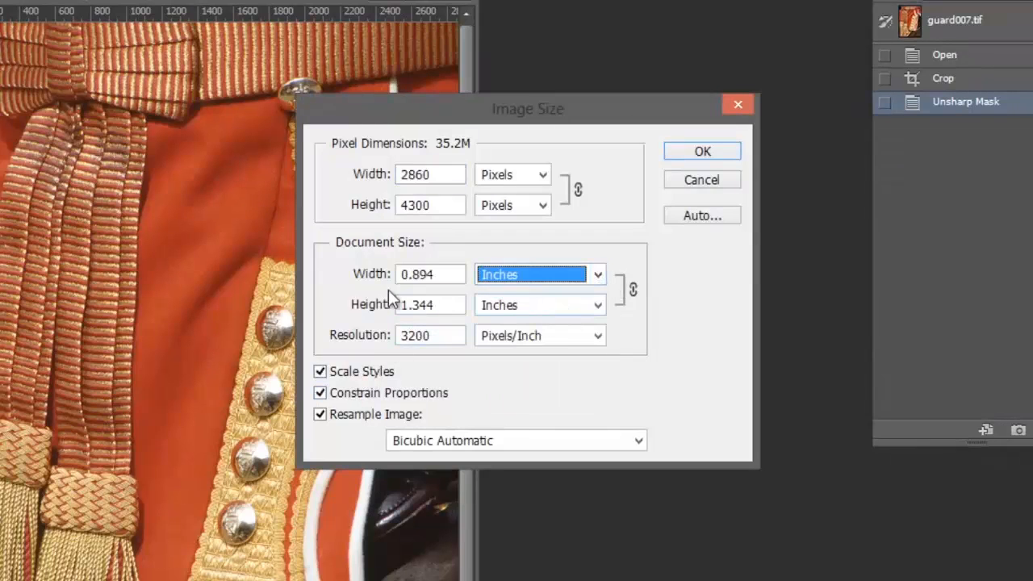
mouse_move(427, 302)
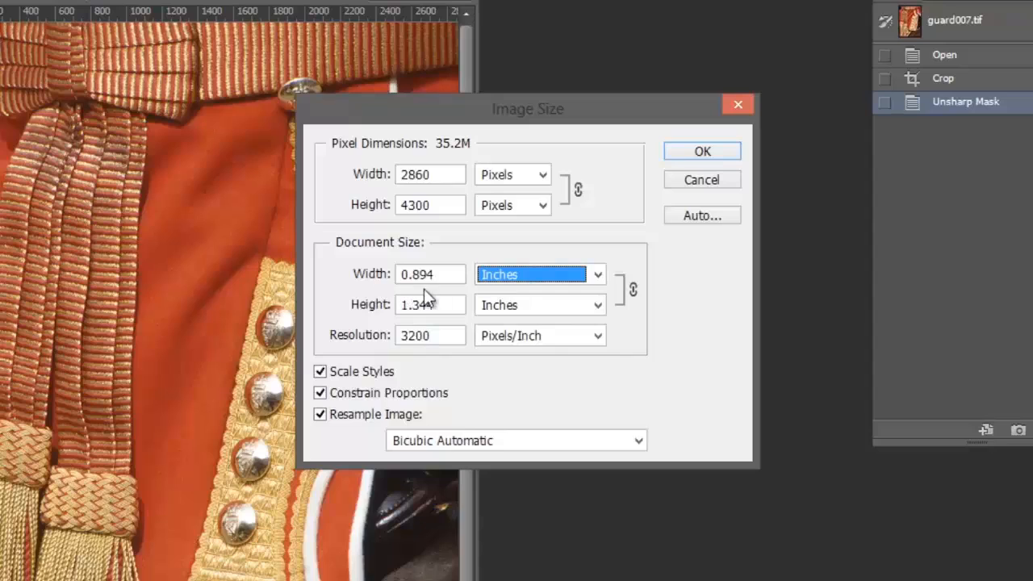
mouse_move(426, 291)
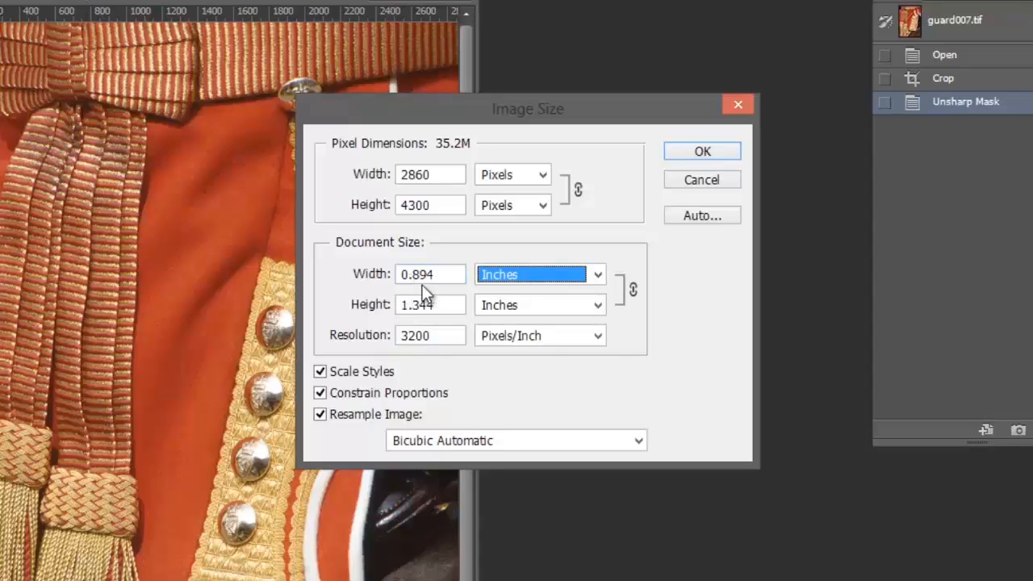
mouse_move(396, 323)
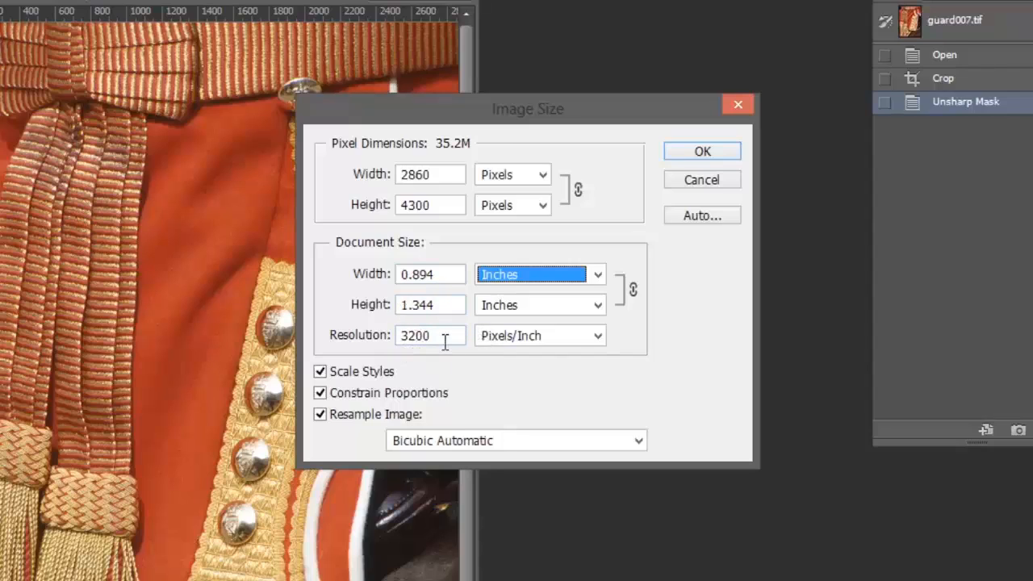
mouse_move(494, 362)
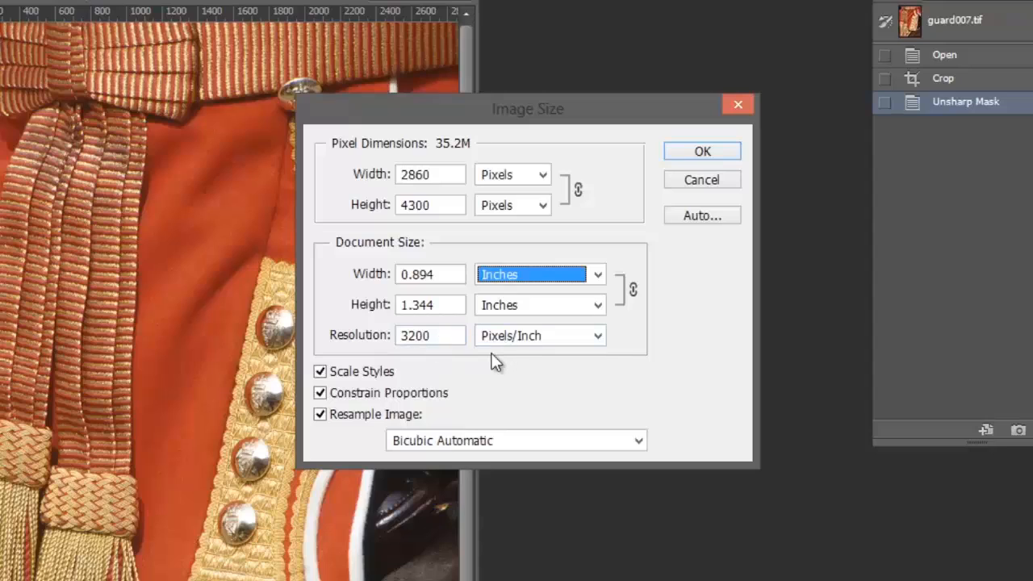
mouse_move(495, 362)
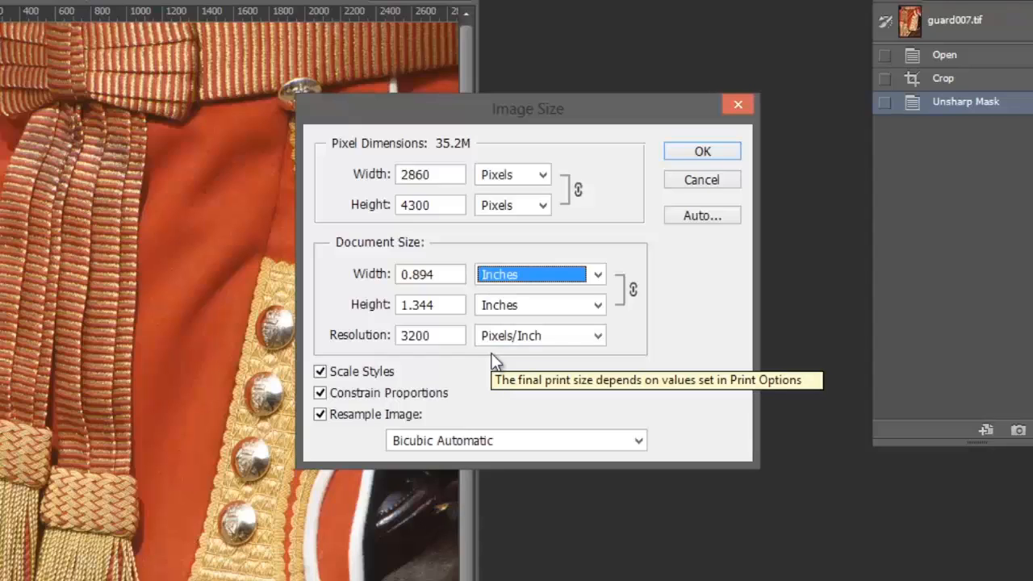
mouse_move(495, 362)
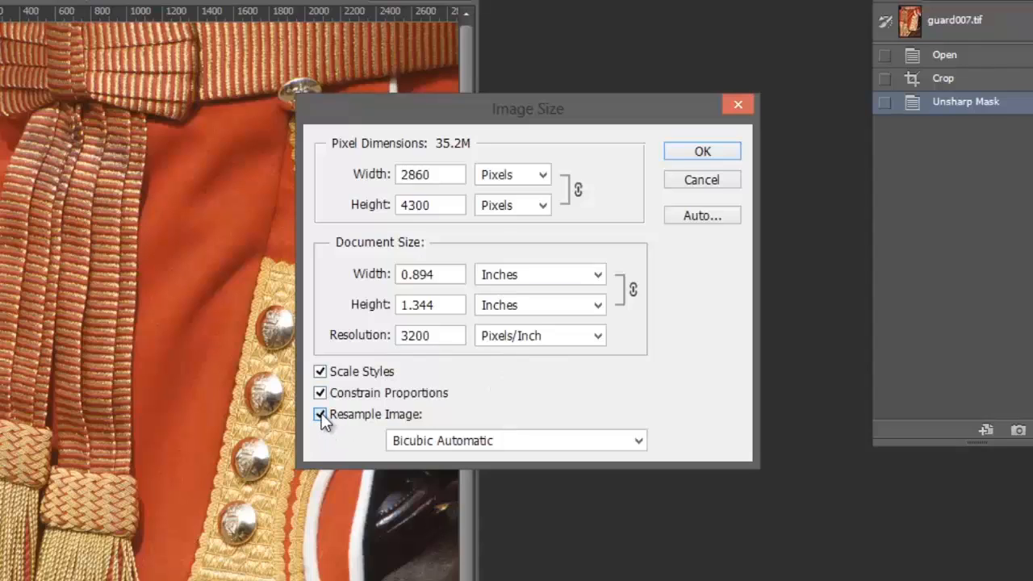
left_click(319, 414)
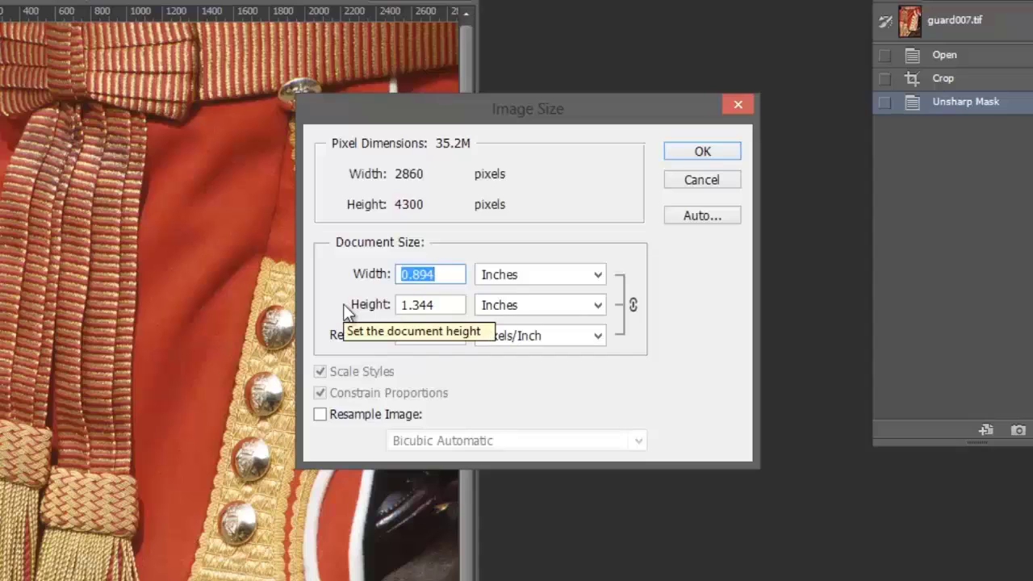
mouse_move(447, 304)
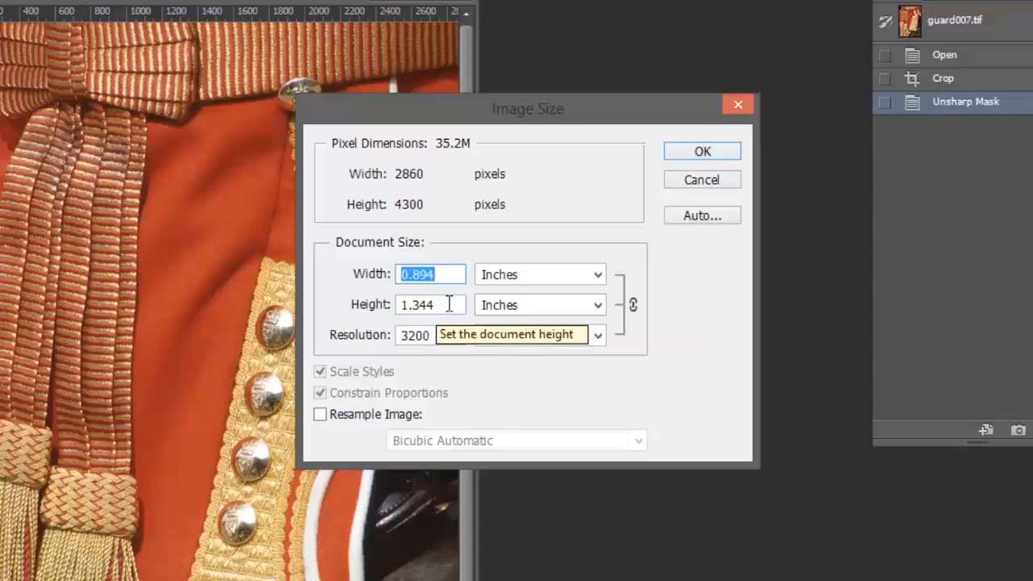
left_click(430, 305)
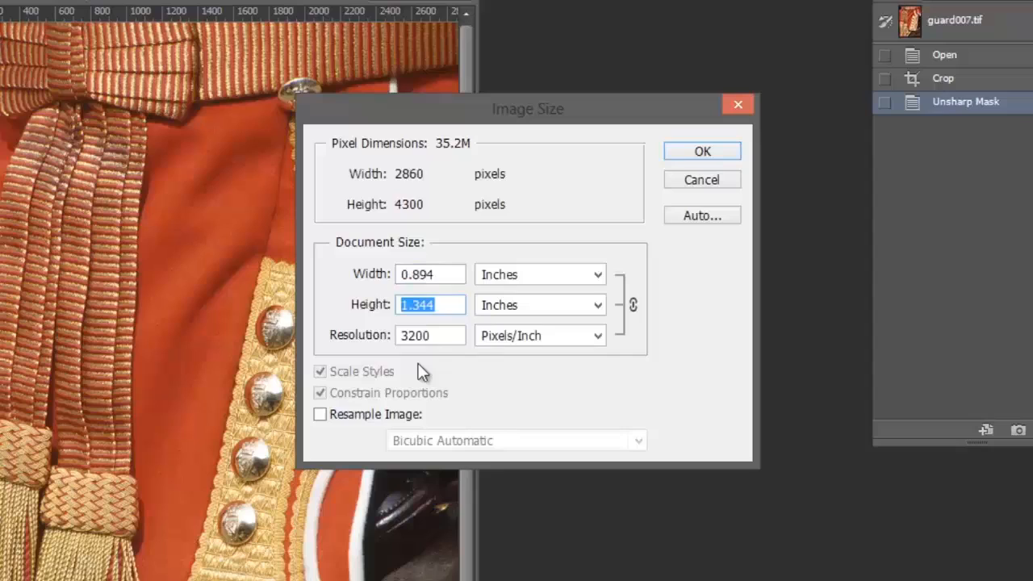
type("1")
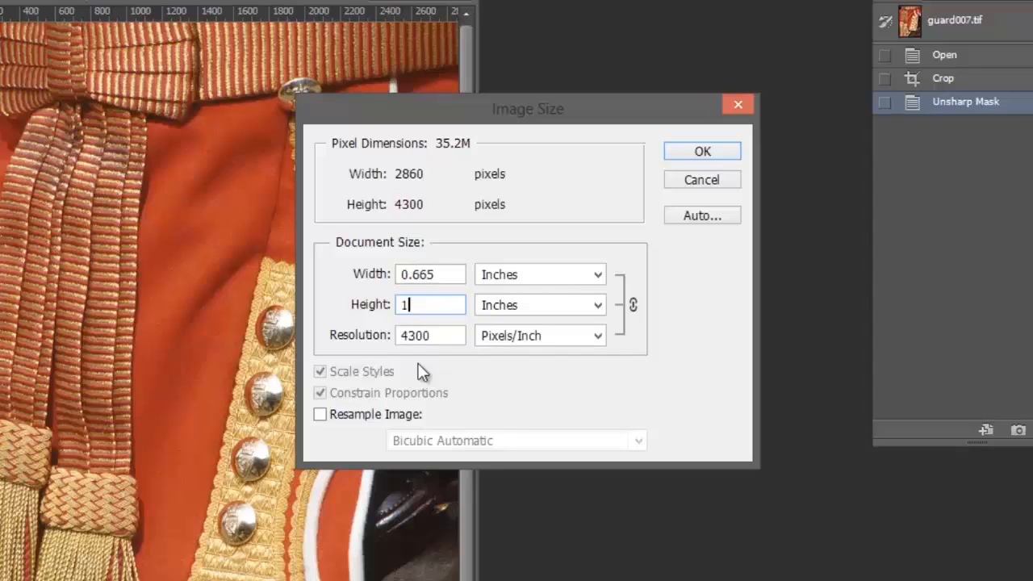
type("0")
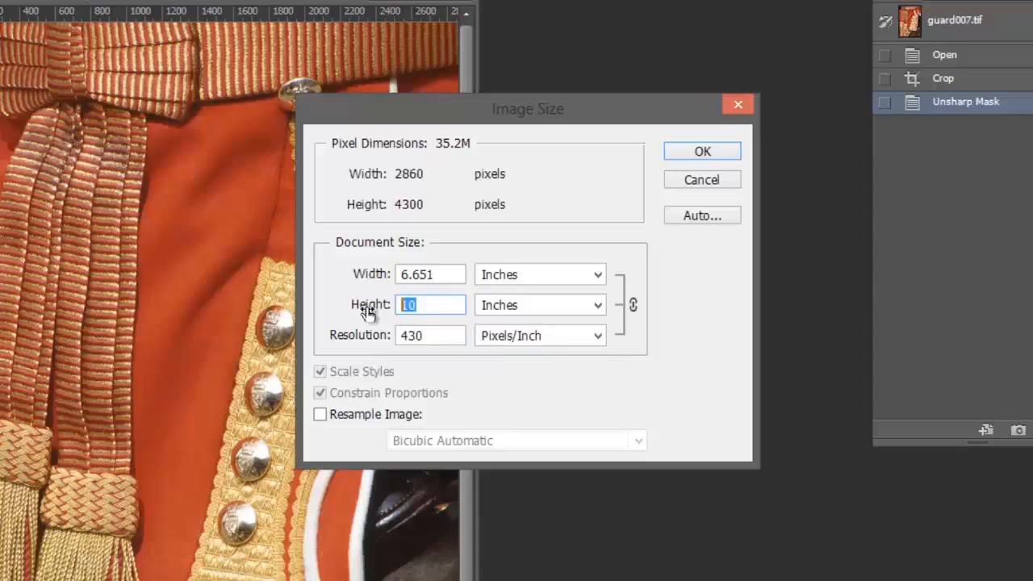
type("1")
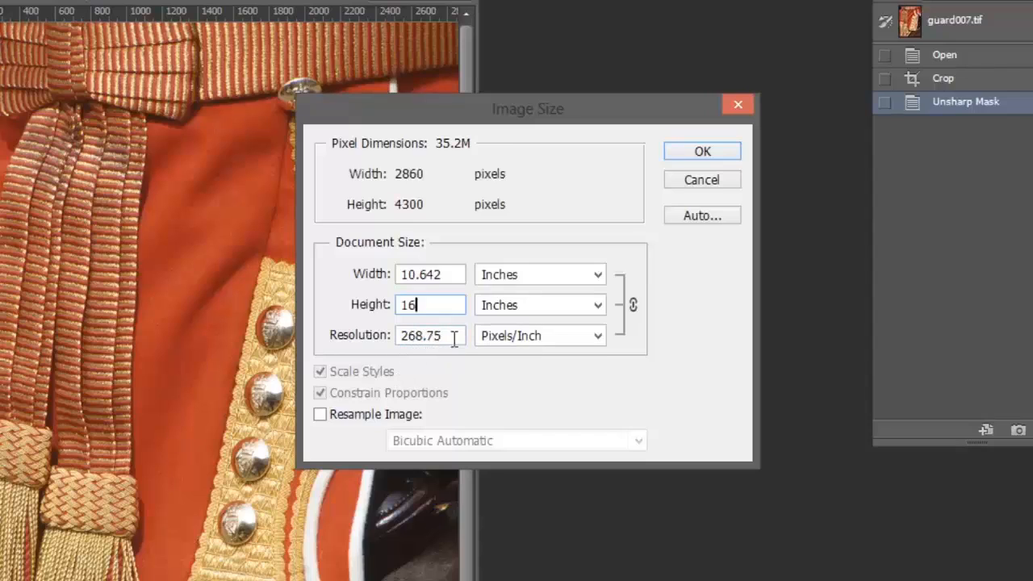
type("12")
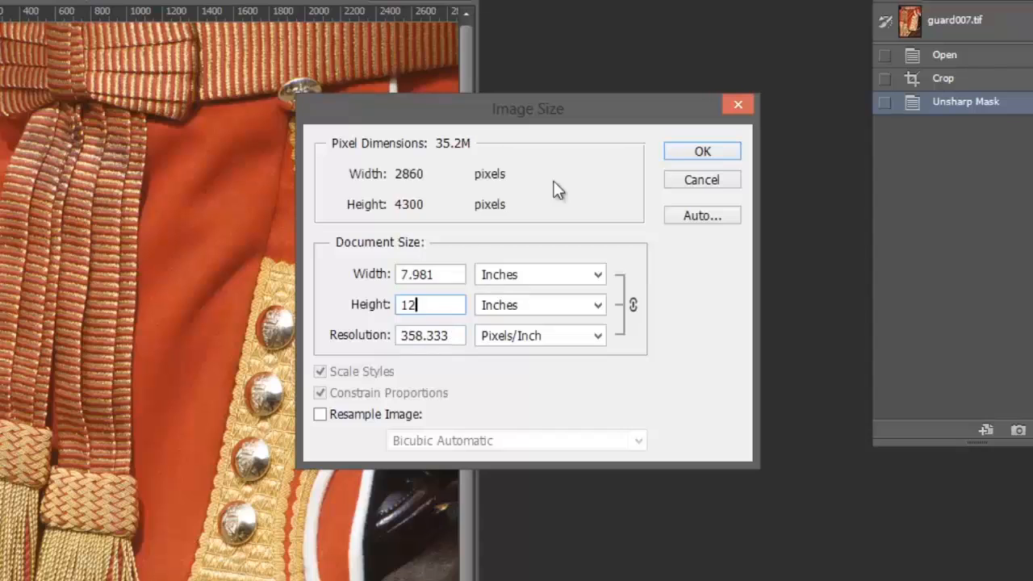
left_click(701, 151)
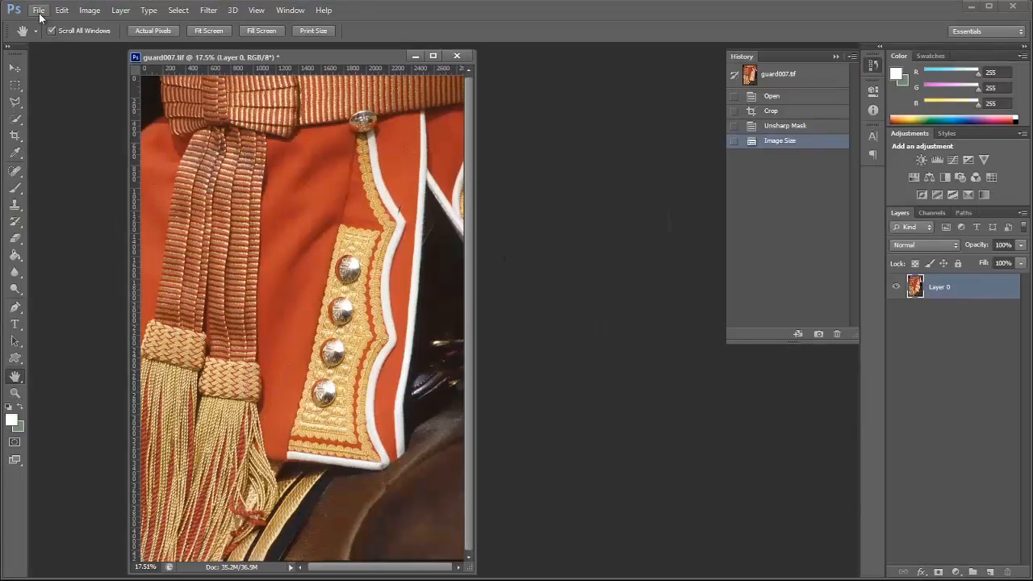
Step: In Print Settings choose Photoshop Manages Colors with the Pro38 PGPP profile, then go to the driver's settings
left_click(38, 10)
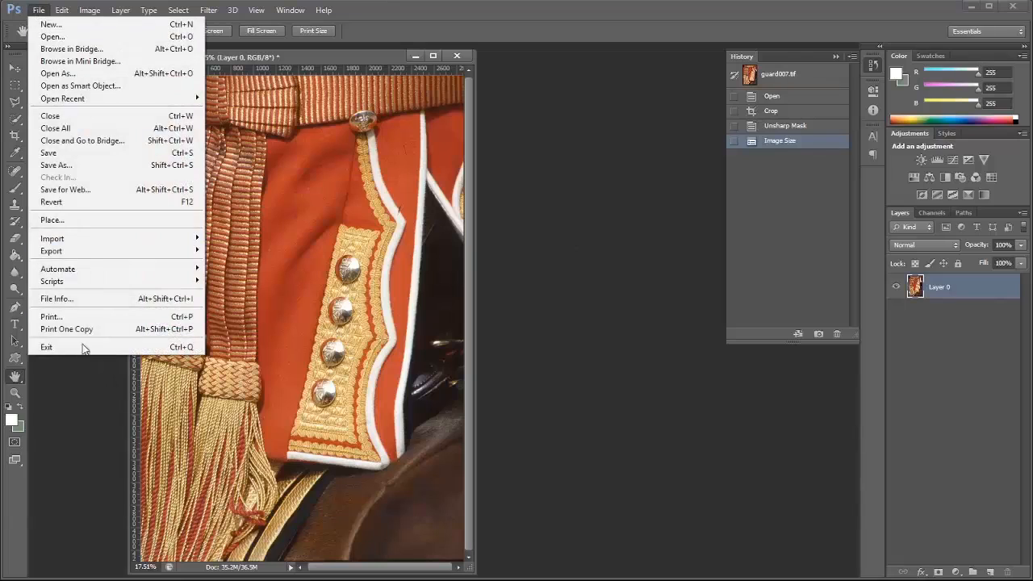
left_click(50, 316)
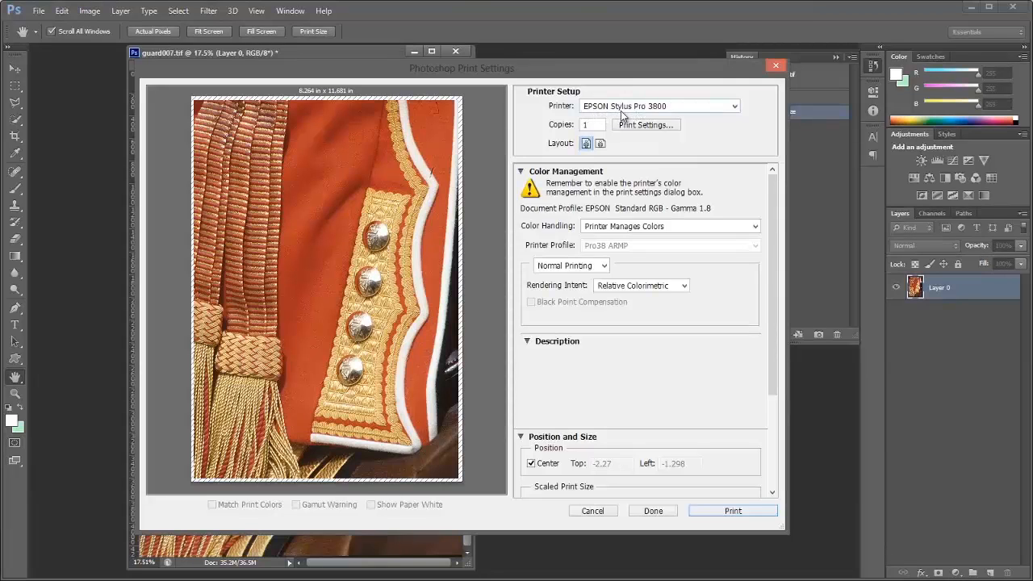
mouse_move(683, 181)
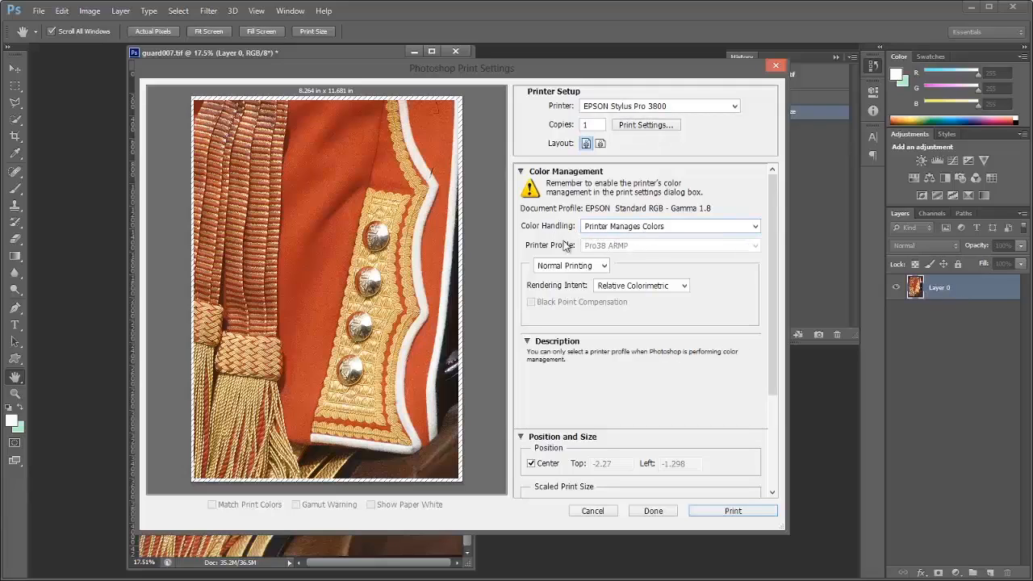
mouse_move(741, 246)
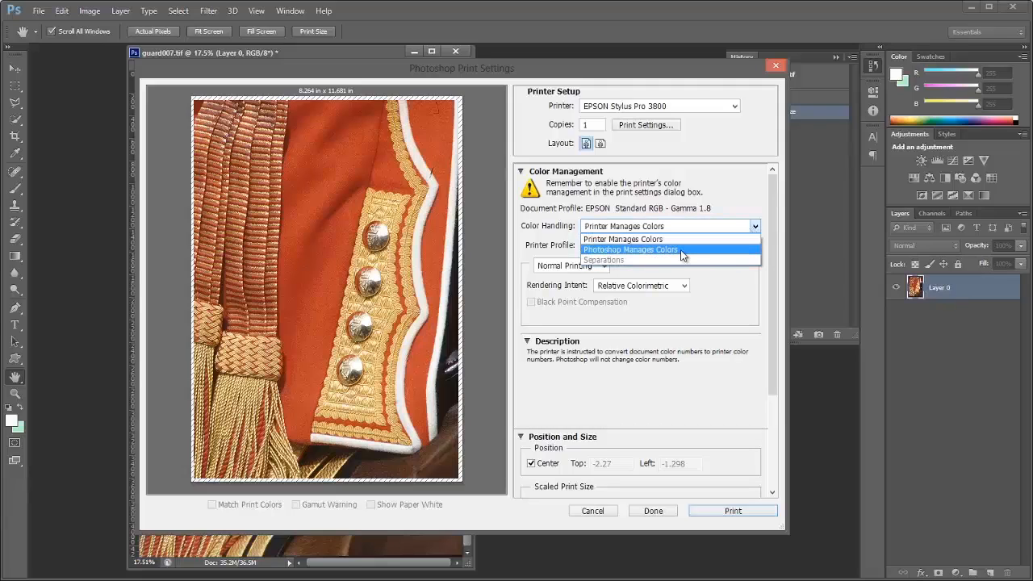
left_click(631, 250)
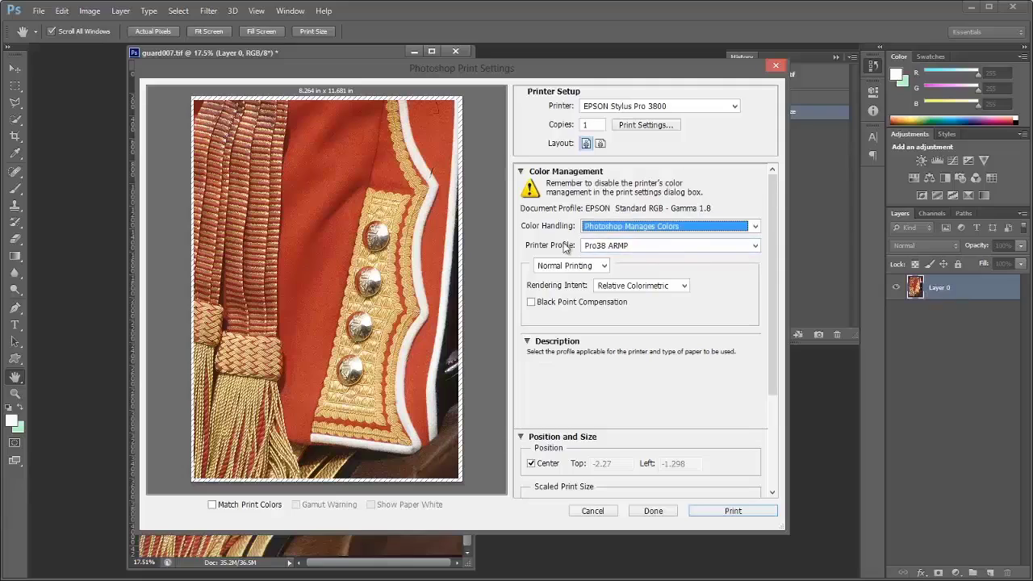
mouse_move(630, 250)
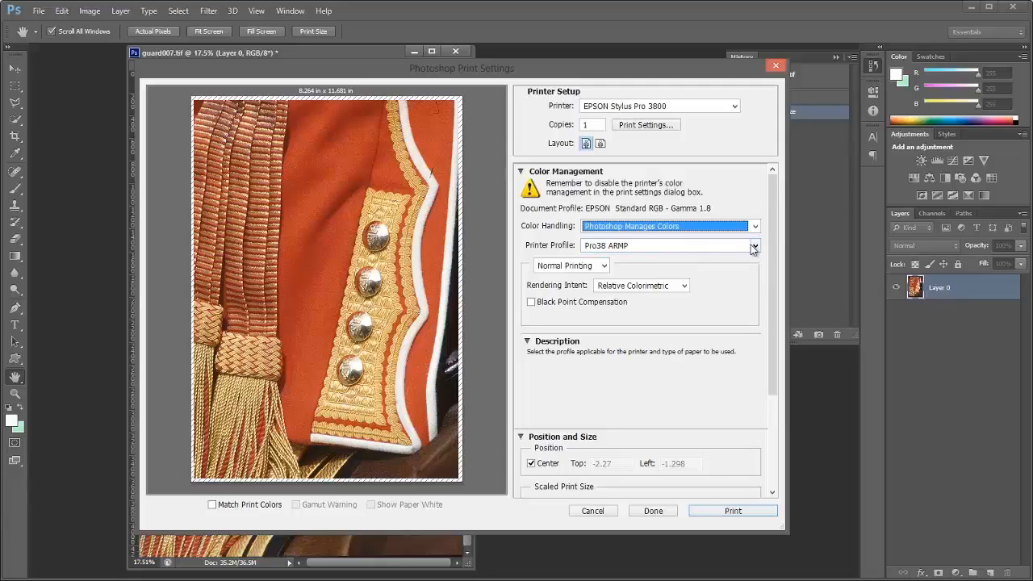
left_click(754, 246)
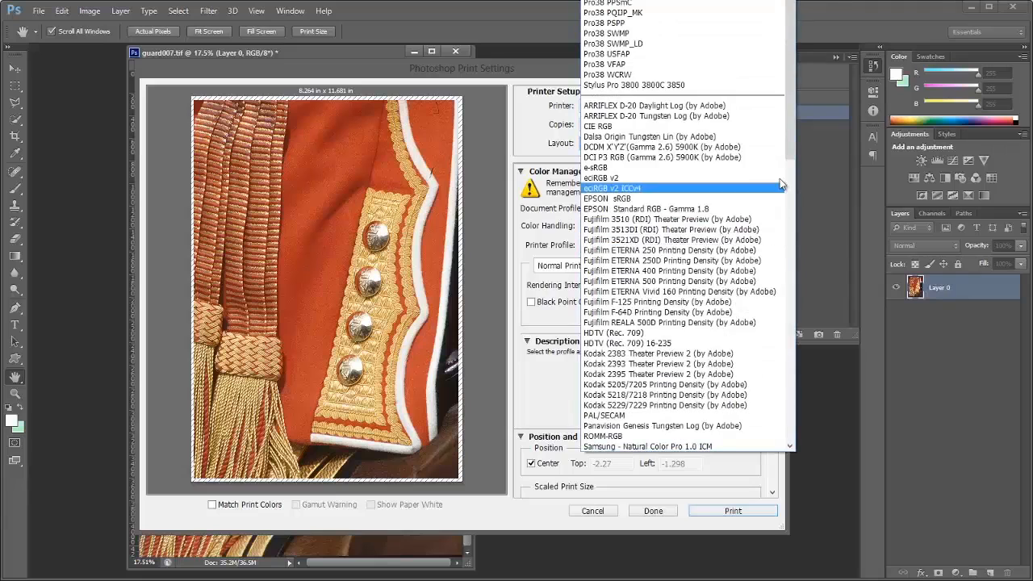
mouse_move(779, 184)
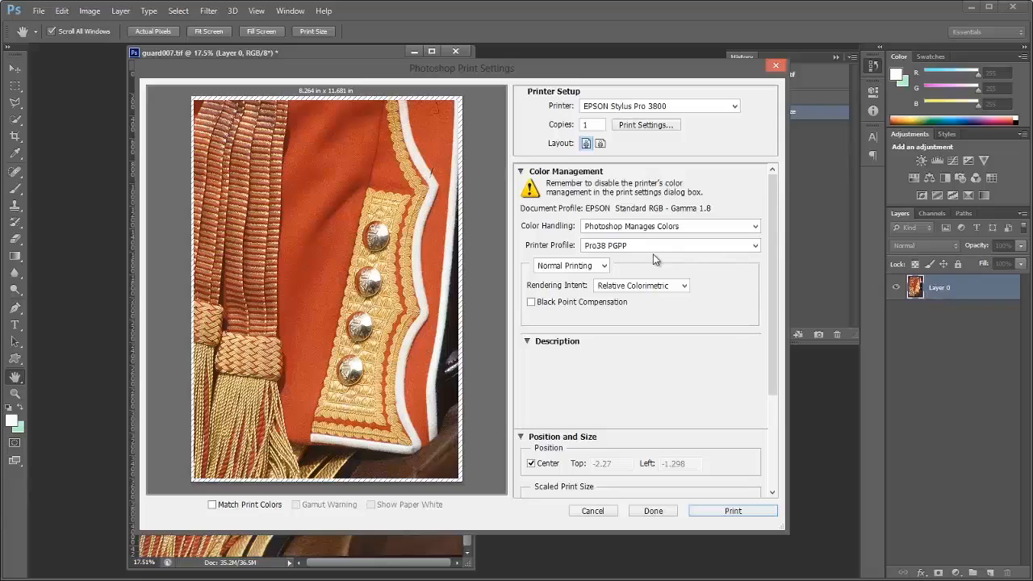
mouse_move(644, 126)
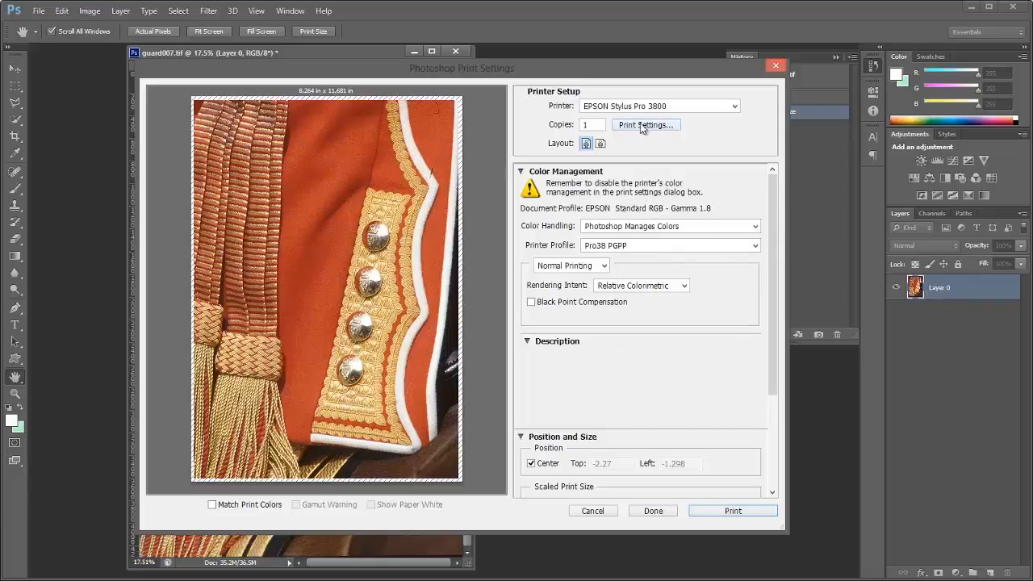
left_click(644, 126)
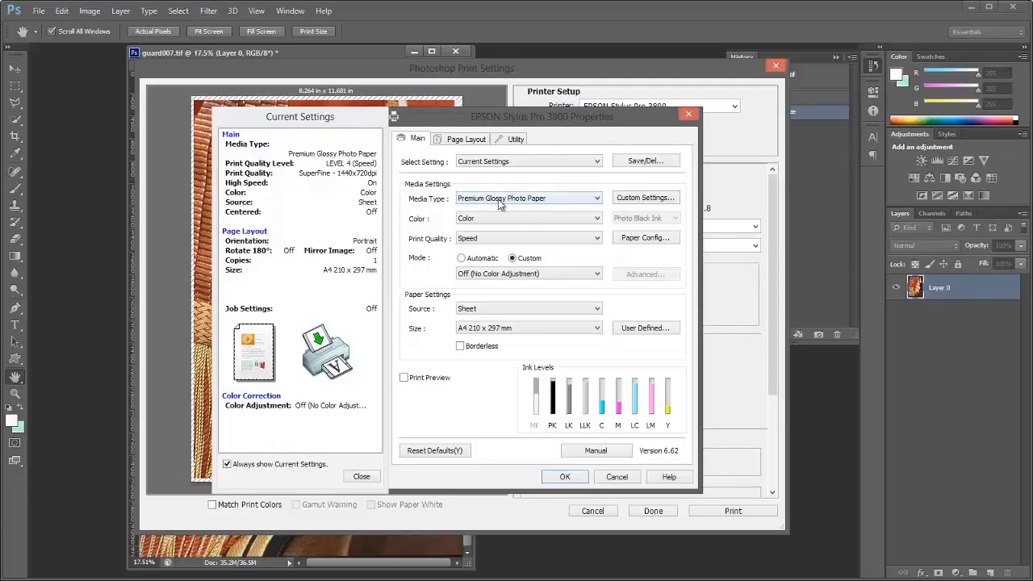
mouse_move(516, 206)
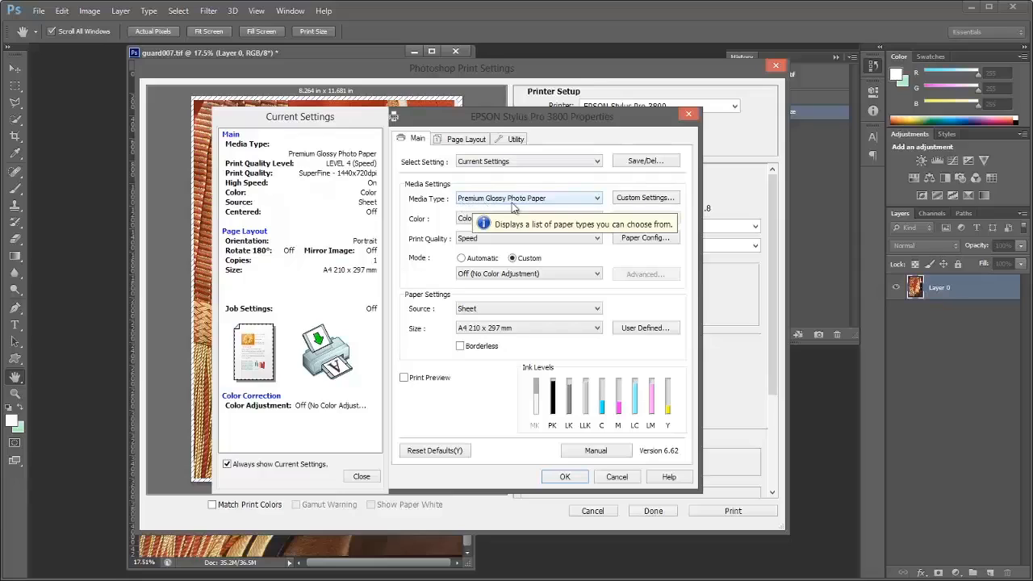
mouse_move(436, 213)
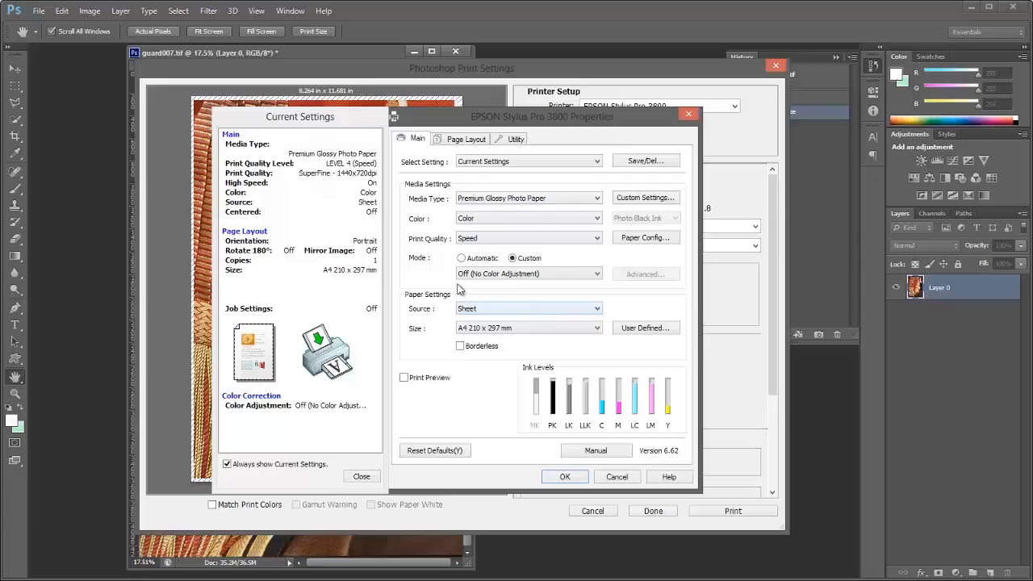
mouse_move(475, 287)
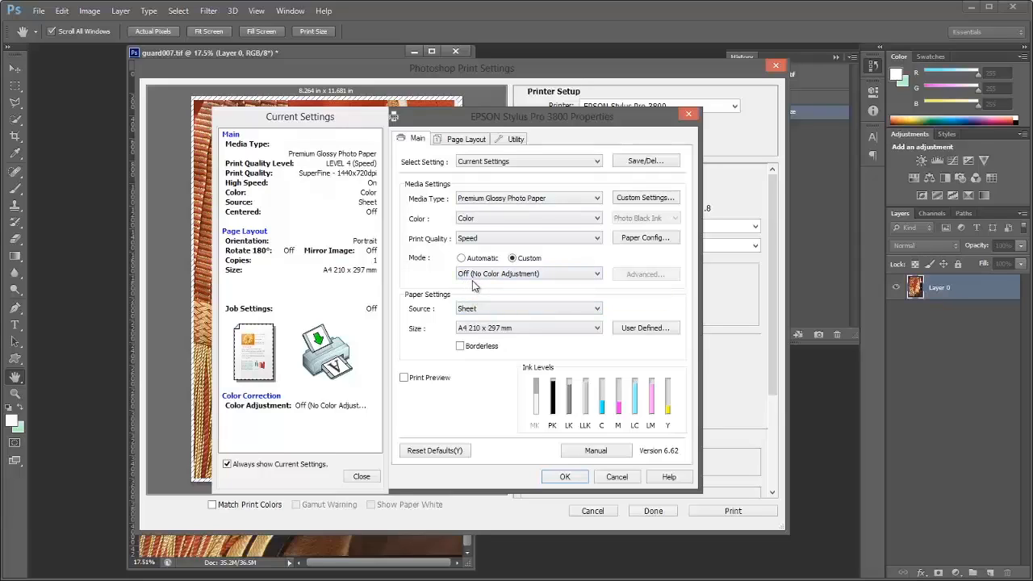
mouse_move(463, 286)
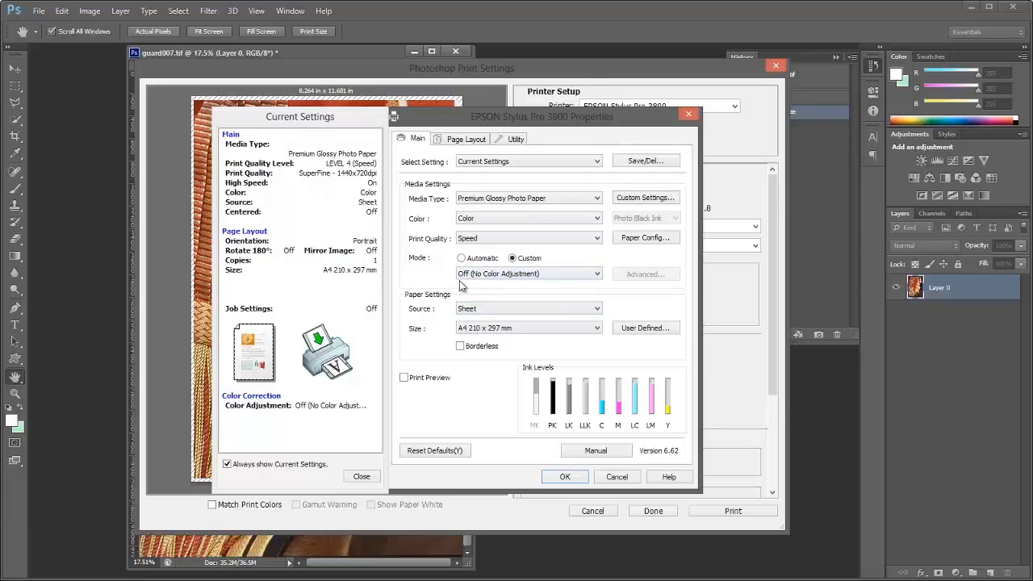
mouse_move(550, 290)
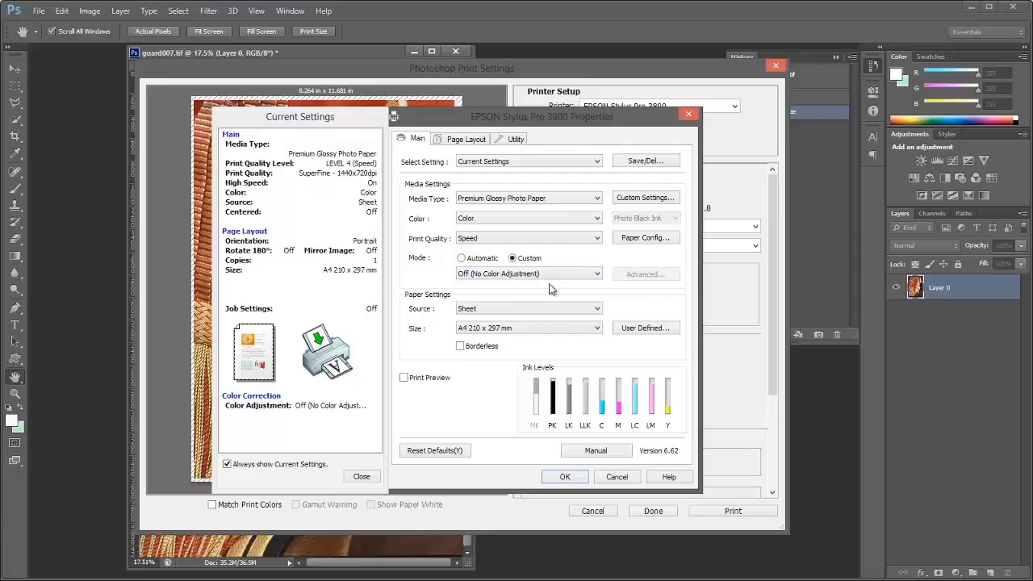
mouse_move(552, 292)
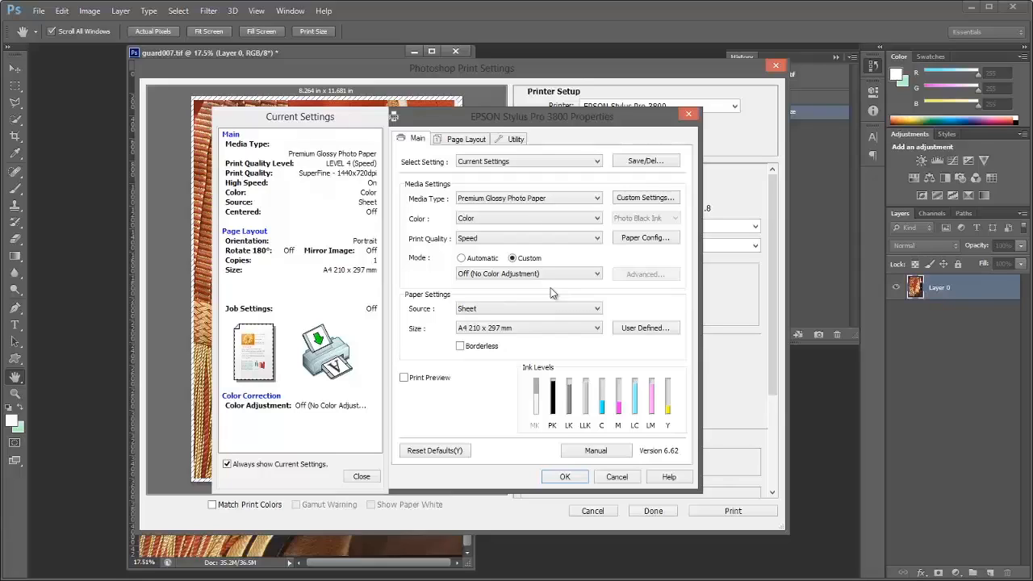
mouse_move(432, 342)
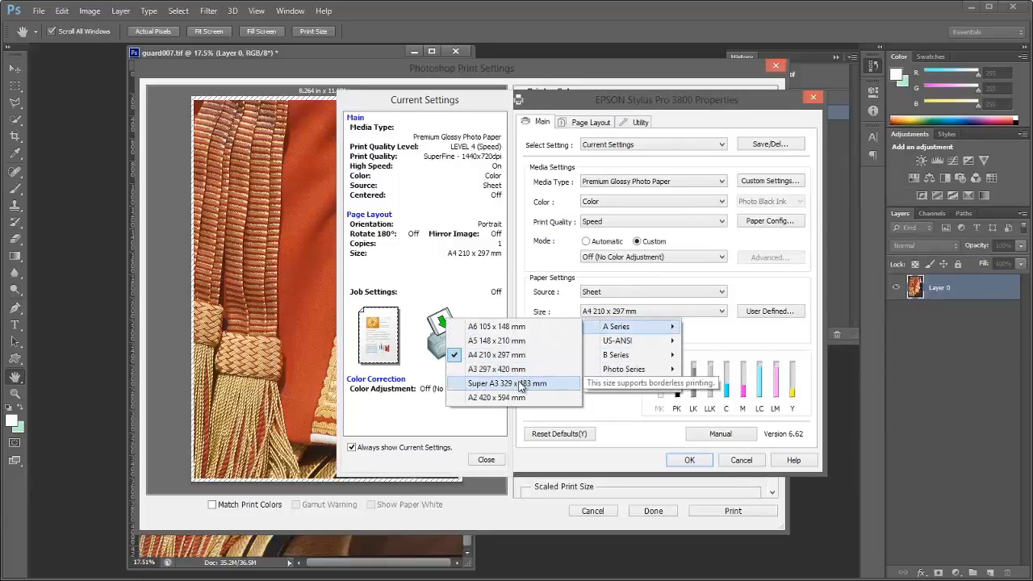
Step: Choose Super A3 329 x 483 mm as the paper size in the Epson 3800 driver
left_click(492, 383)
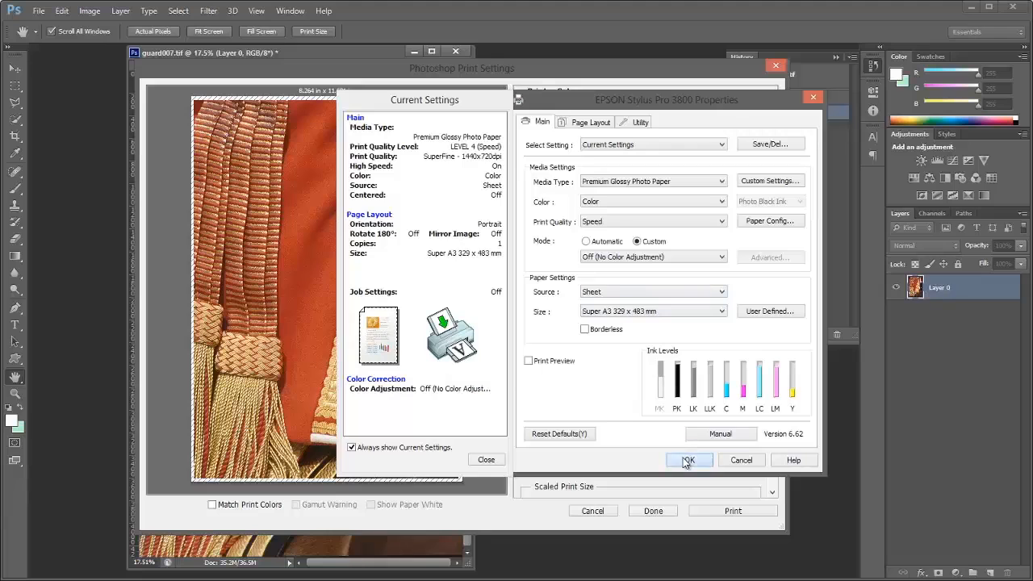
Step: Confirm the driver settings and leave the photo centred at 100% scale, not fitted to media
left_click(688, 460)
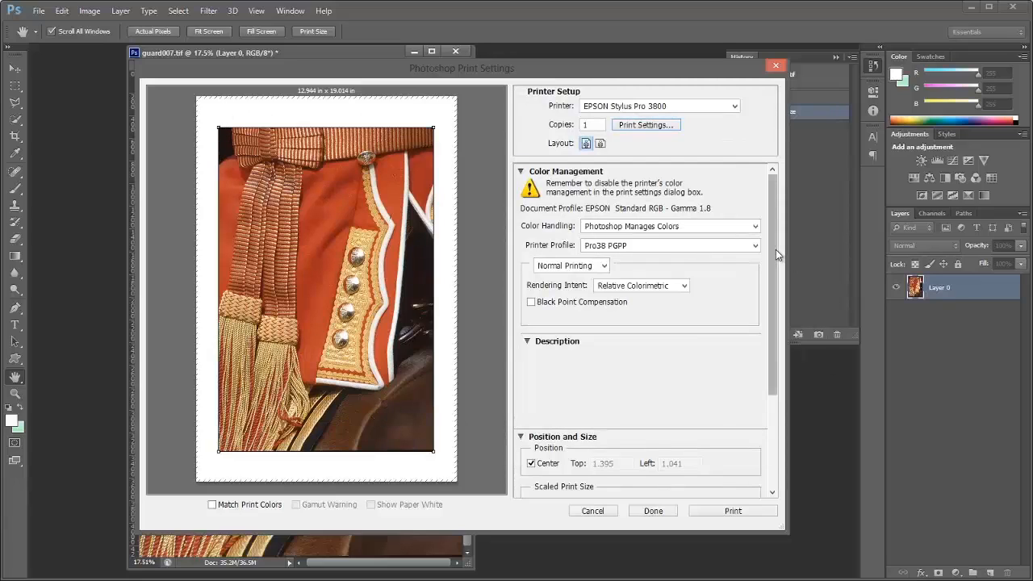
scroll("down", 3)
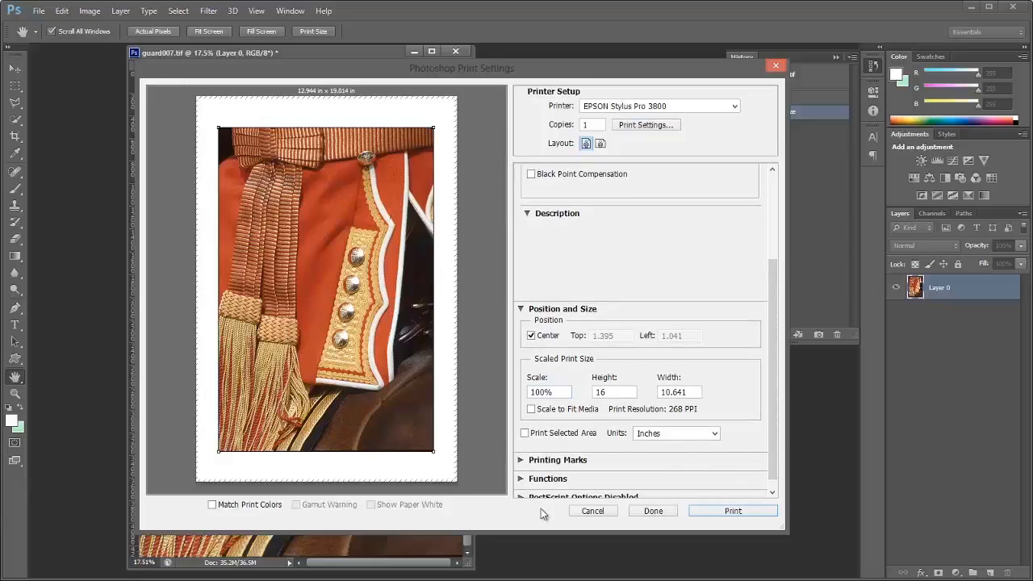
mouse_move(525, 433)
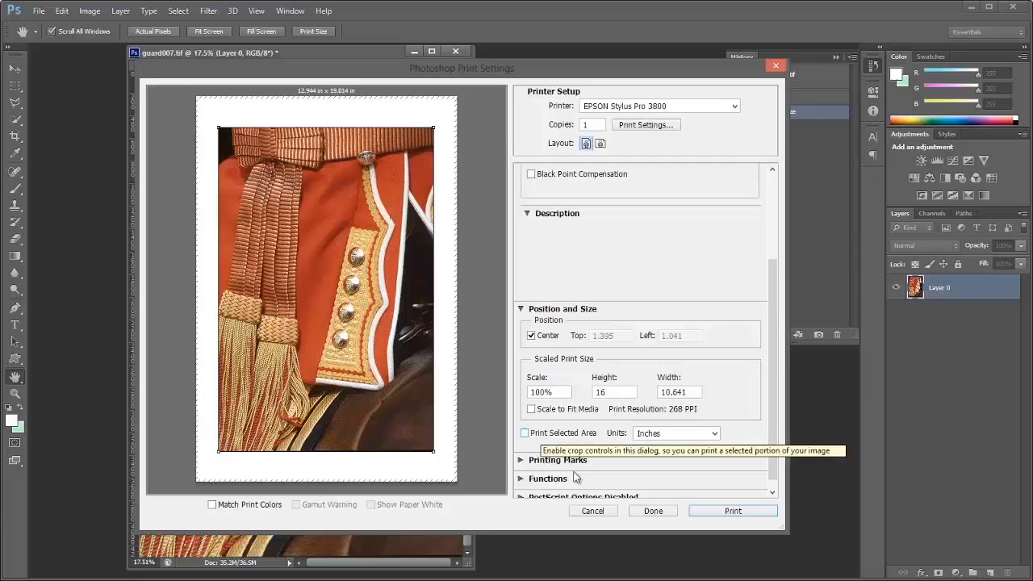
mouse_move(531, 410)
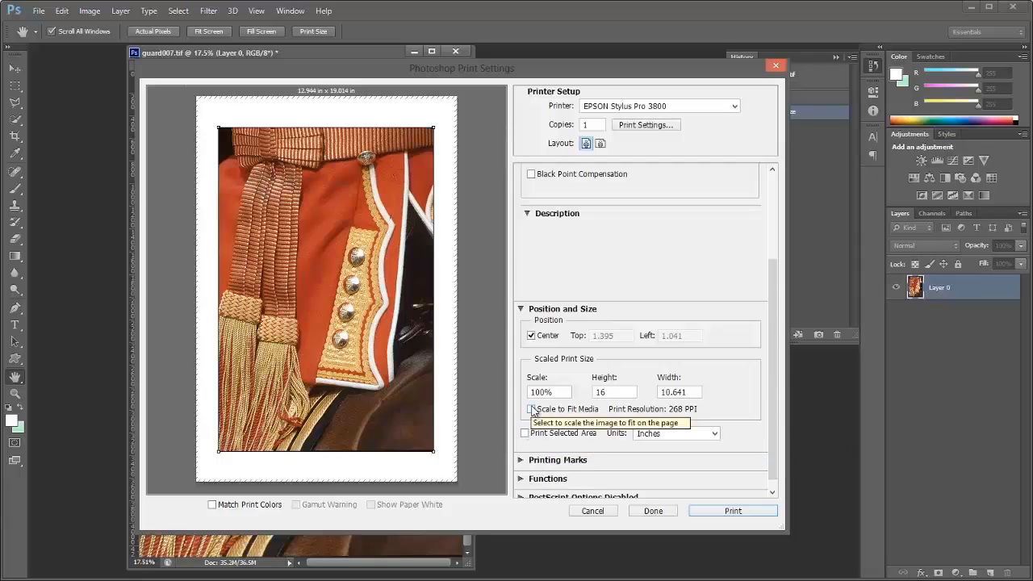
left_click(531, 409)
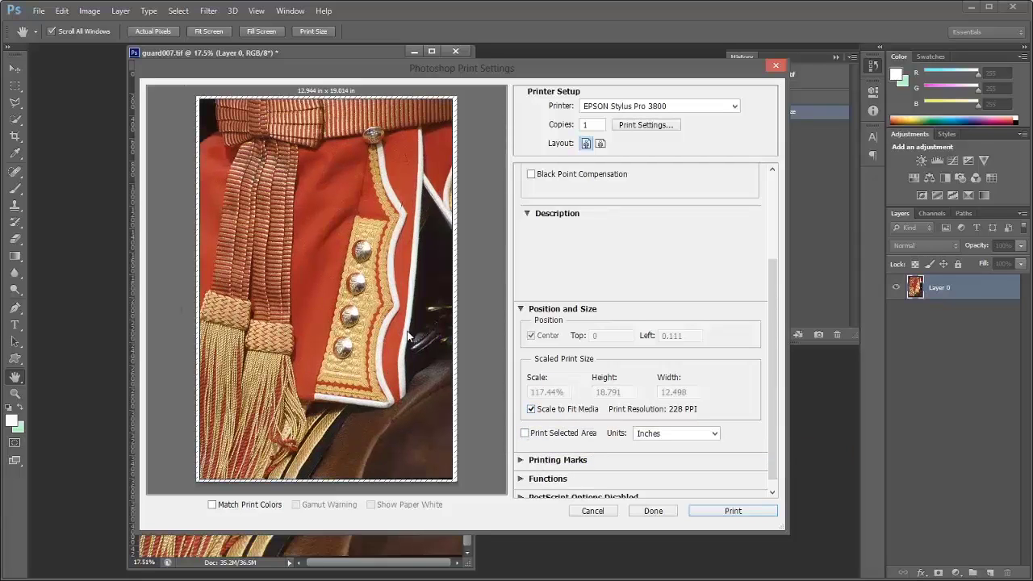
mouse_move(426, 415)
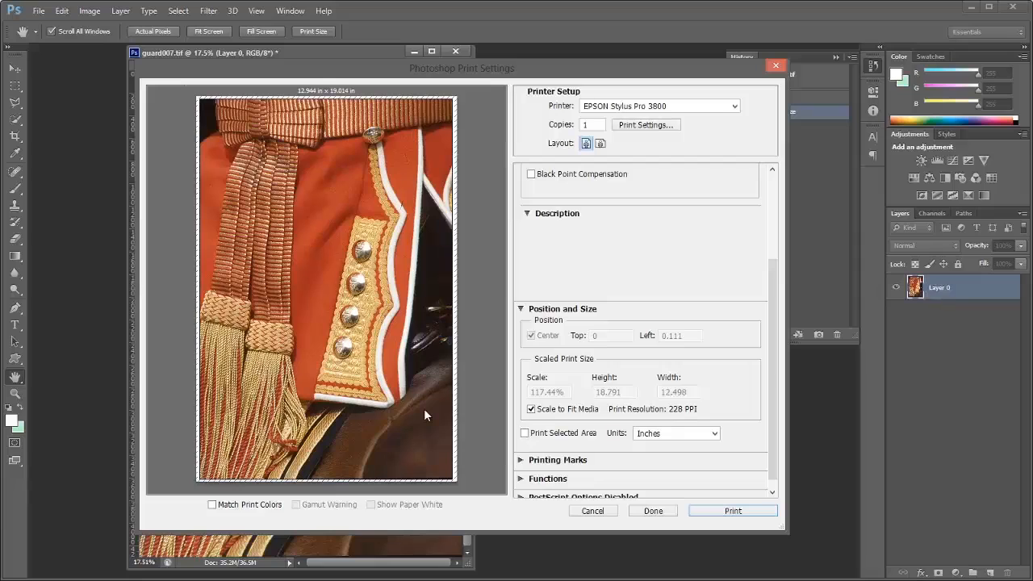
mouse_move(533, 419)
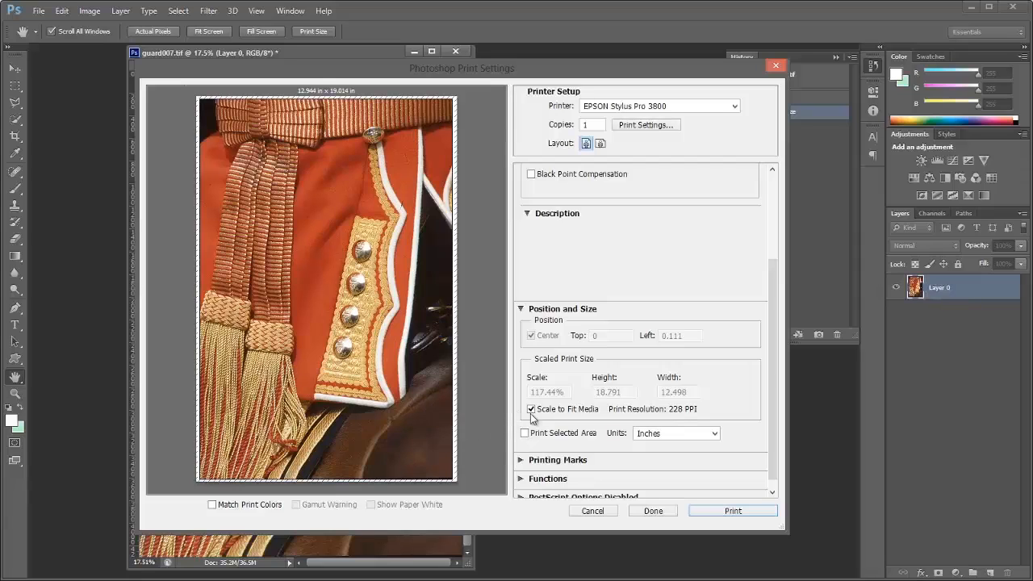
left_click(531, 409)
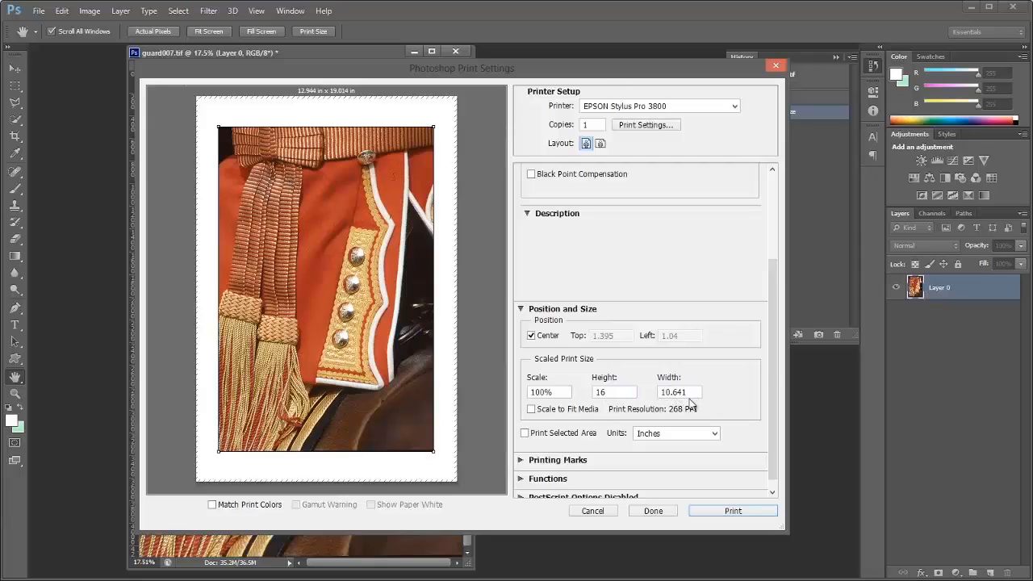
mouse_move(318, 484)
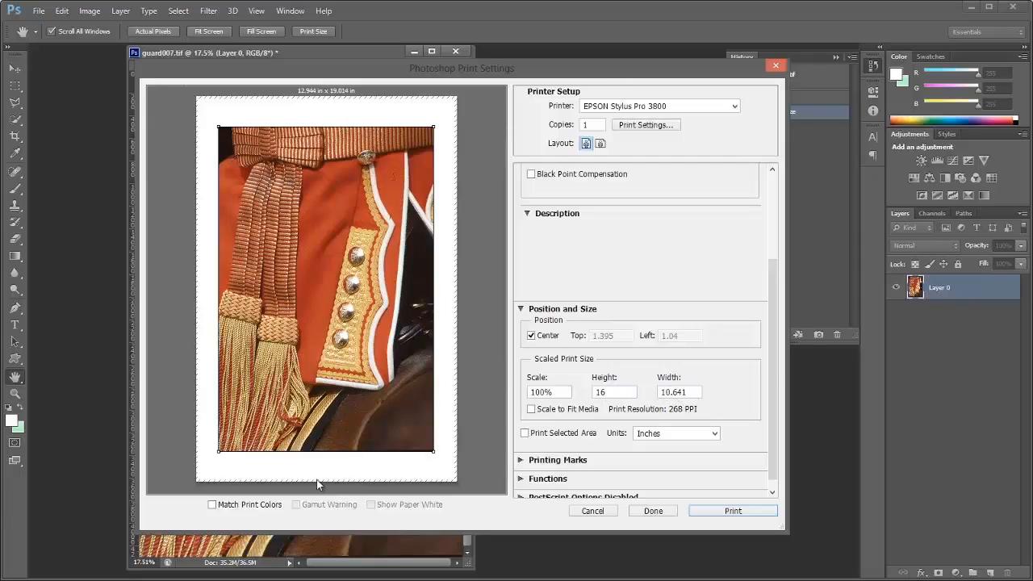
mouse_move(375, 481)
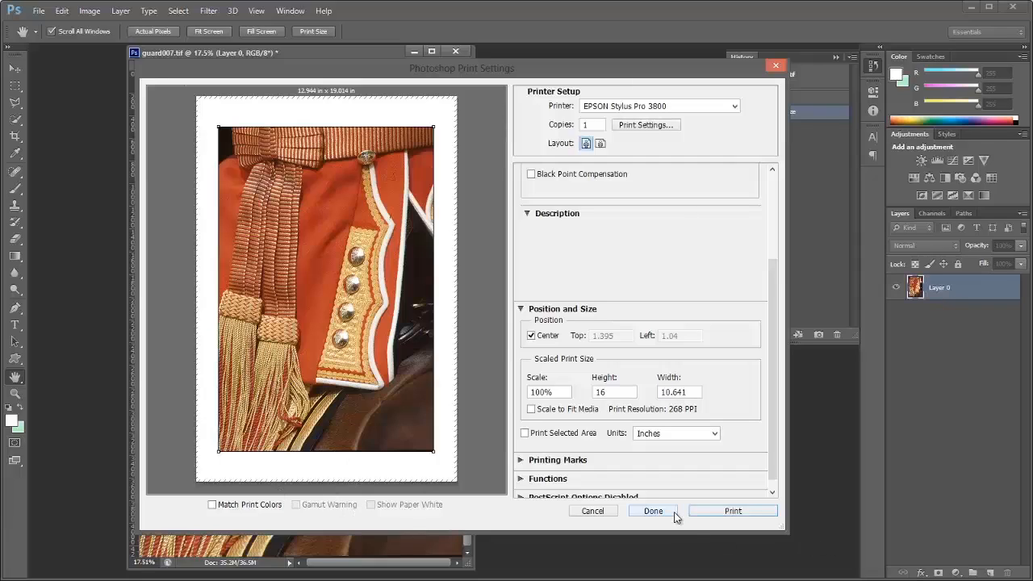
mouse_move(732, 511)
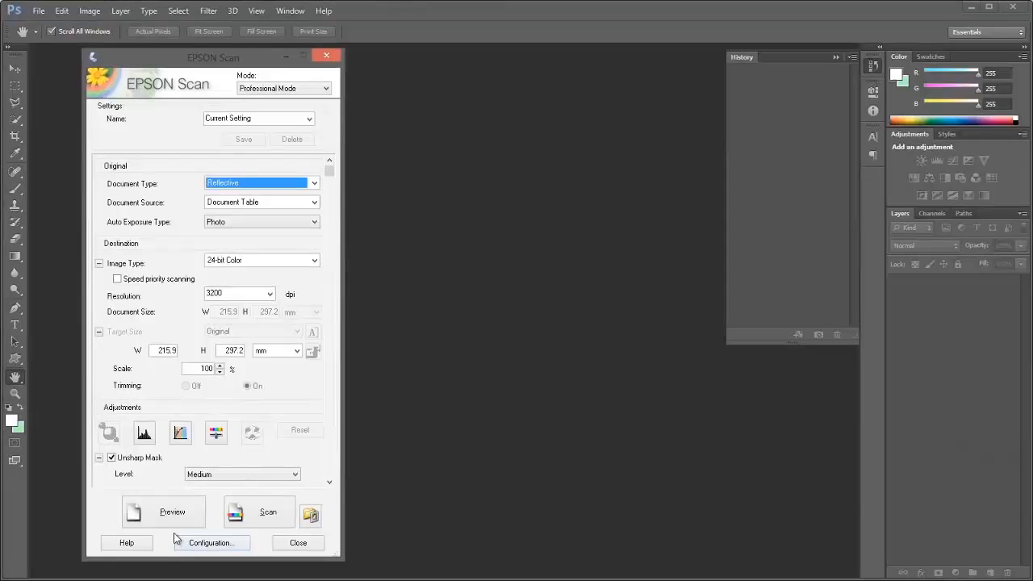
Step: Preview the prints on the scanner bed and start a zoomed preview of the street photo
left_click(172, 511)
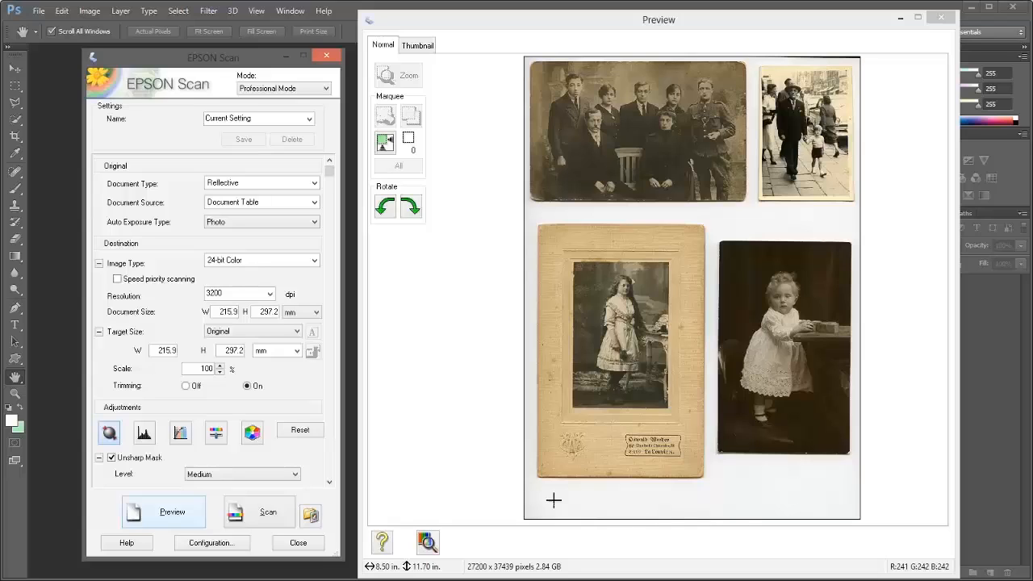
mouse_move(668, 152)
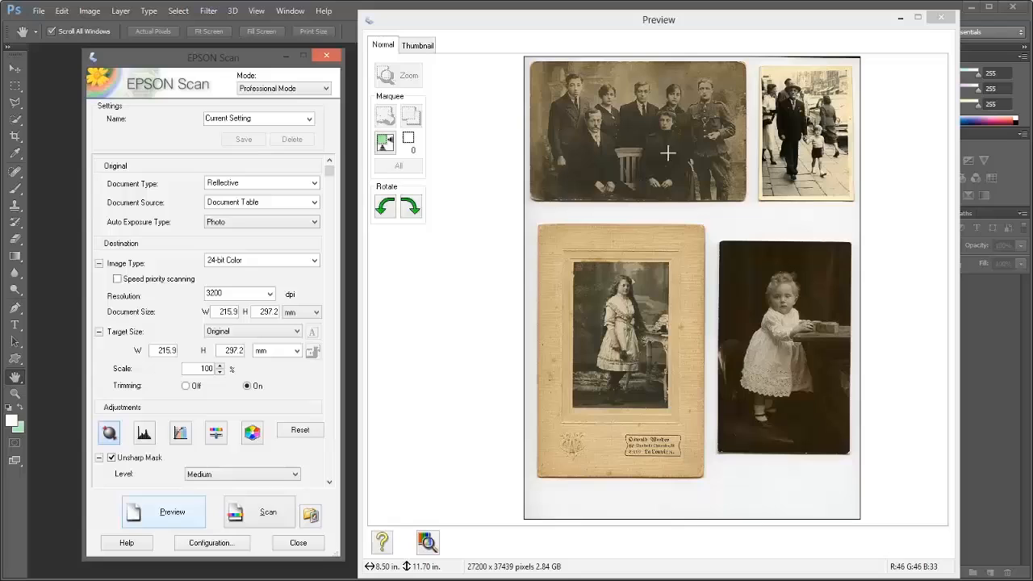
mouse_move(454, 216)
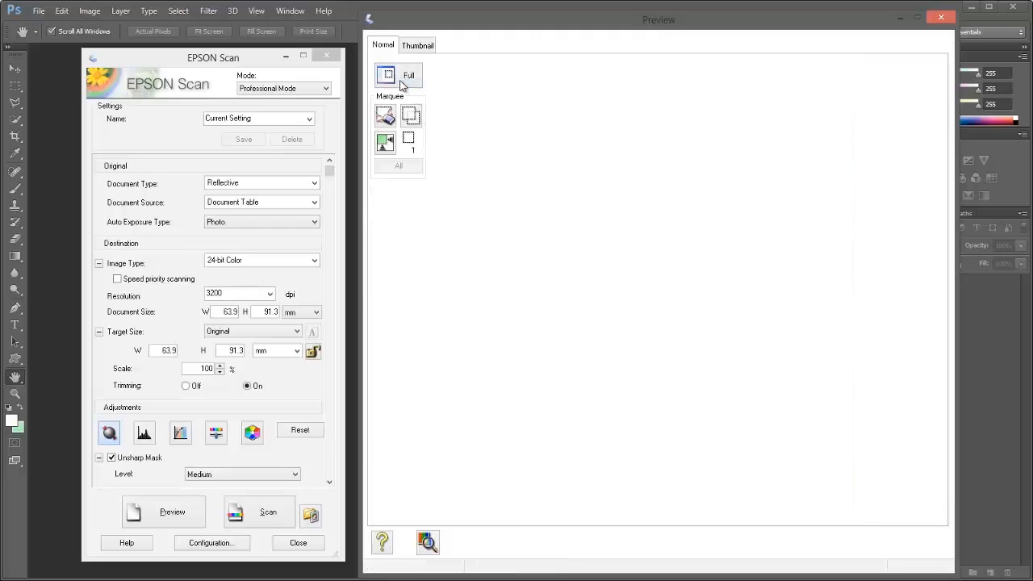
left_click(163, 512)
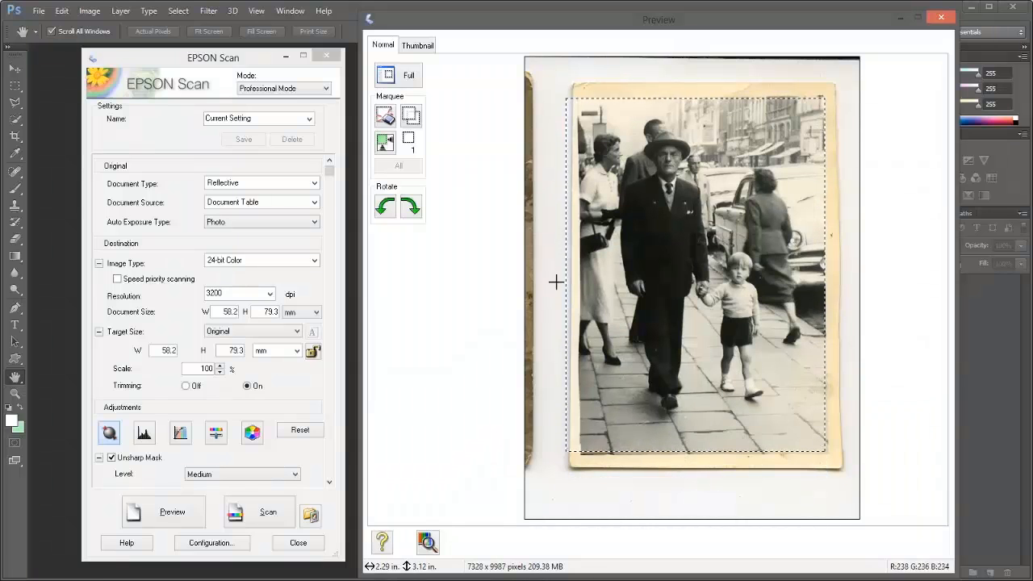
Step: Trim the scan area's left edge to 54.0 x 79.3 mm and reset the image adjustments to defaults
left_click_drag(569, 279, 574, 279)
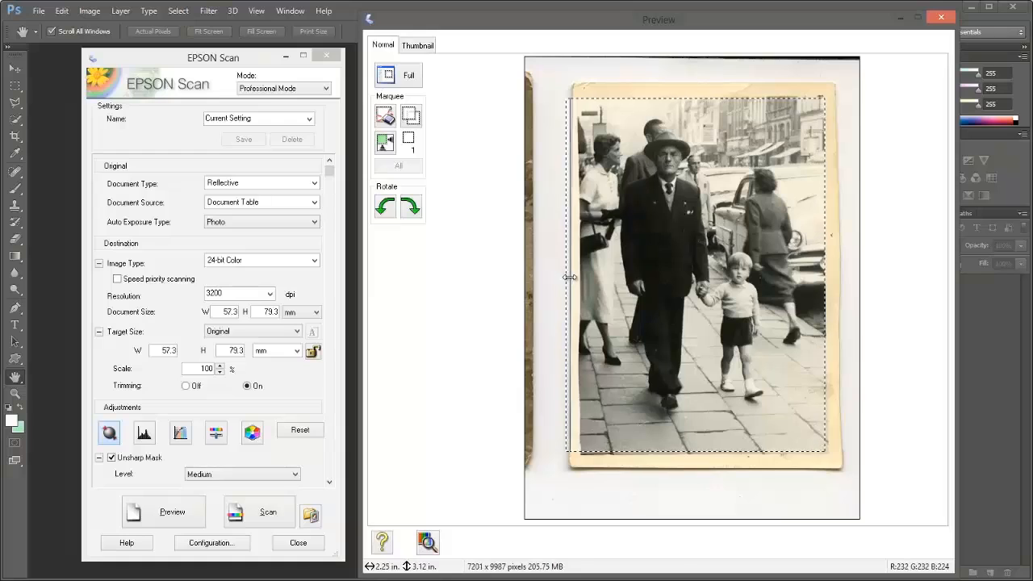
left_click_drag(570, 277, 583, 276)
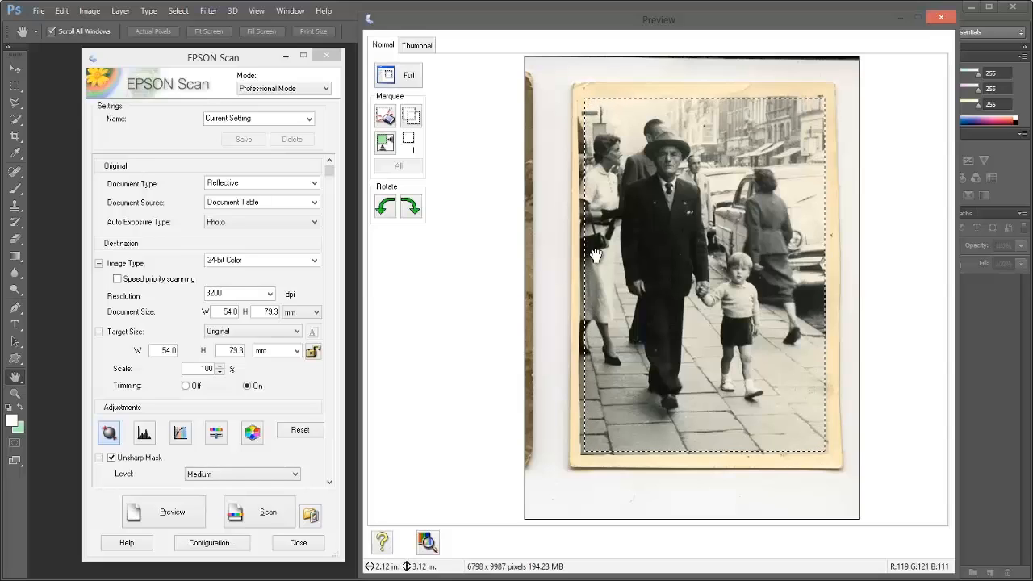
mouse_move(795, 248)
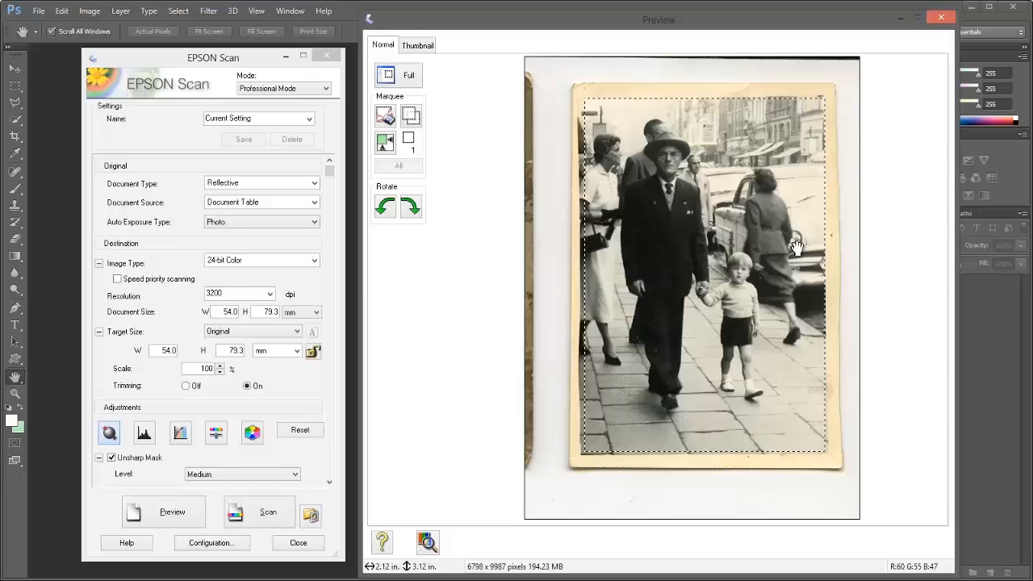
mouse_move(472, 377)
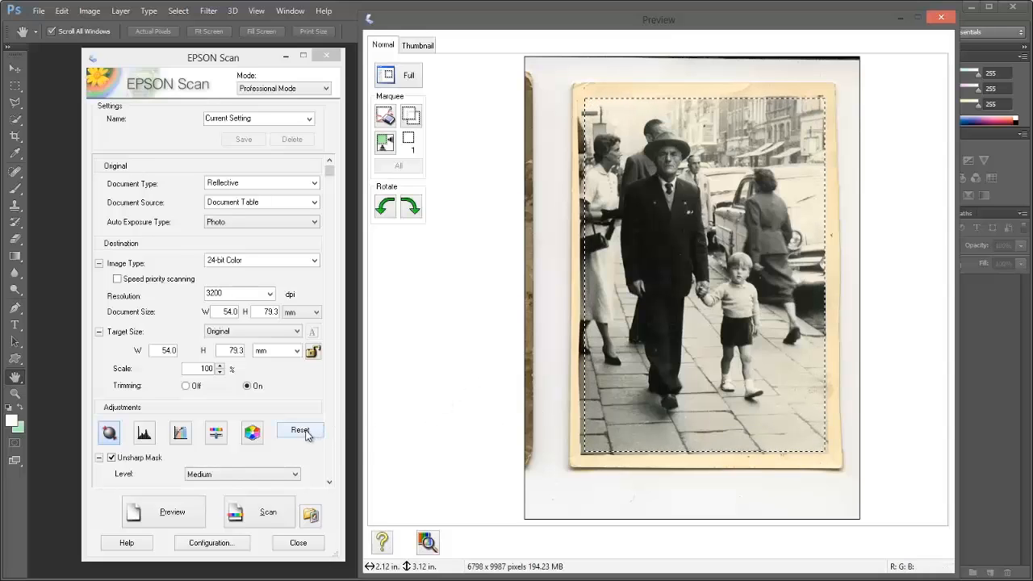
left_click(299, 429)
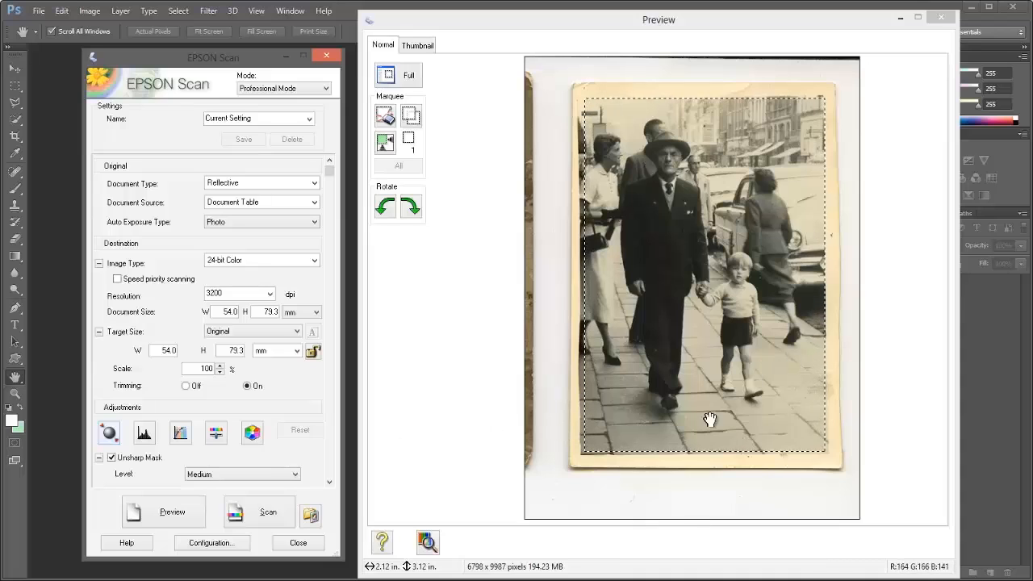
mouse_move(704, 358)
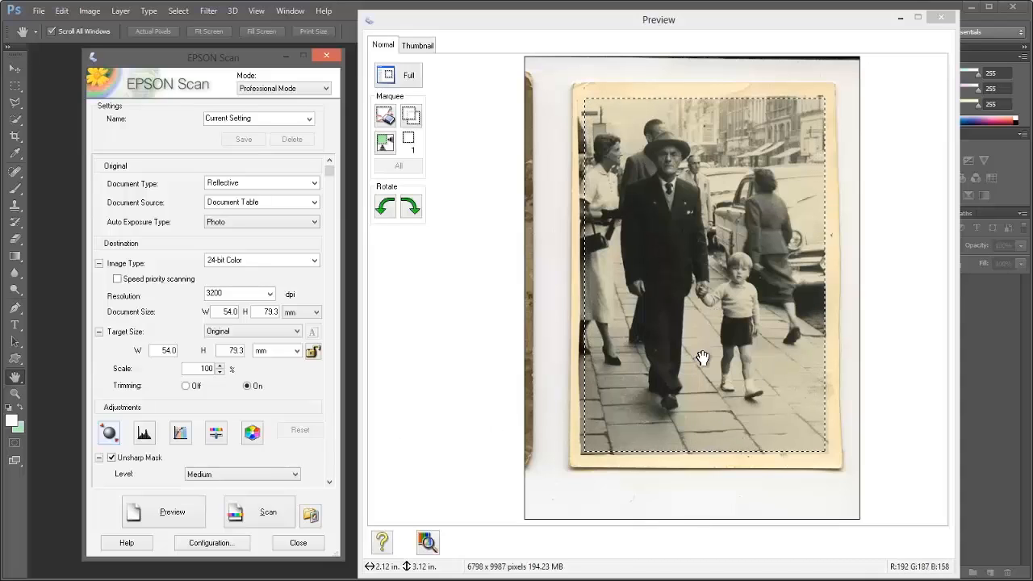
mouse_move(136, 386)
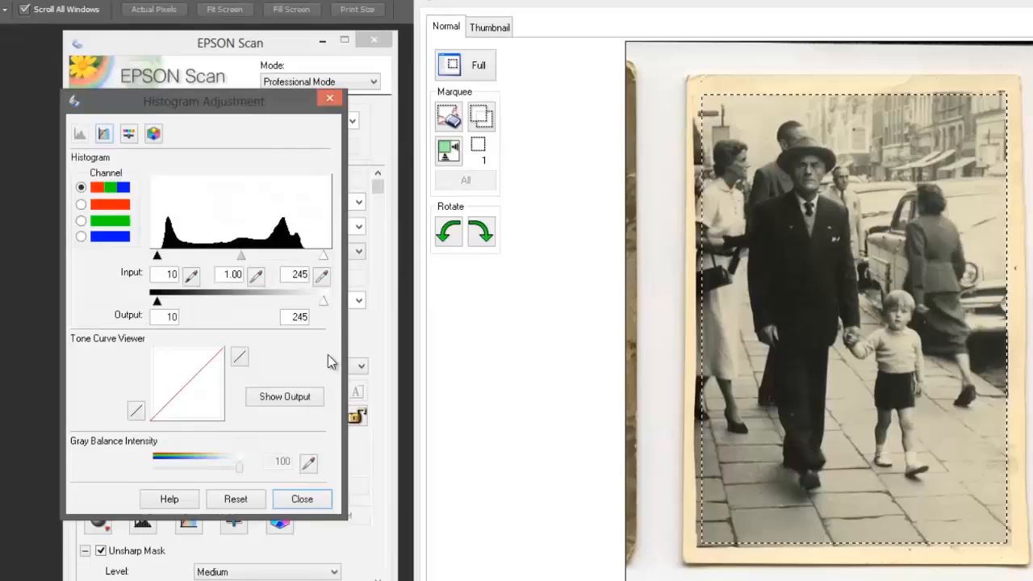
mouse_move(324, 277)
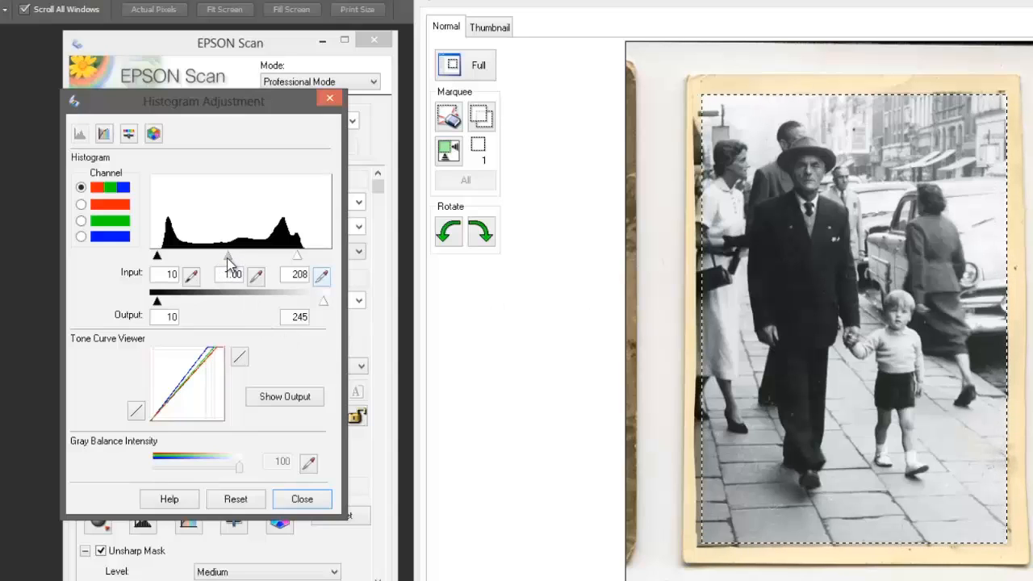
Step: Lighten the midtones to gamma 1.35 with the white point at 208 and close the histogram adjustment
left_click_drag(230, 256, 222, 255)
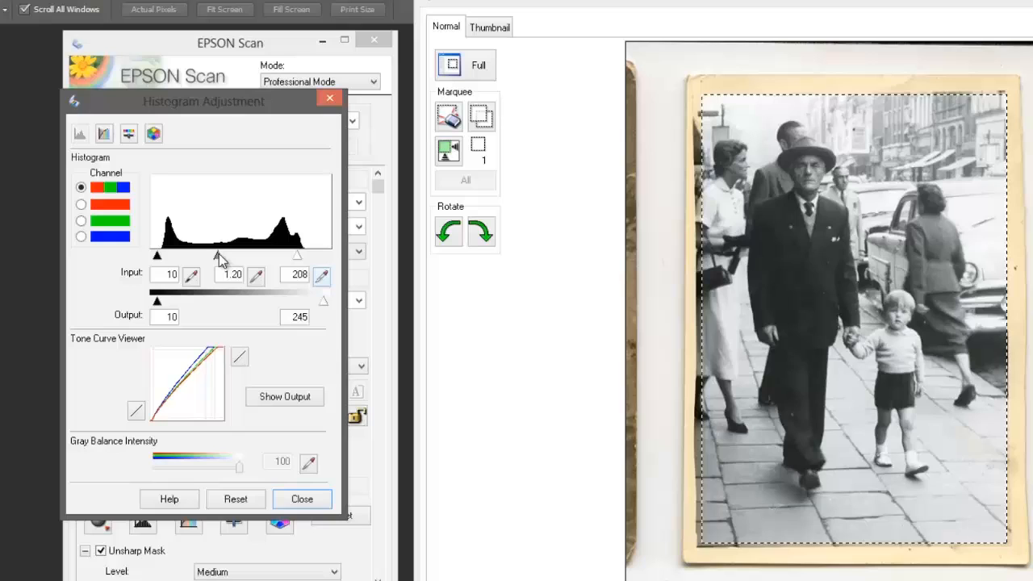
left_click_drag(222, 256, 214, 256)
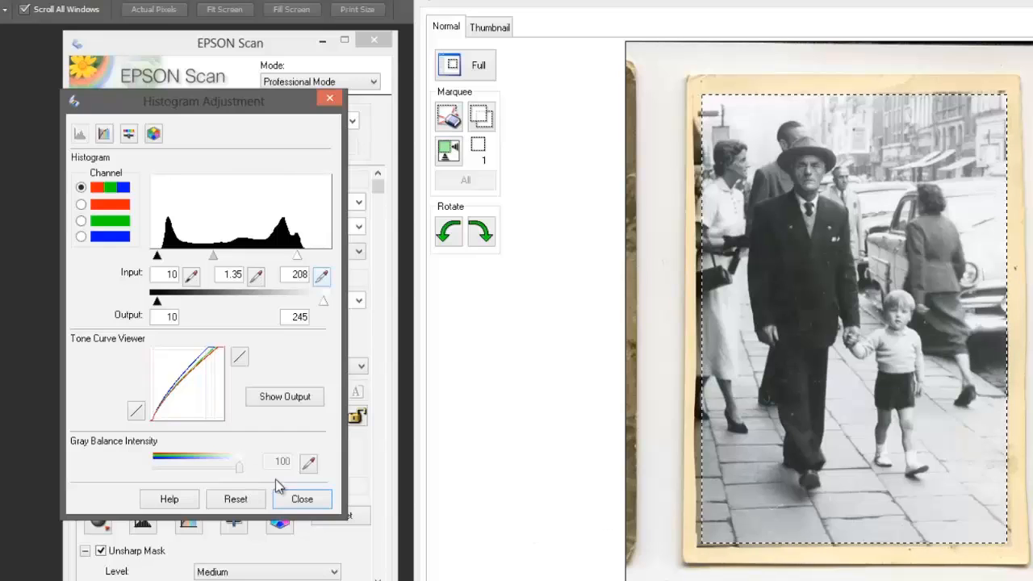
left_click(301, 499)
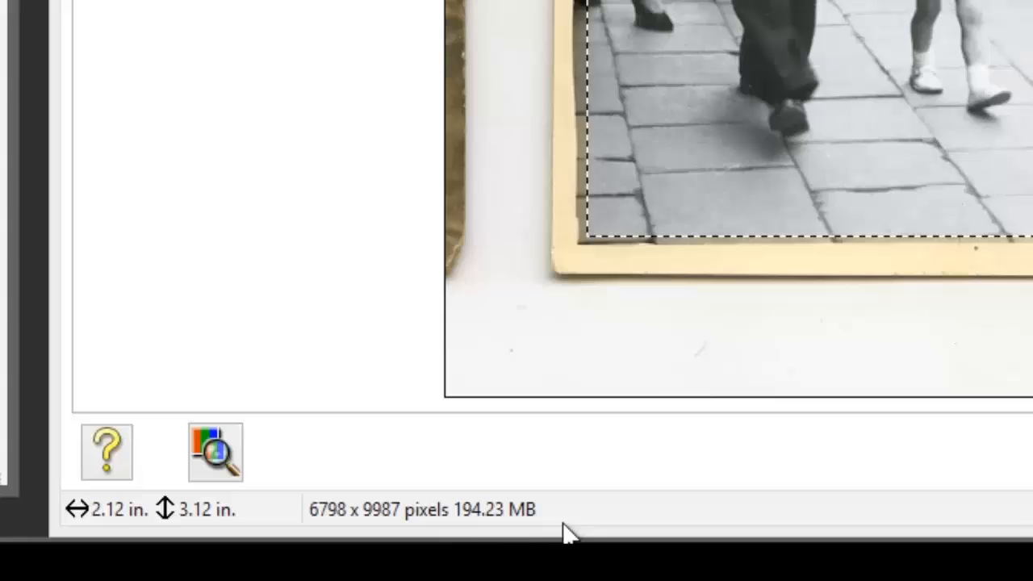
mouse_move(654, 385)
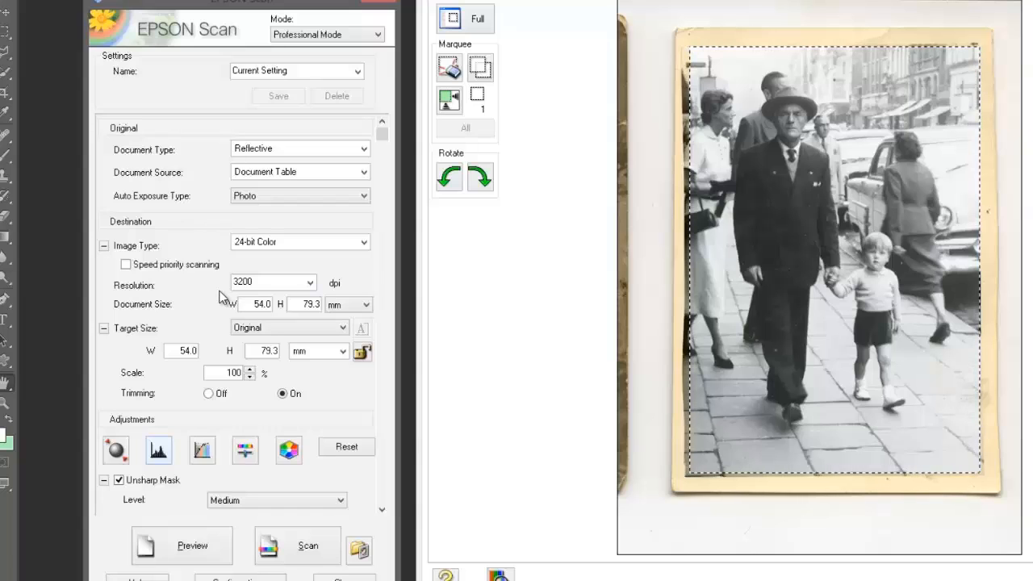
Step: Set resolution to 300 dpi, target size units to inches, and begin entering the 6.00 in height
left_click(310, 283)
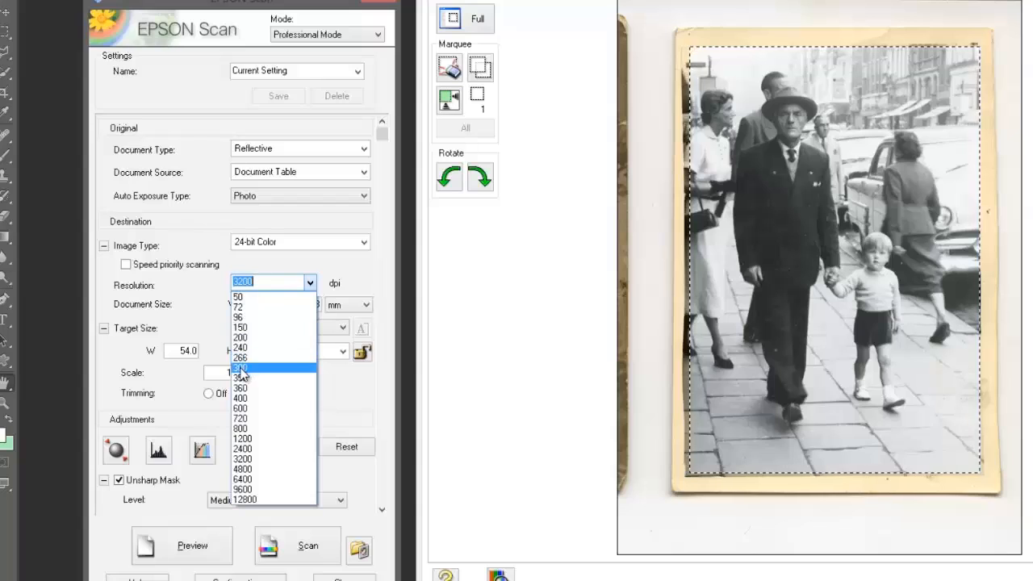
left_click(239, 367)
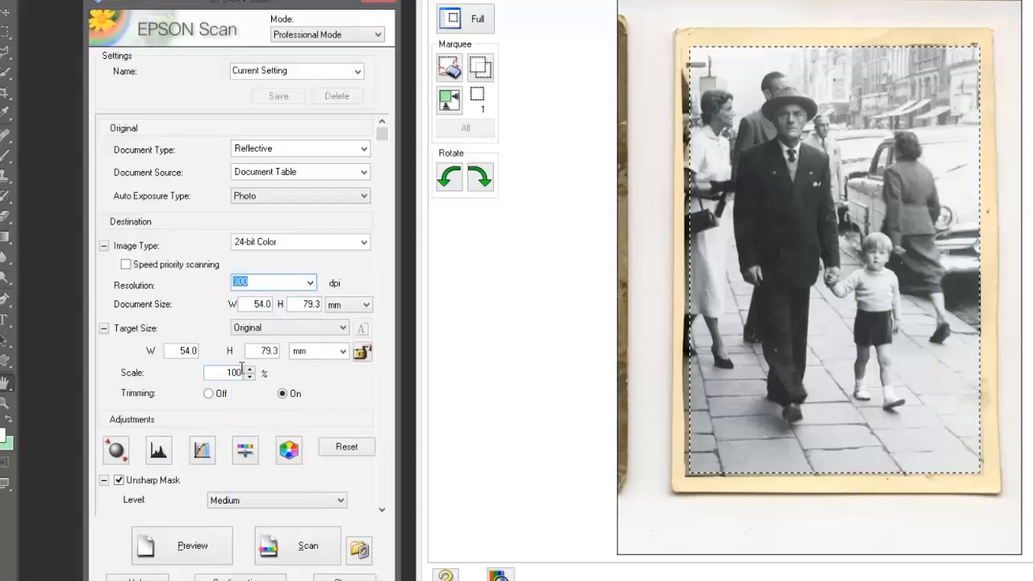
left_click(342, 350)
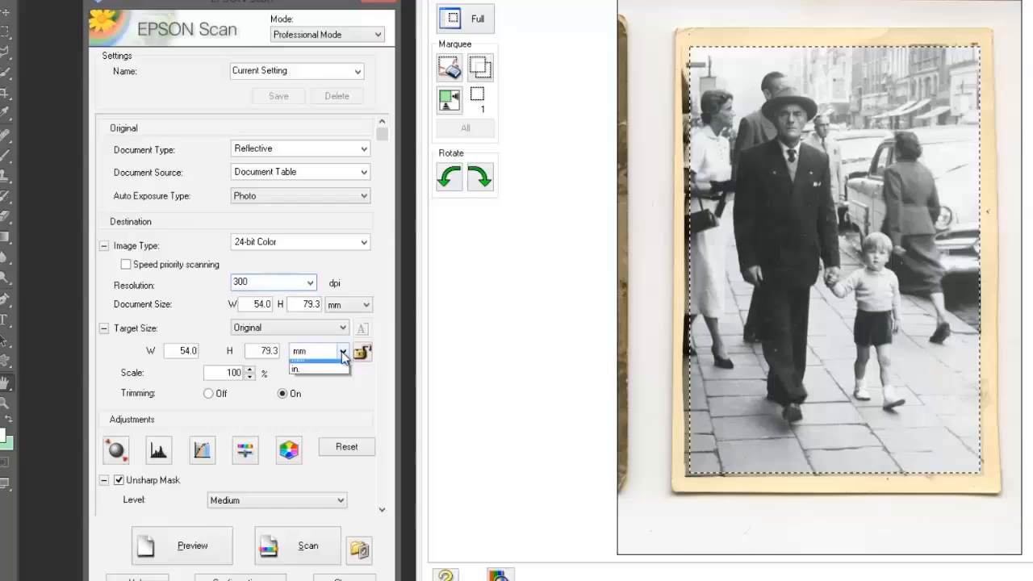
left_click(295, 368)
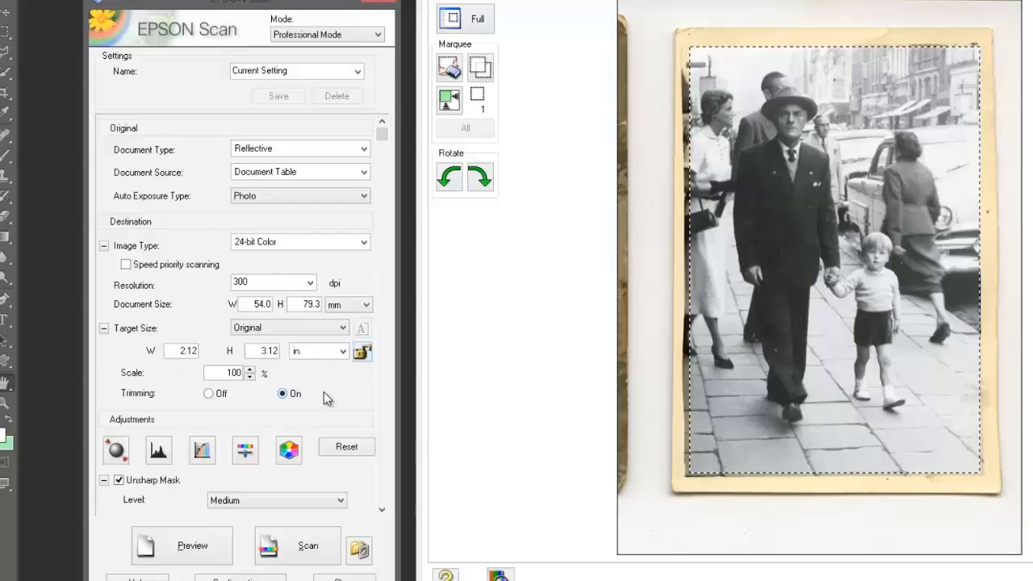
left_click(264, 350)
type("6")
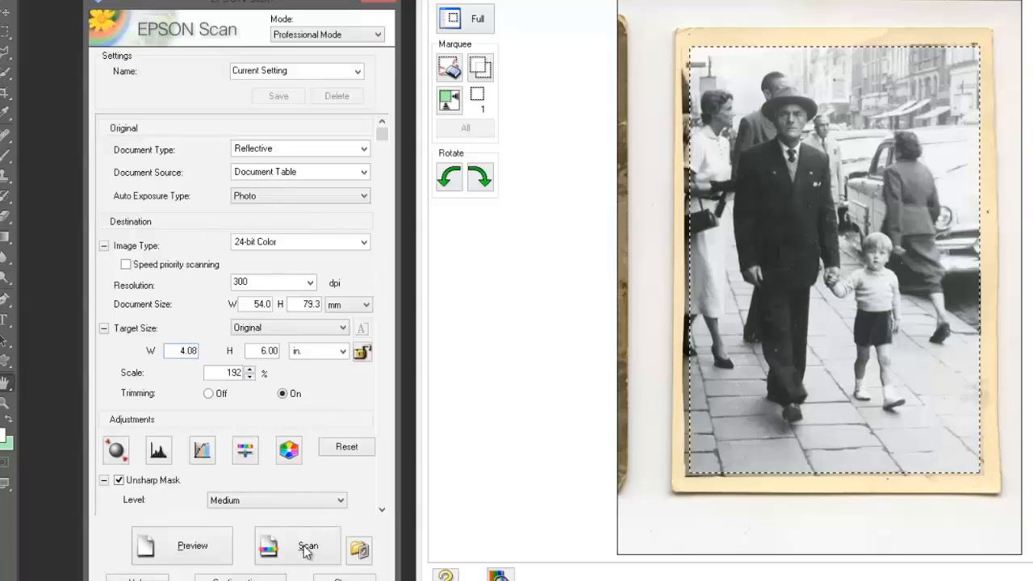
Step: Set the file prefix to 'grandfather' and the destination to the scans folder
left_click(307, 545)
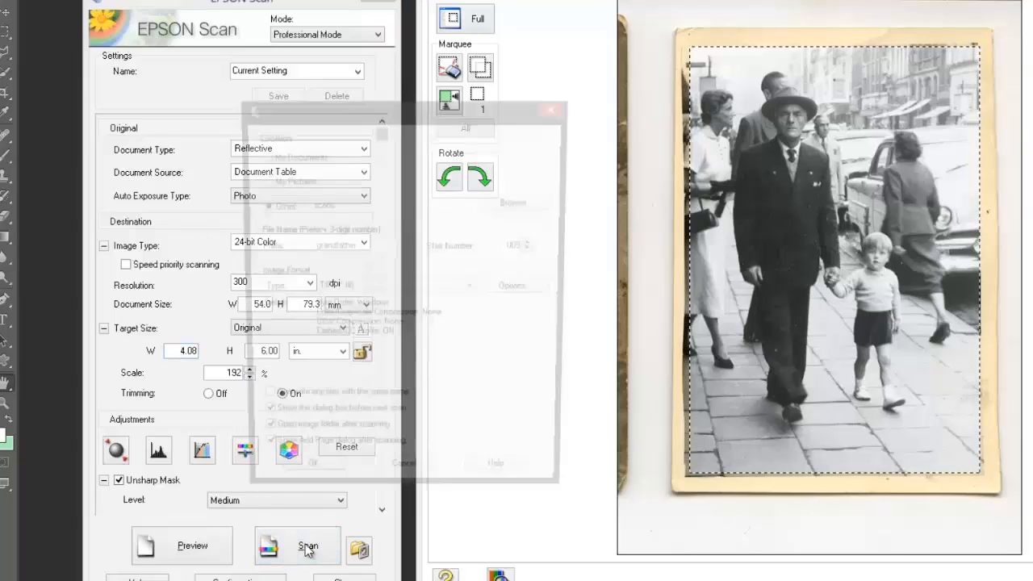
left_click(307, 545)
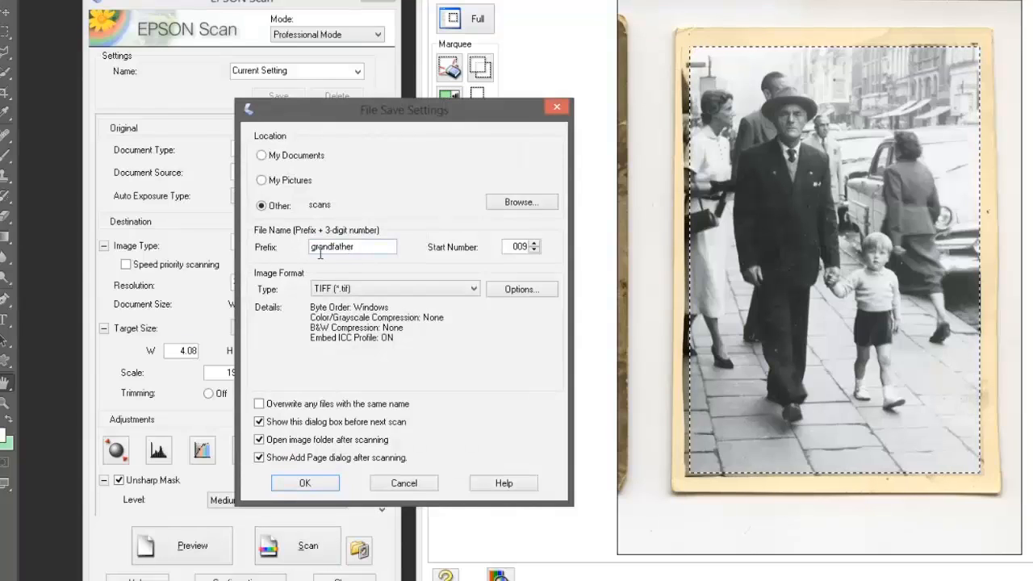
mouse_move(522, 202)
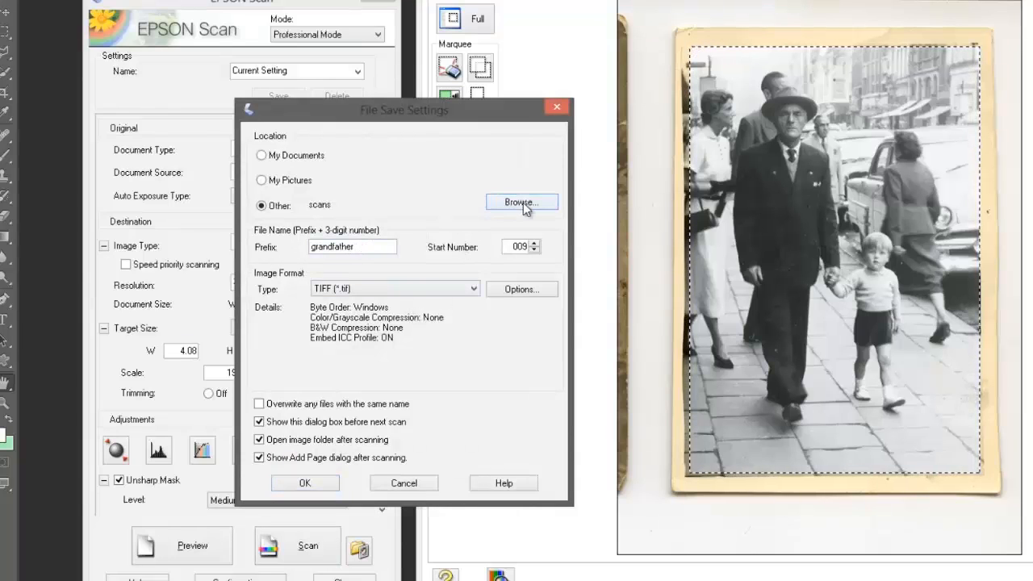
left_click(521, 202)
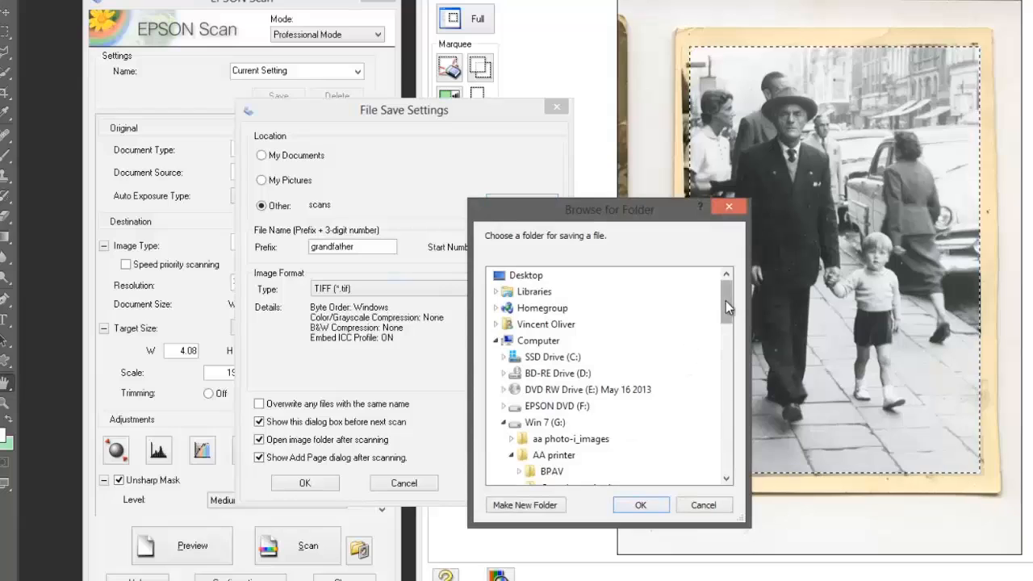
left_click(552, 390)
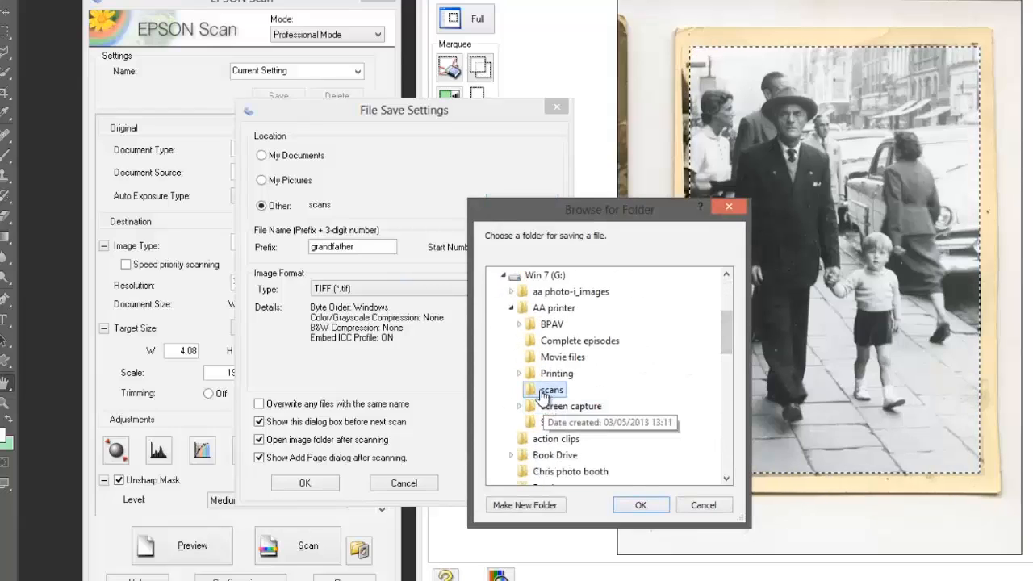
left_click(640, 504)
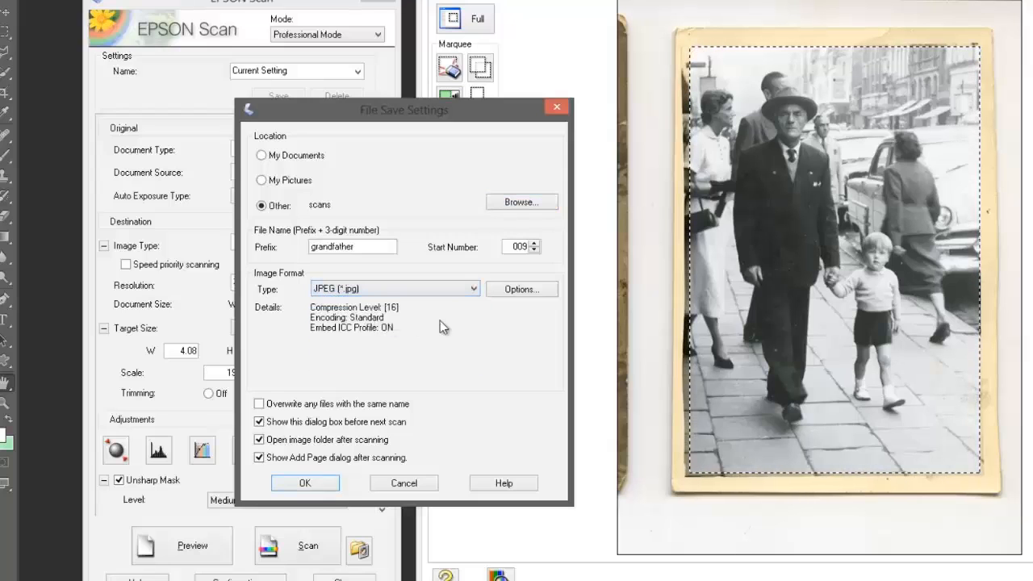
Step: After trying the JPEG compression slider, choose TIFF as the file type and start the scan
left_click(521, 289)
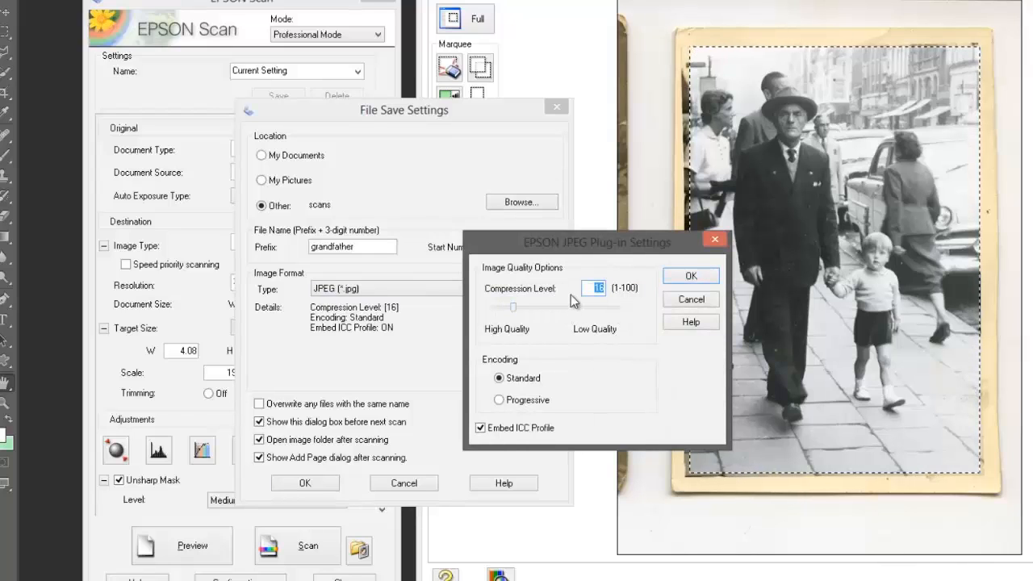
left_click_drag(513, 308, 504, 308)
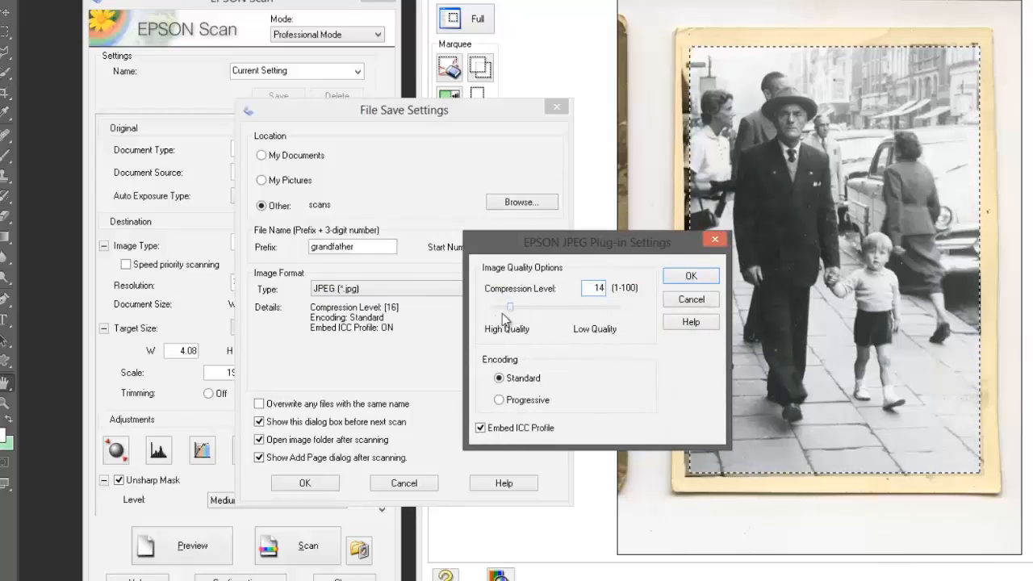
left_click_drag(510, 307, 547, 307)
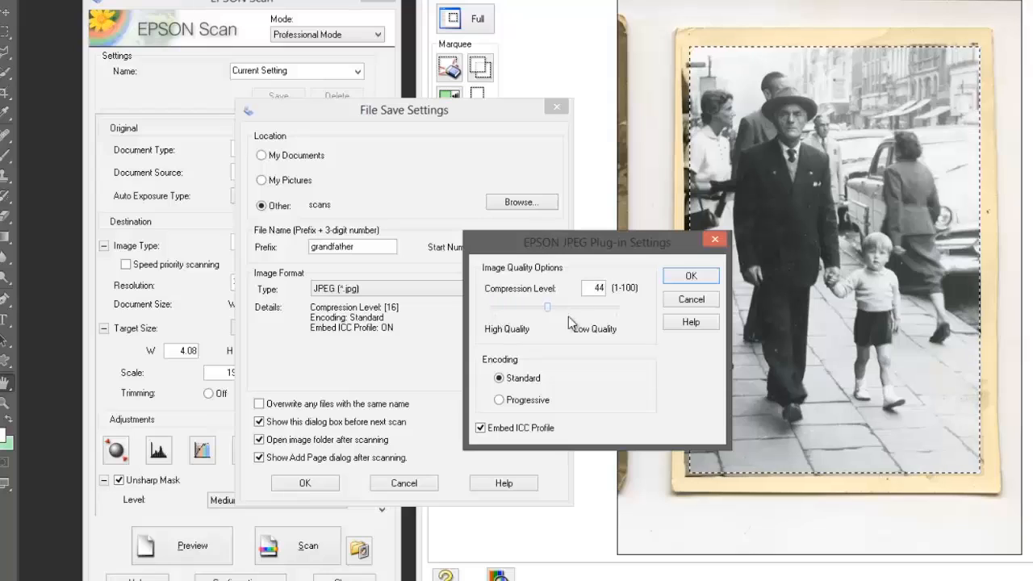
left_click_drag(547, 307, 615, 307)
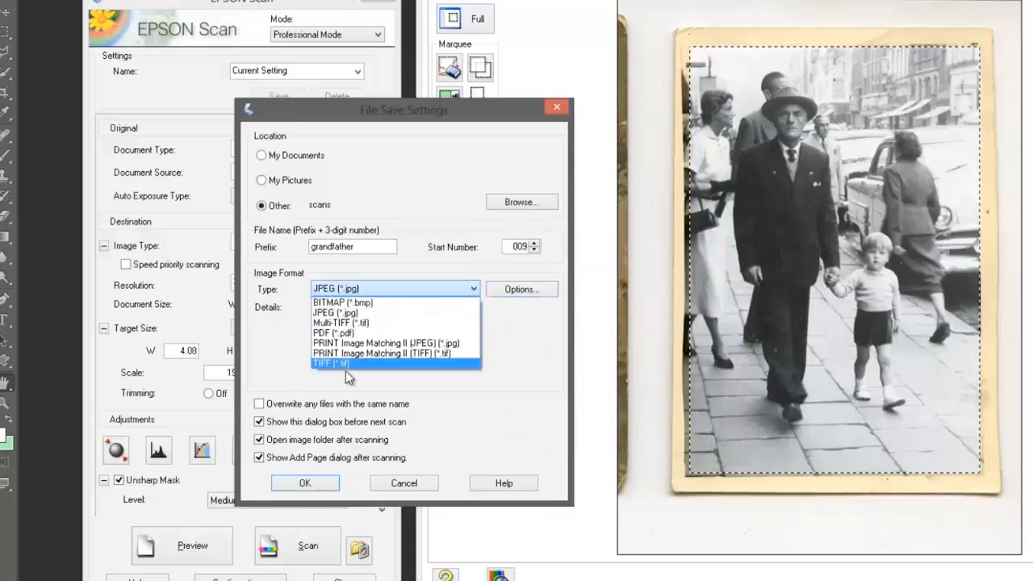
left_click(329, 363)
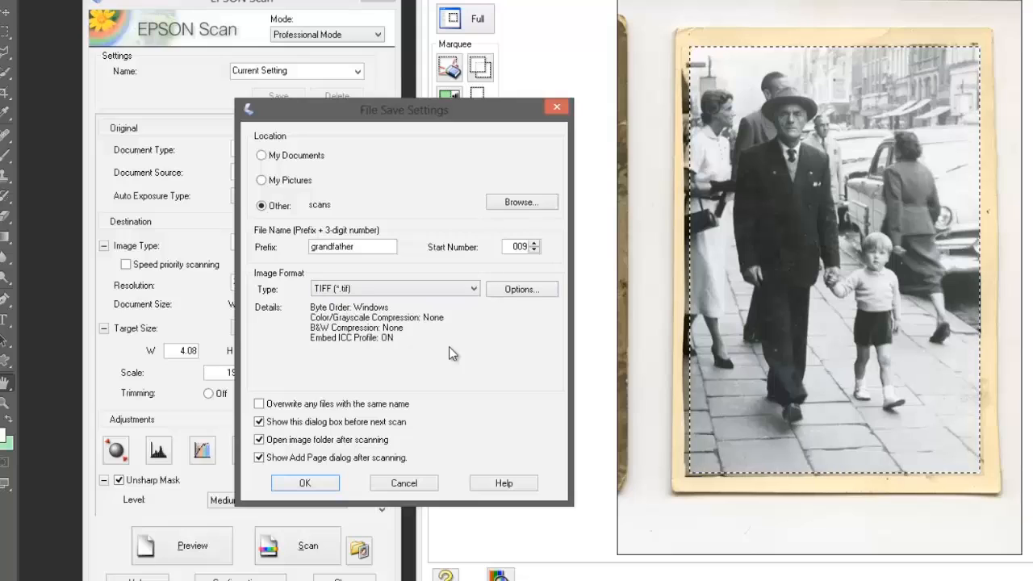
left_click(305, 483)
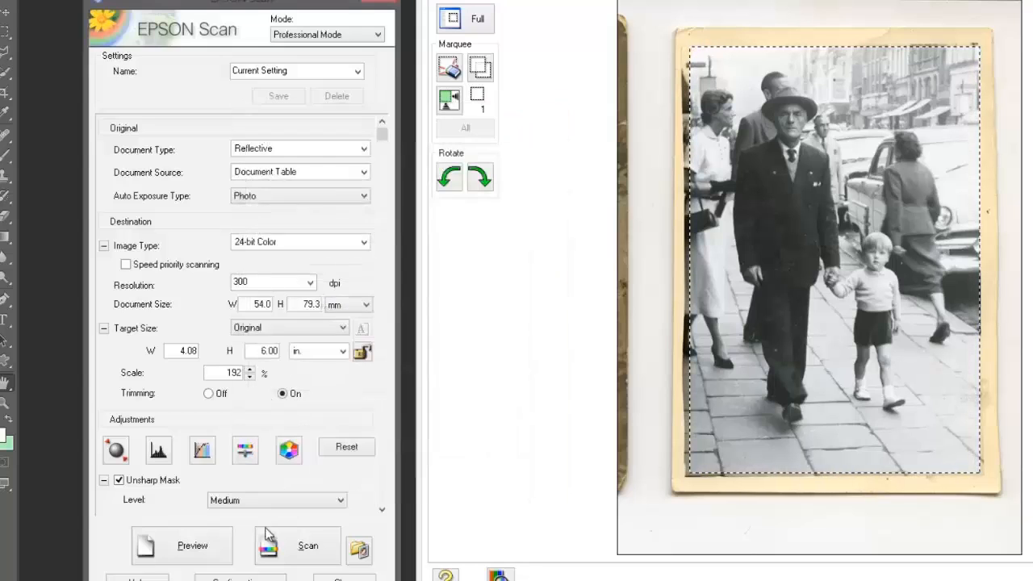
left_click(307, 545)
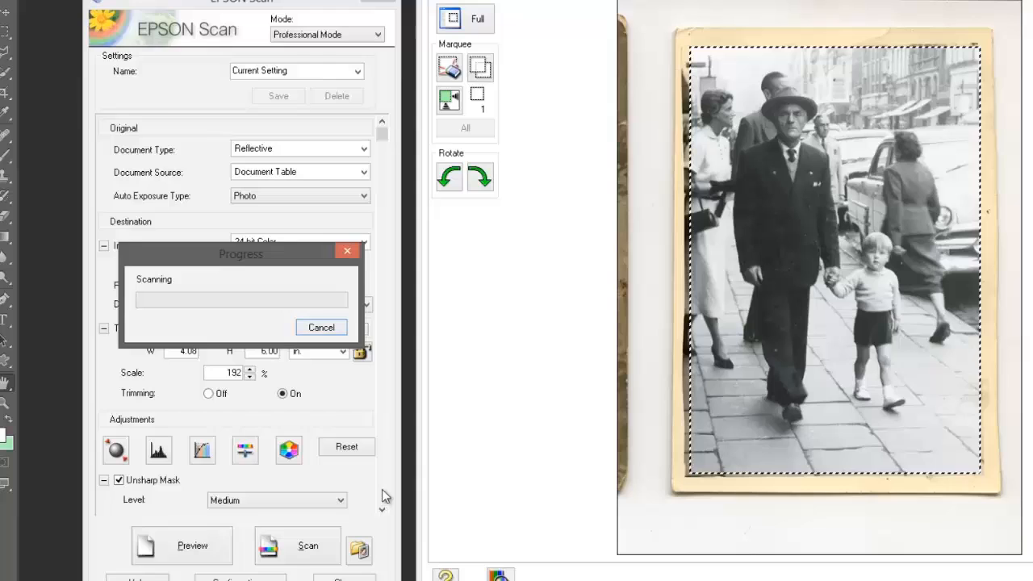